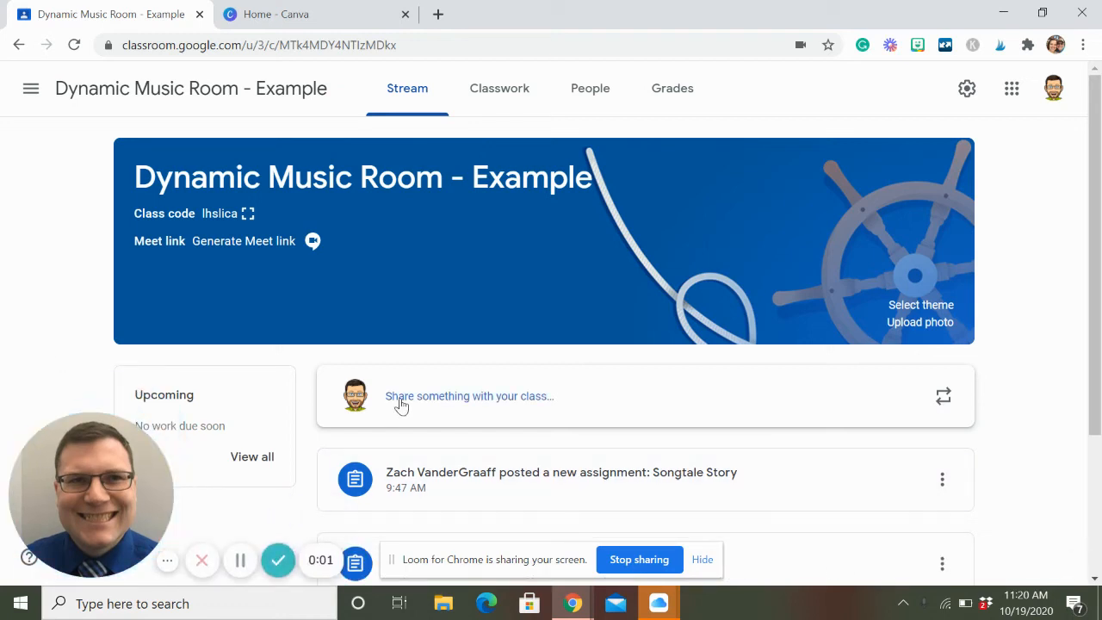
mouse_move(167, 561)
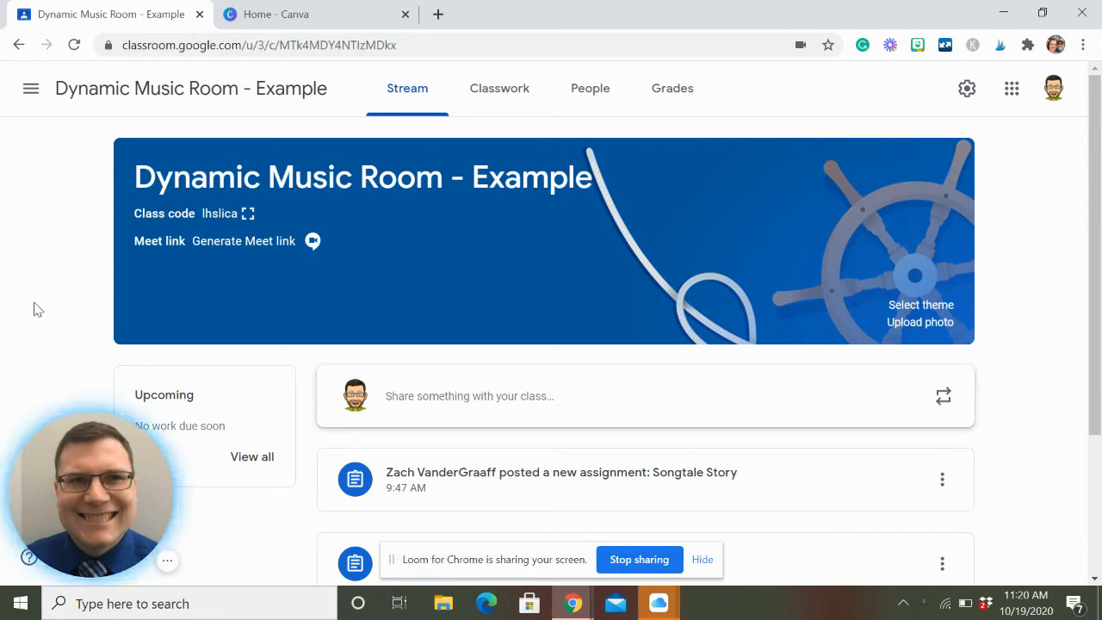
mouse_move(468, 283)
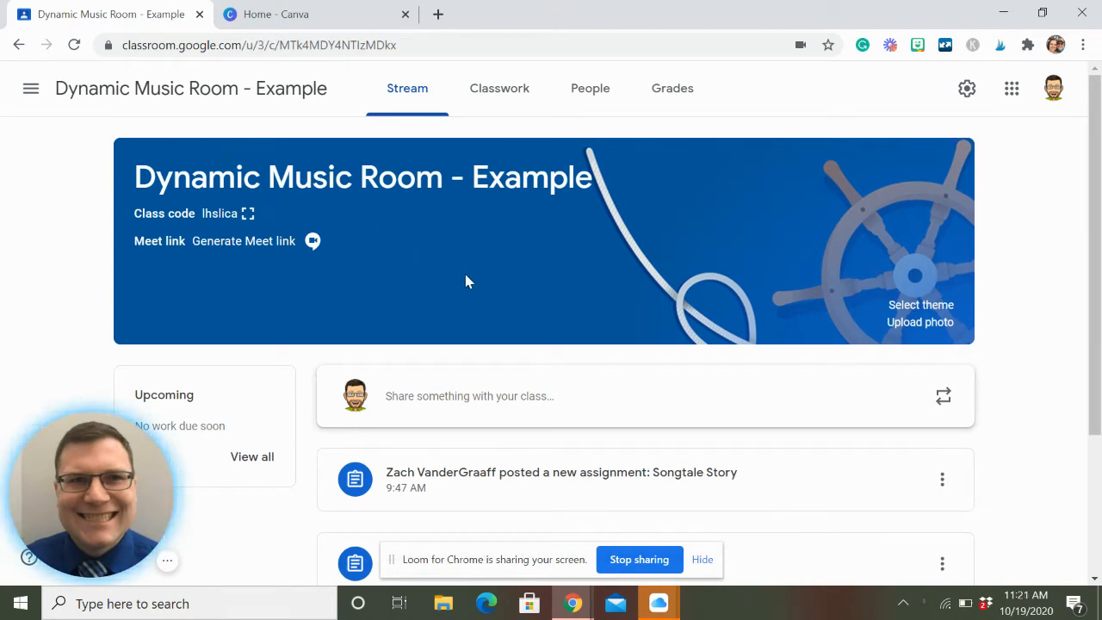
mouse_move(531, 281)
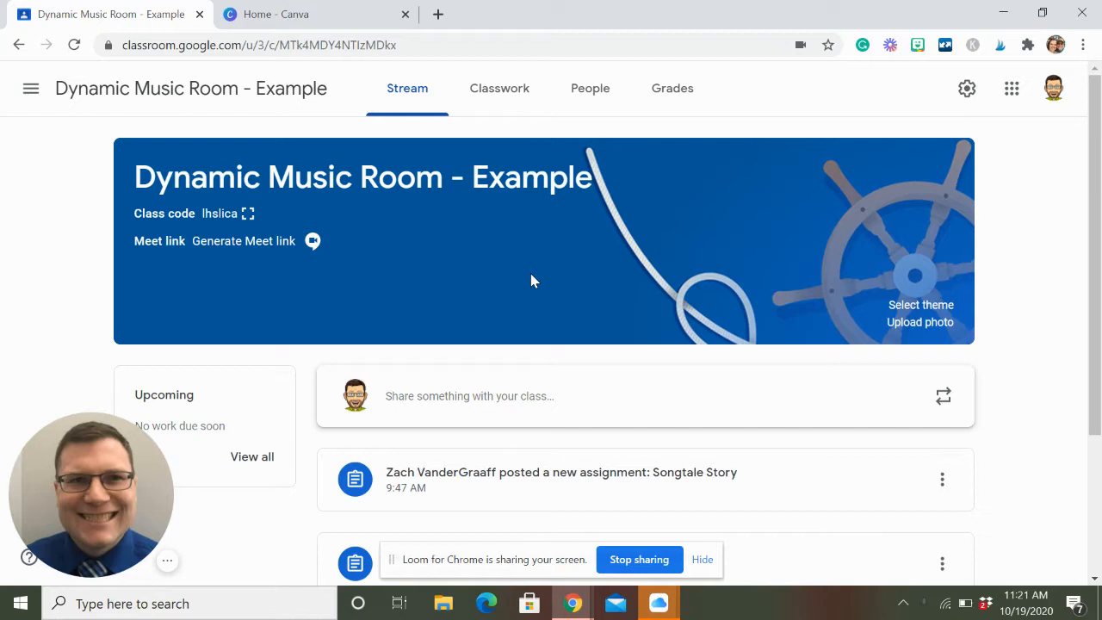
mouse_move(843, 198)
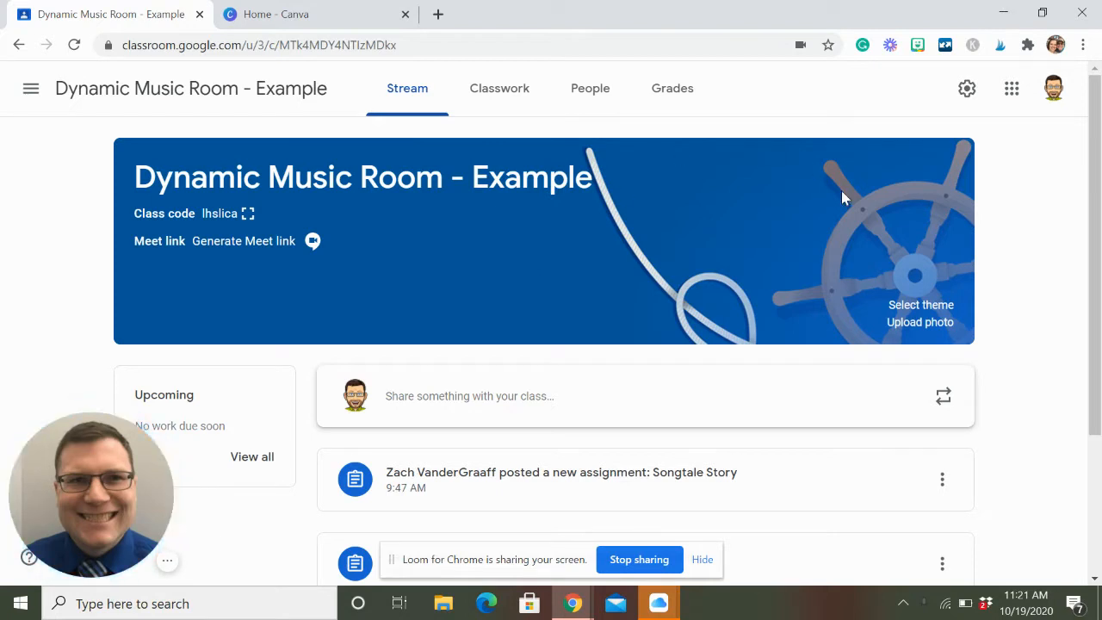
mouse_move(410, 163)
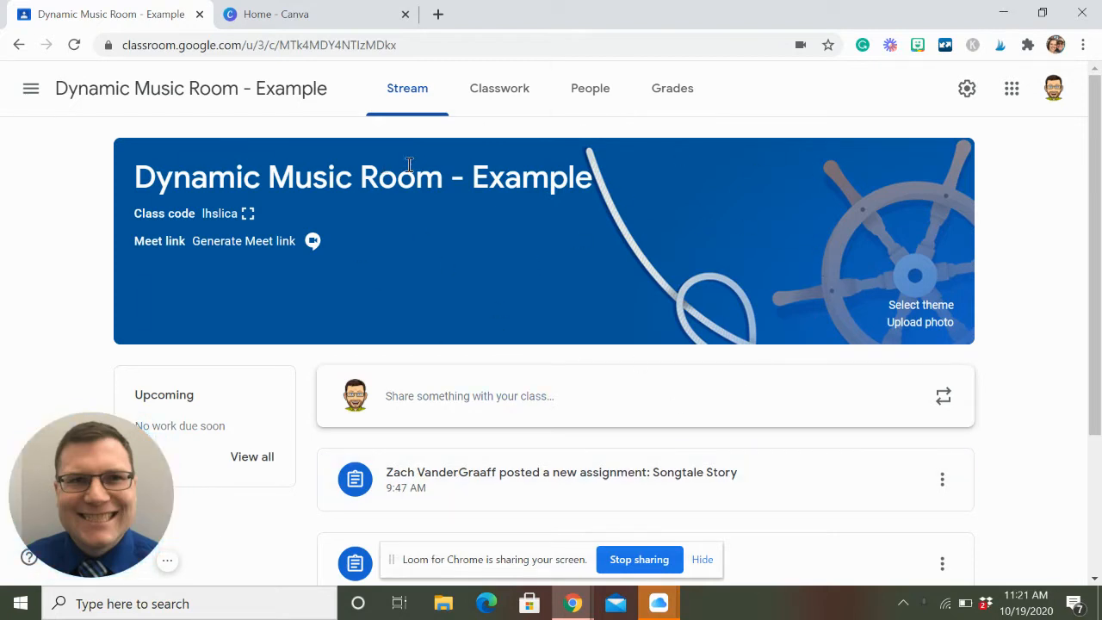
mouse_move(686, 228)
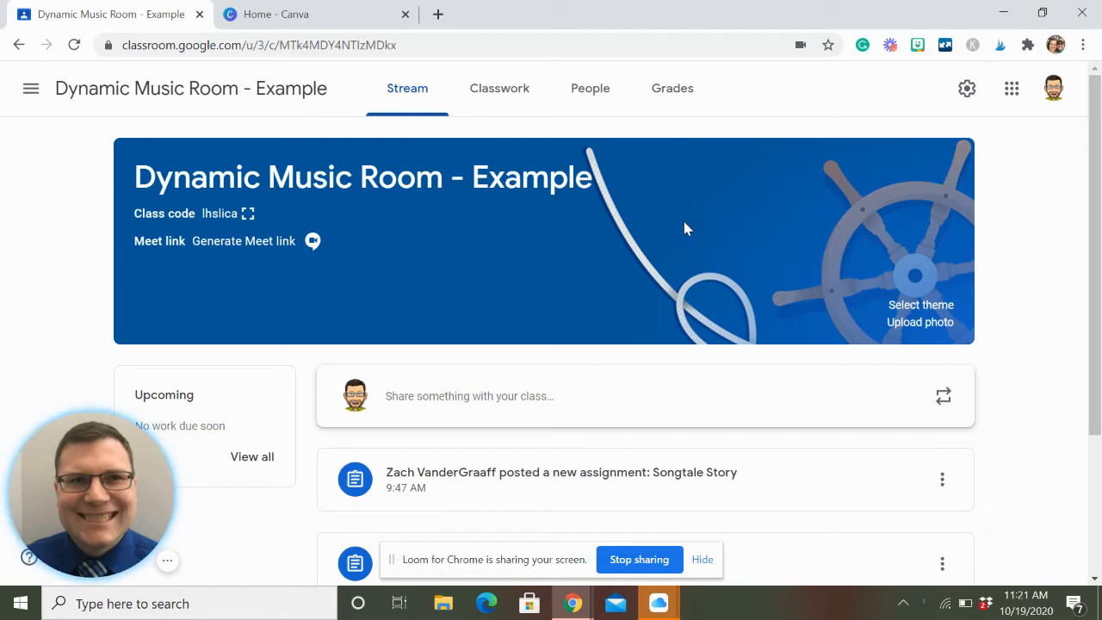
mouse_move(733, 224)
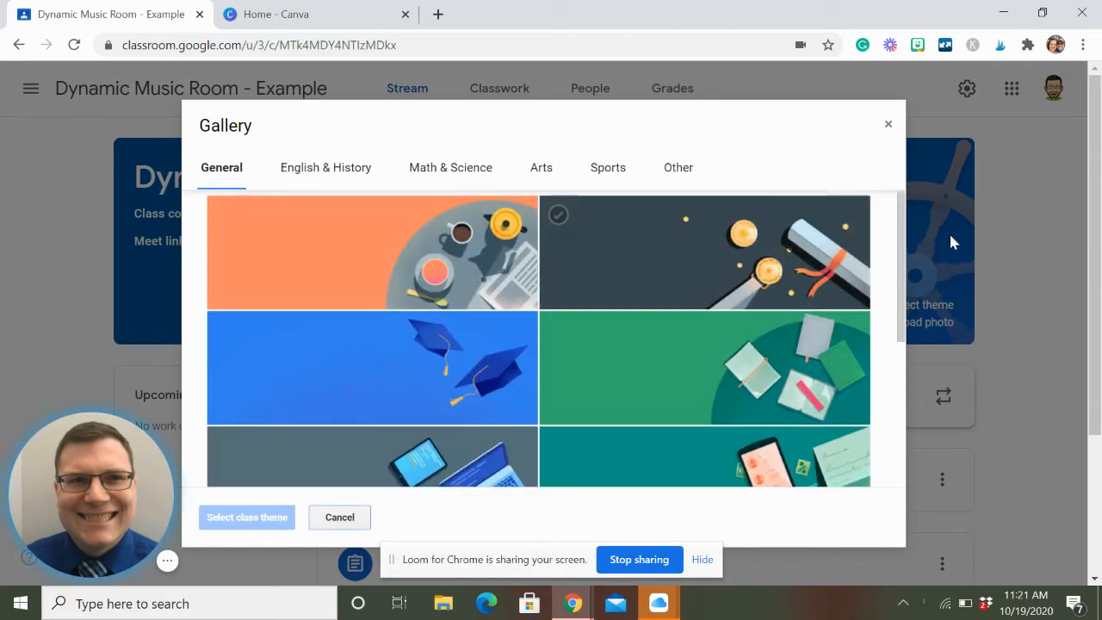
Step: Browse the class theme gallery in Google Classroom, then return to the Canva home page
scroll("down", 3)
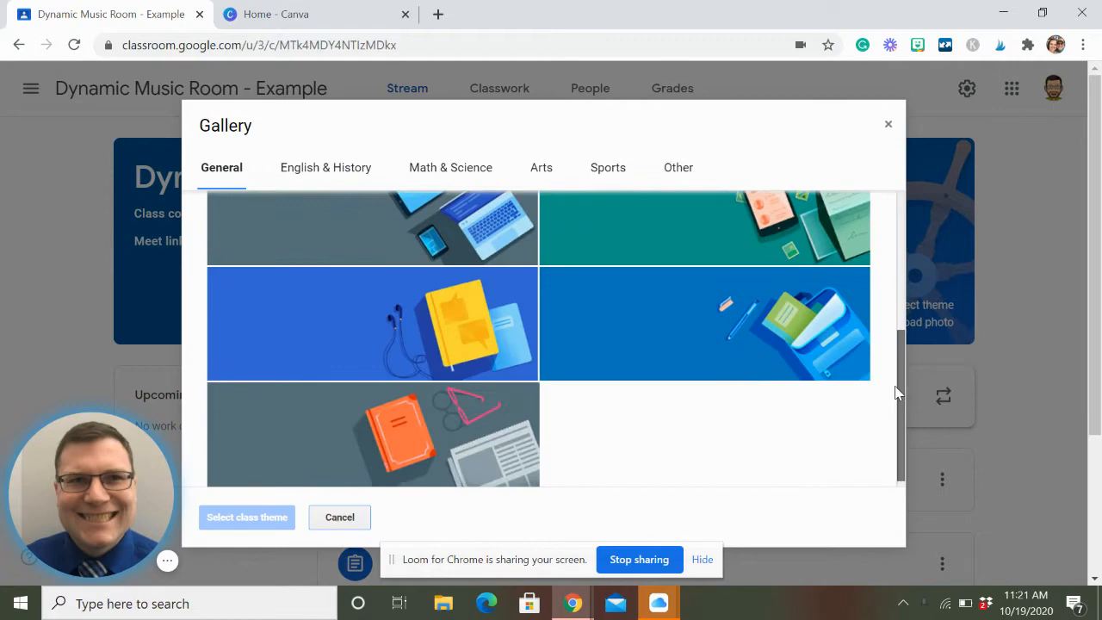
scroll("up", 3)
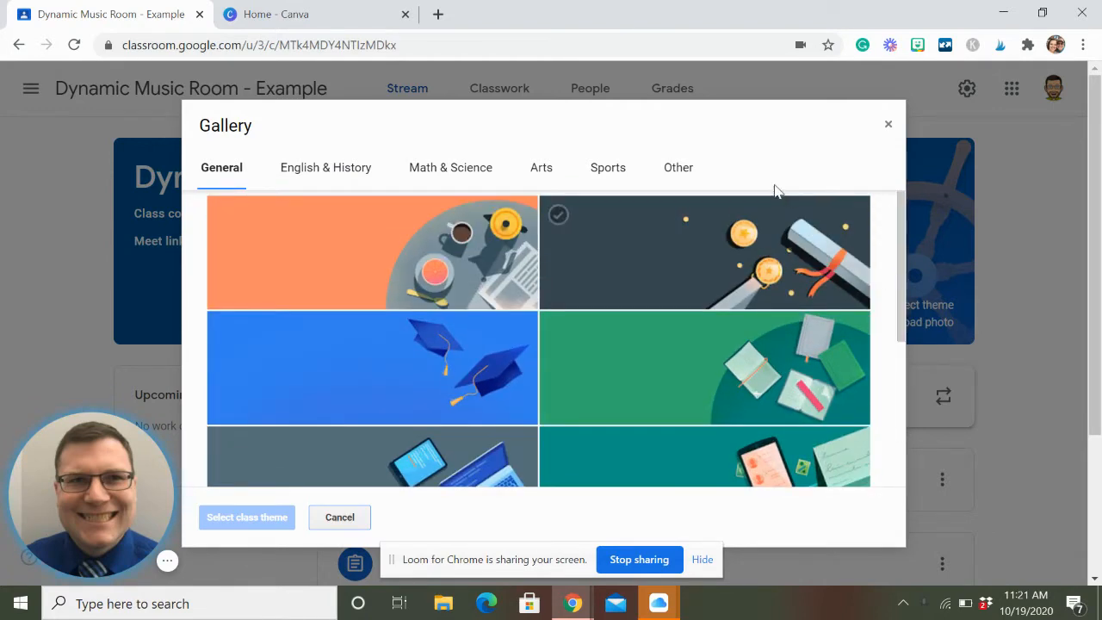
left_click(678, 167)
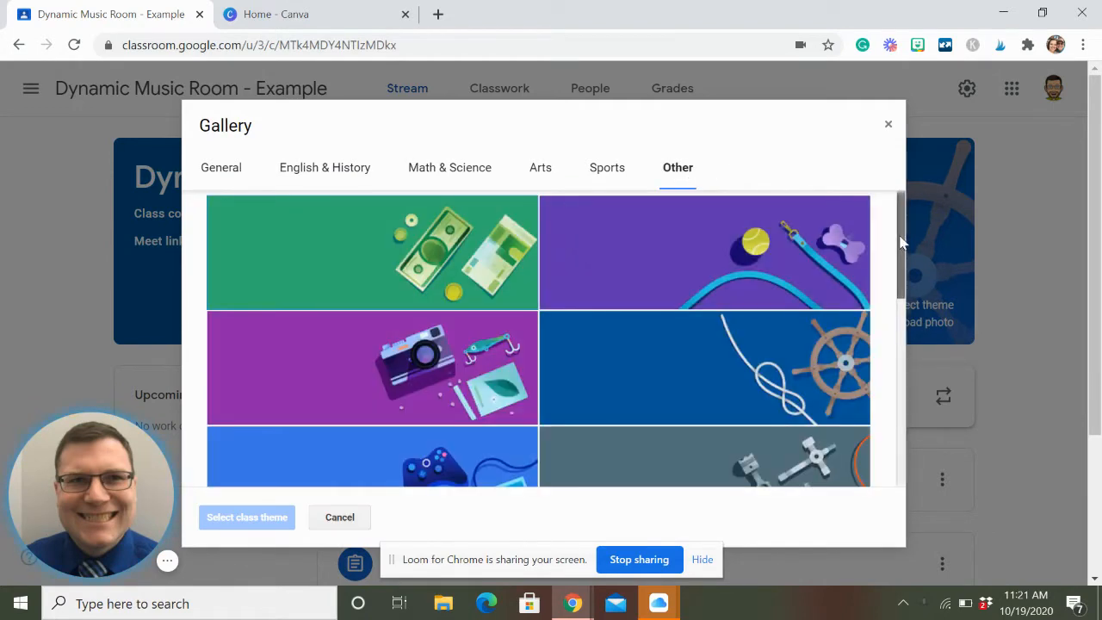
scroll("down", 3)
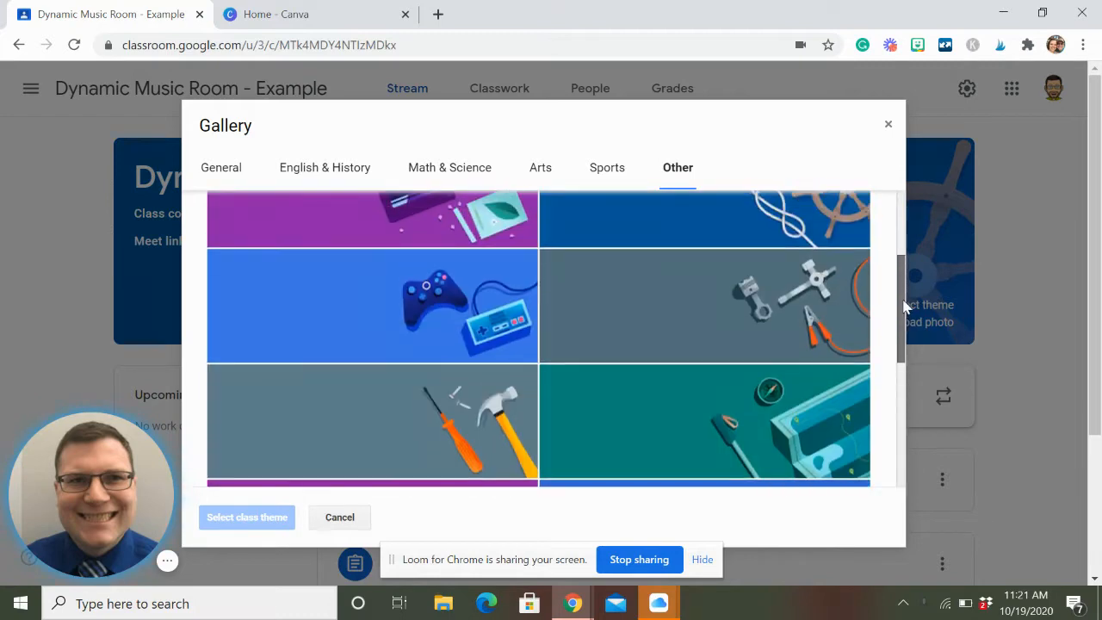
scroll("up", 3)
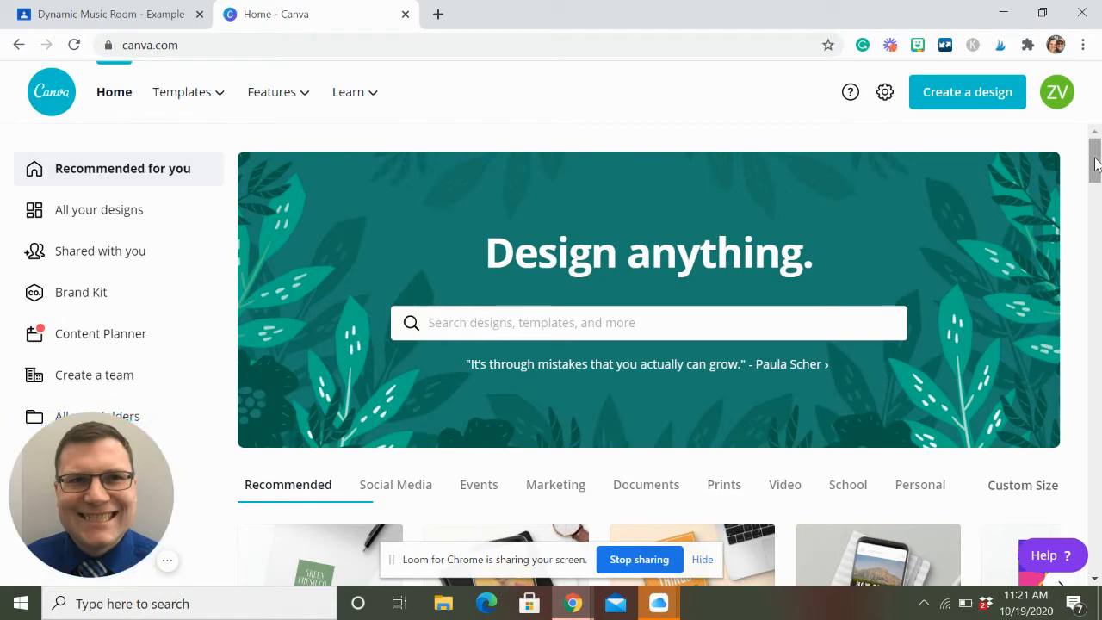
mouse_move(938, 76)
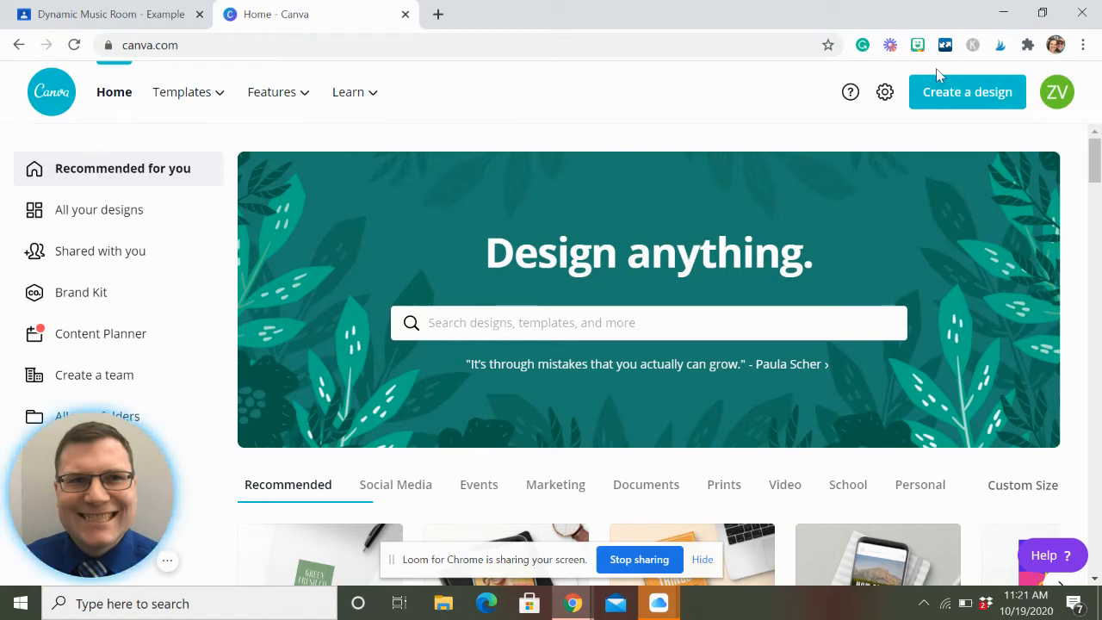
left_click(103, 13)
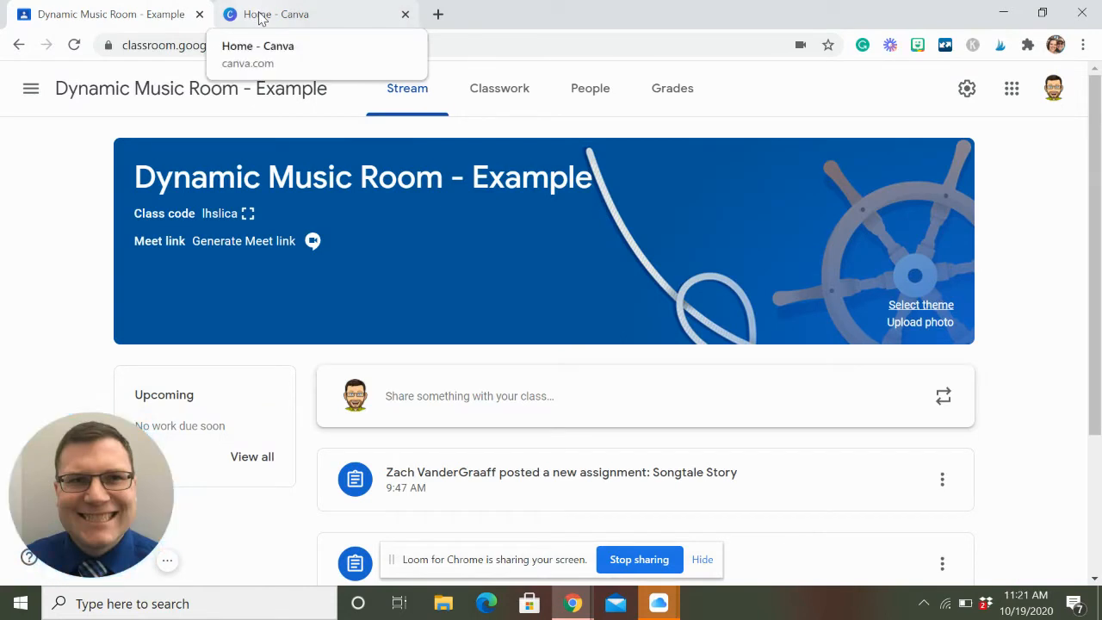
left_click(276, 14)
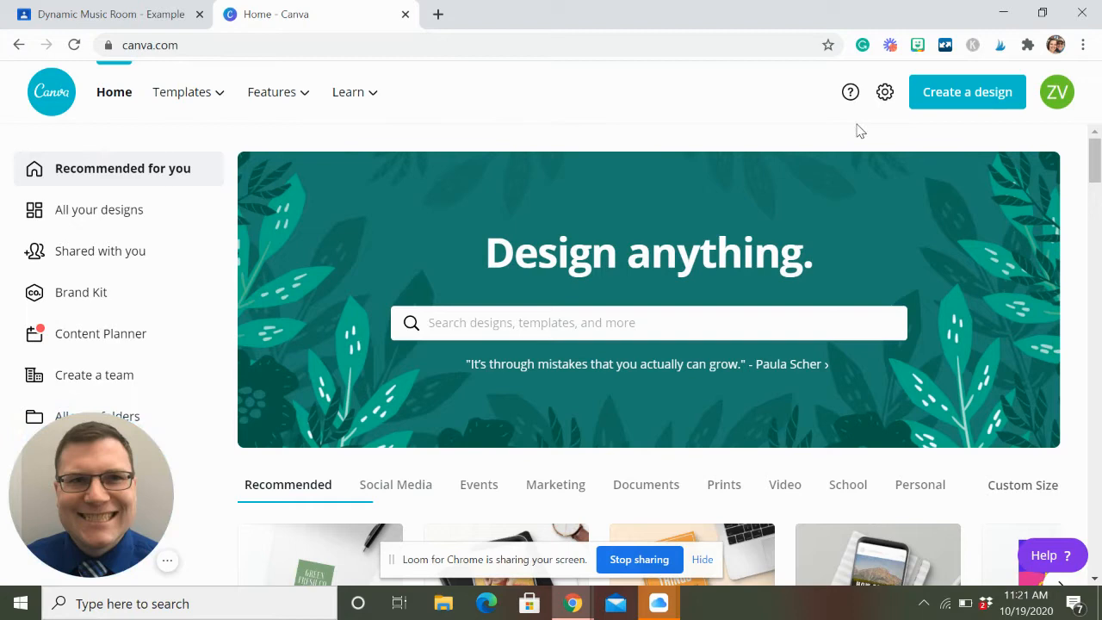
mouse_move(971, 119)
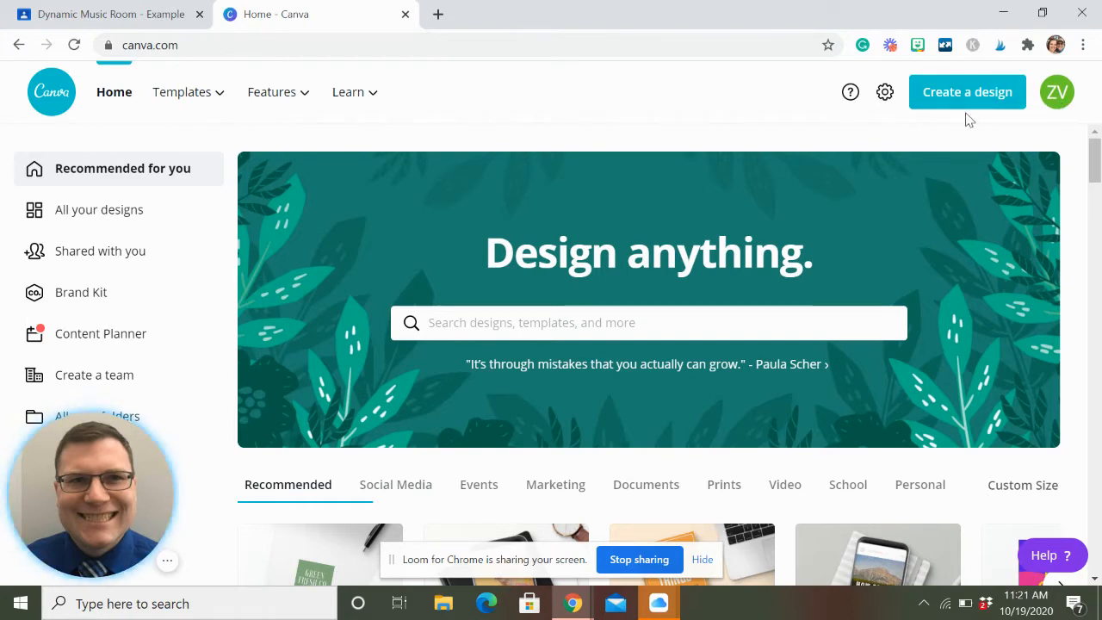
mouse_move(967, 93)
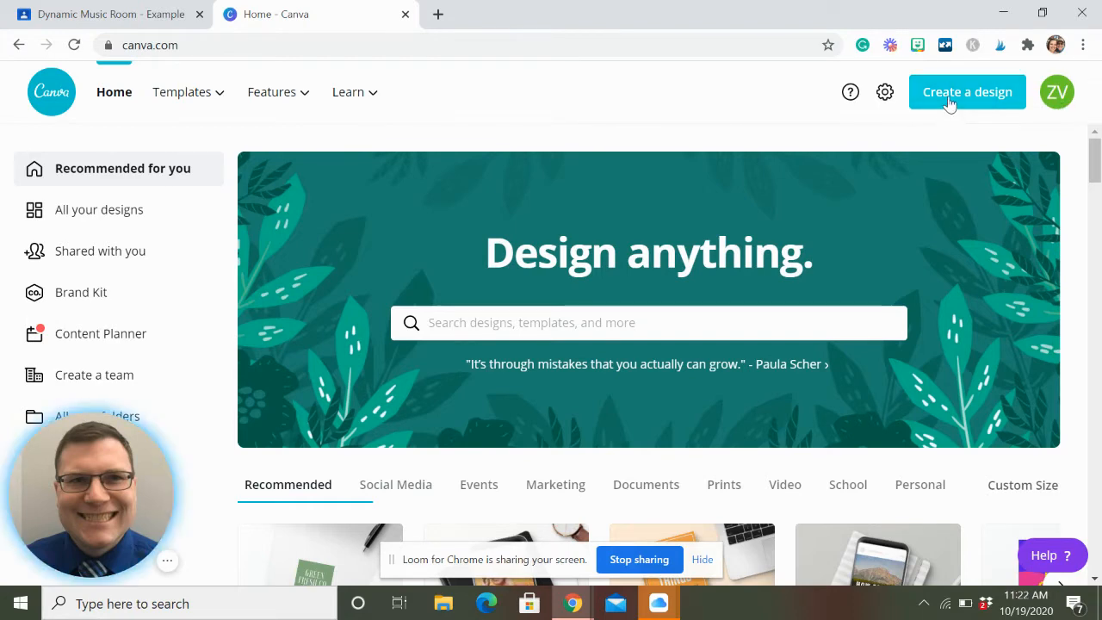
Step: Create a new custom-size design of 800 by 200 pixels
left_click(967, 91)
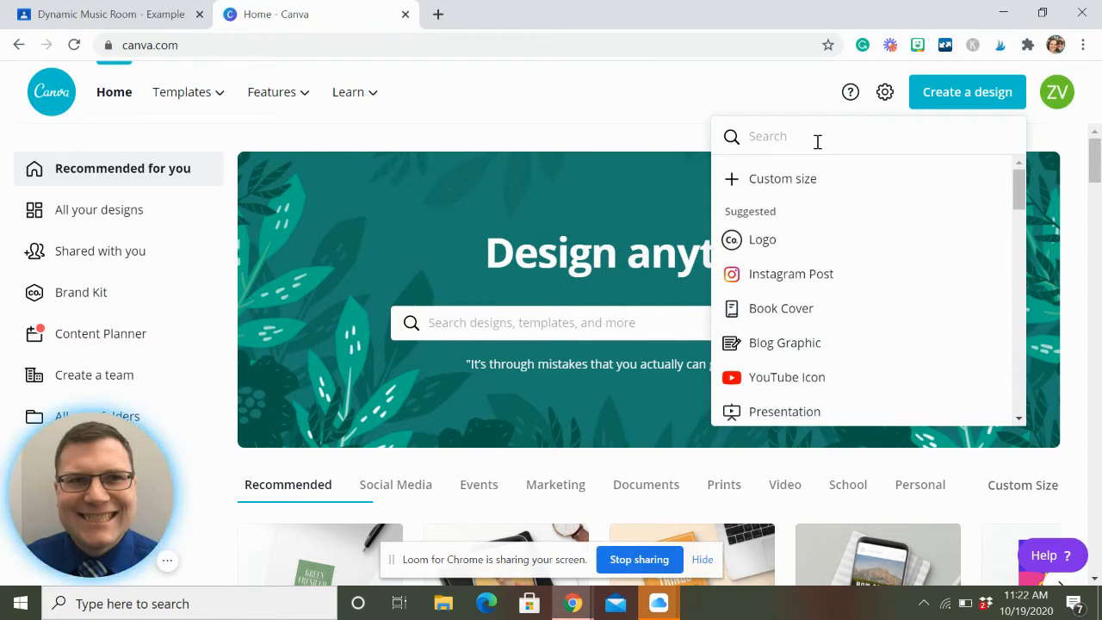
mouse_move(782, 177)
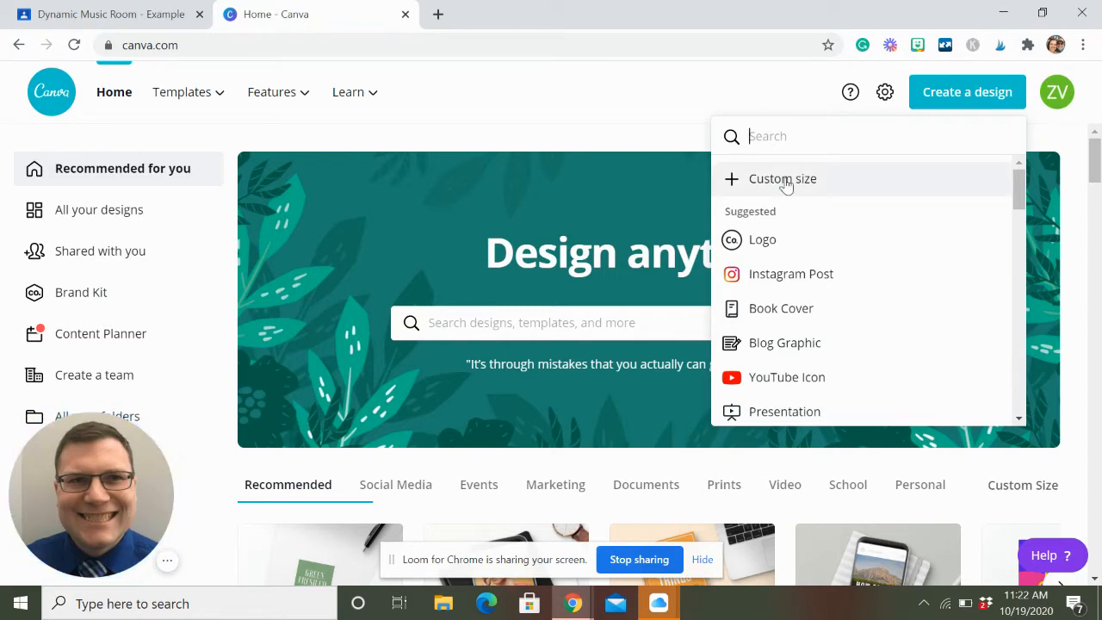
left_click(782, 177)
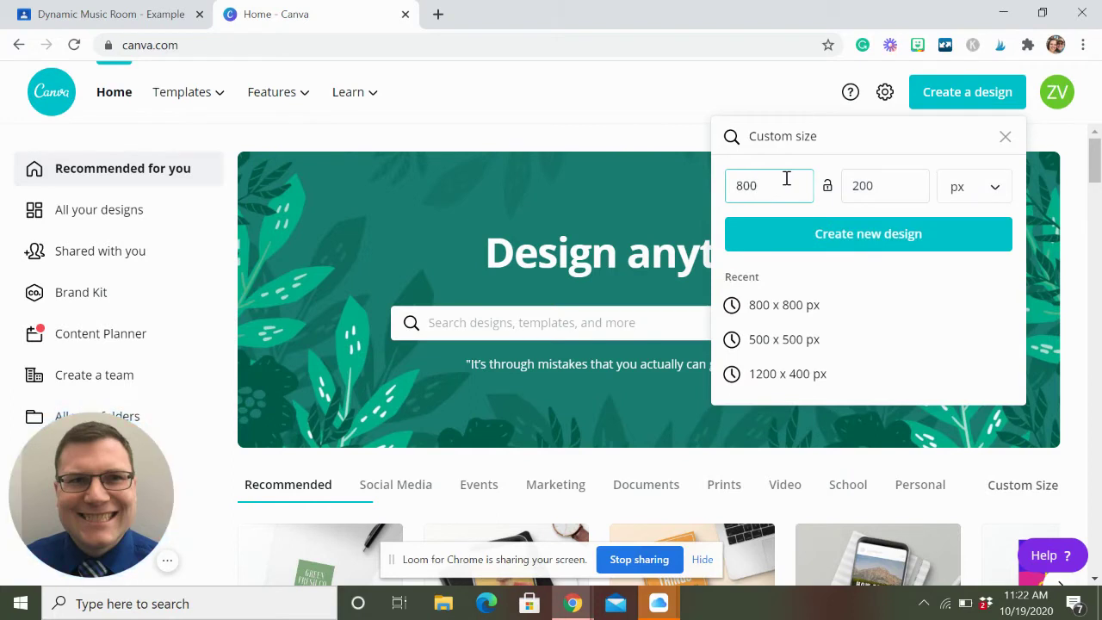
triple_click(768, 186)
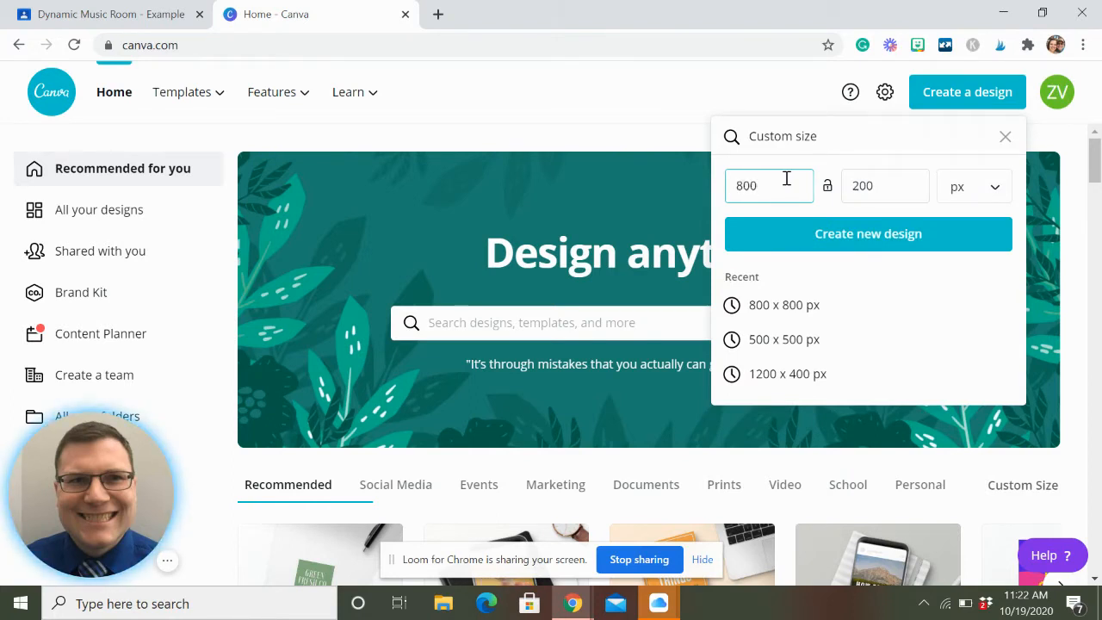
triple_click(885, 186)
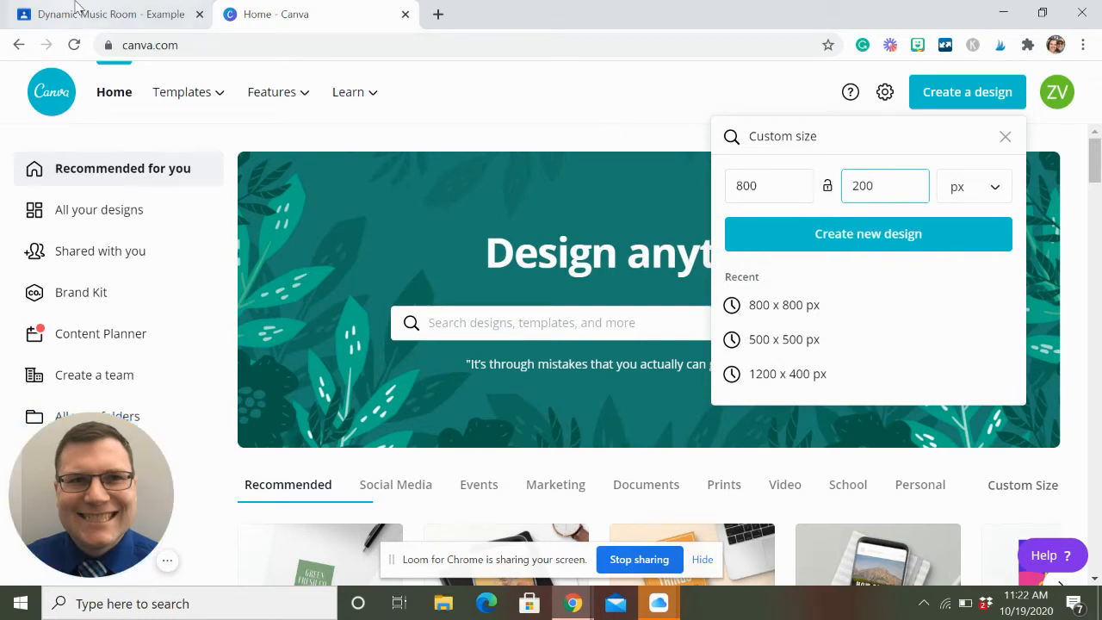
left_click(103, 14)
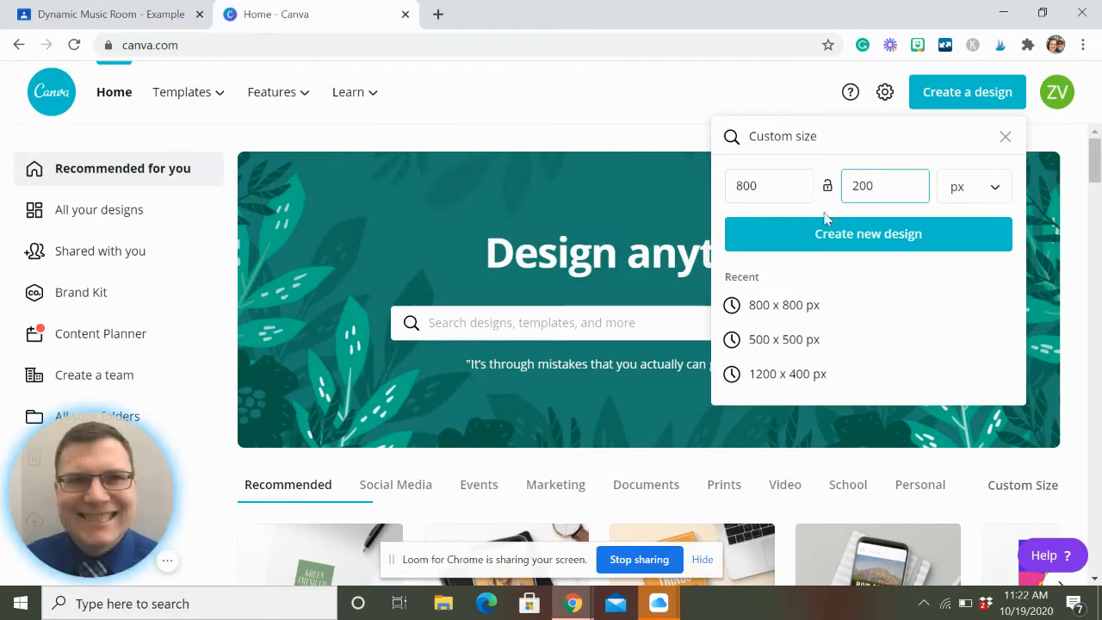
left_click(867, 234)
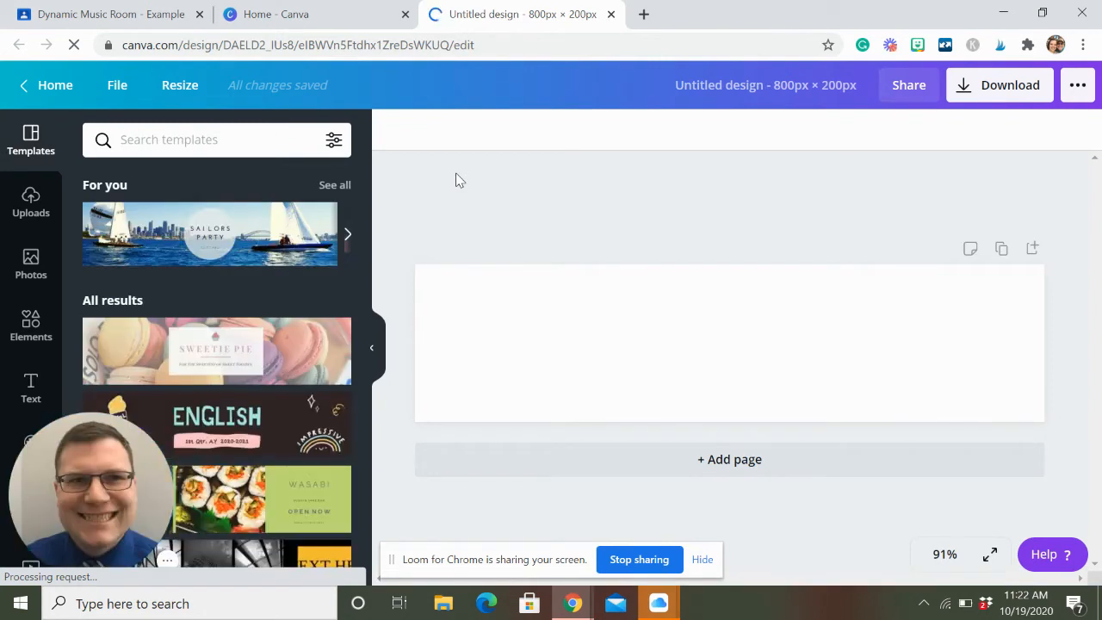
mouse_move(365, 249)
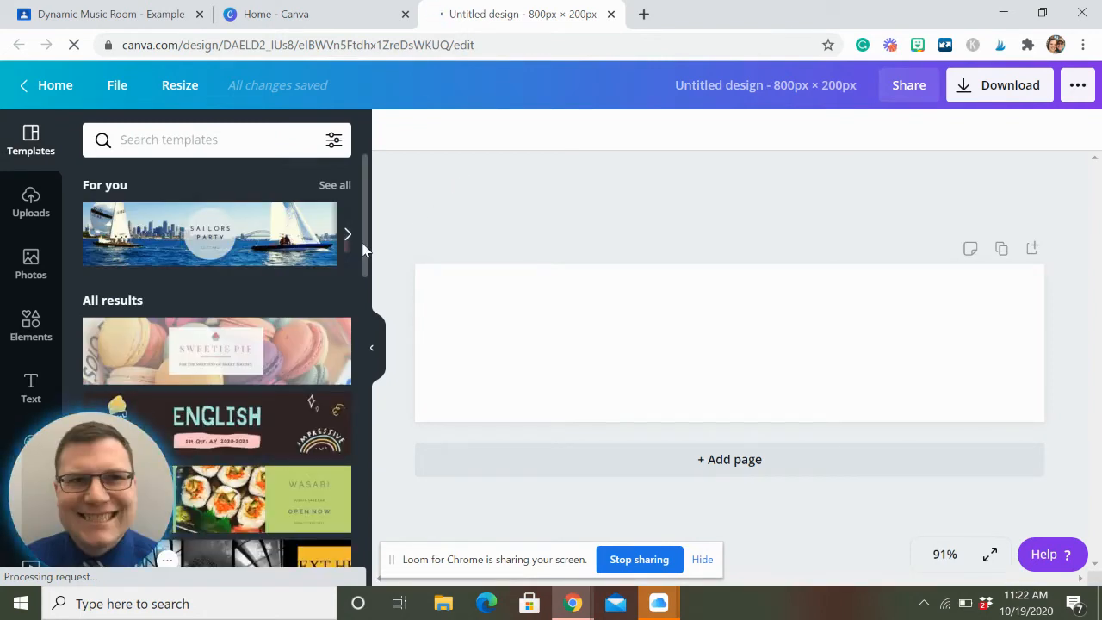
Step: Apply the MATH banner template and retype its title as MUSIC
scroll("down", 3)
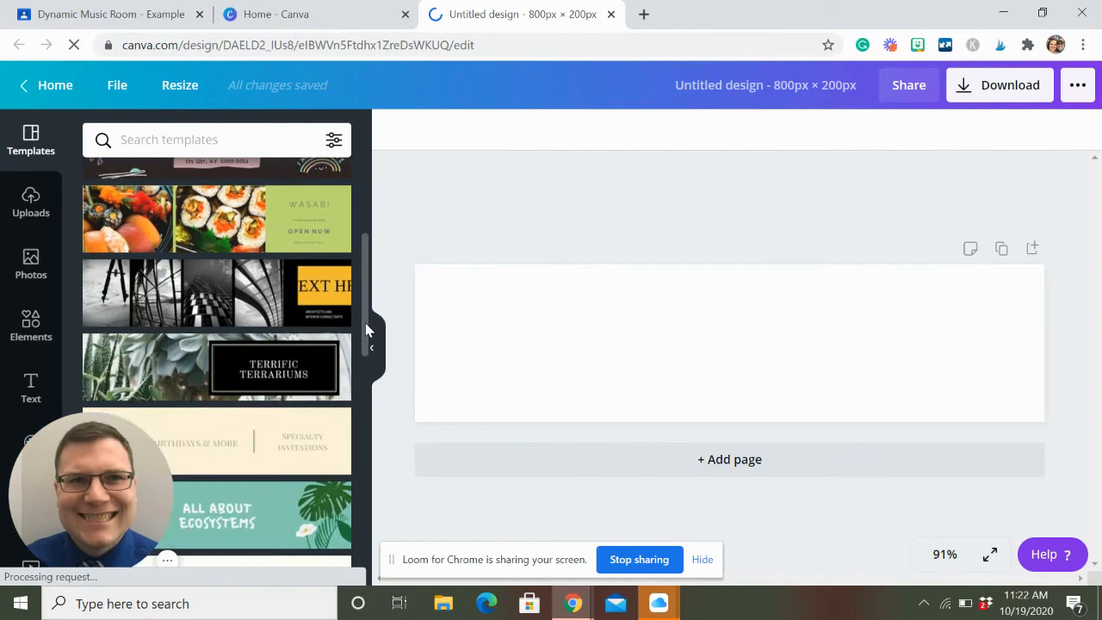
scroll("down", 3)
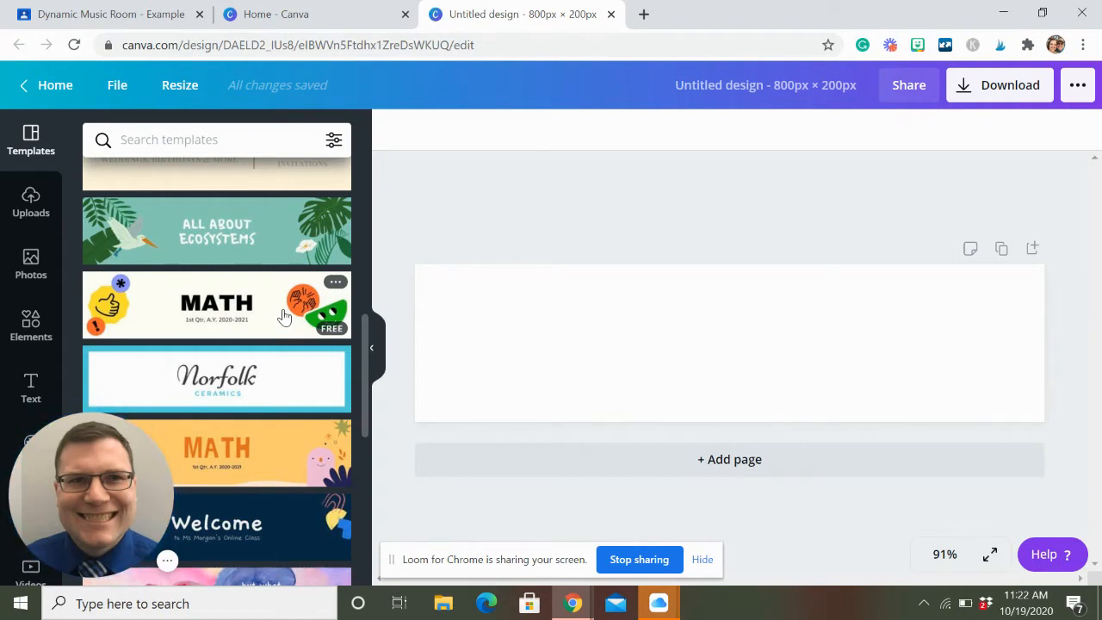
left_click(216, 302)
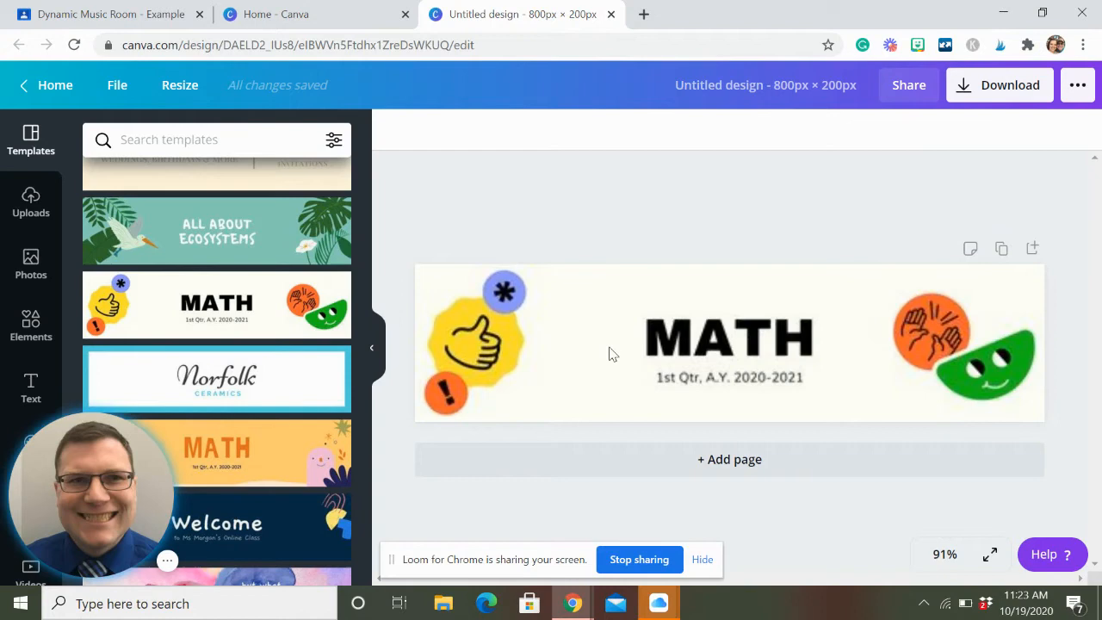
left_click(728, 337)
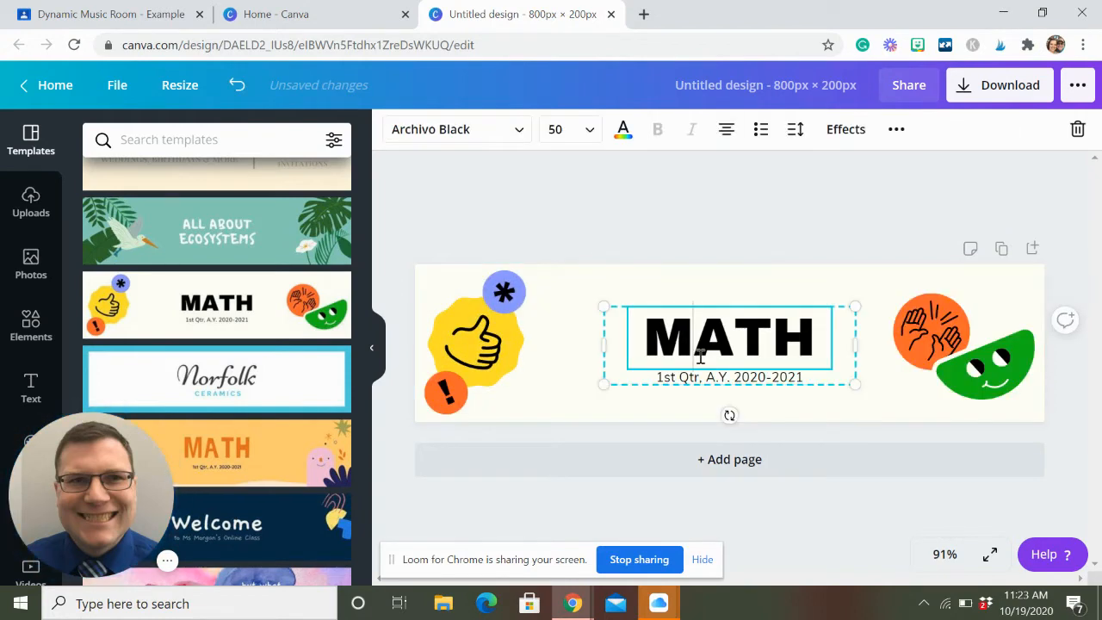
type("MUSI")
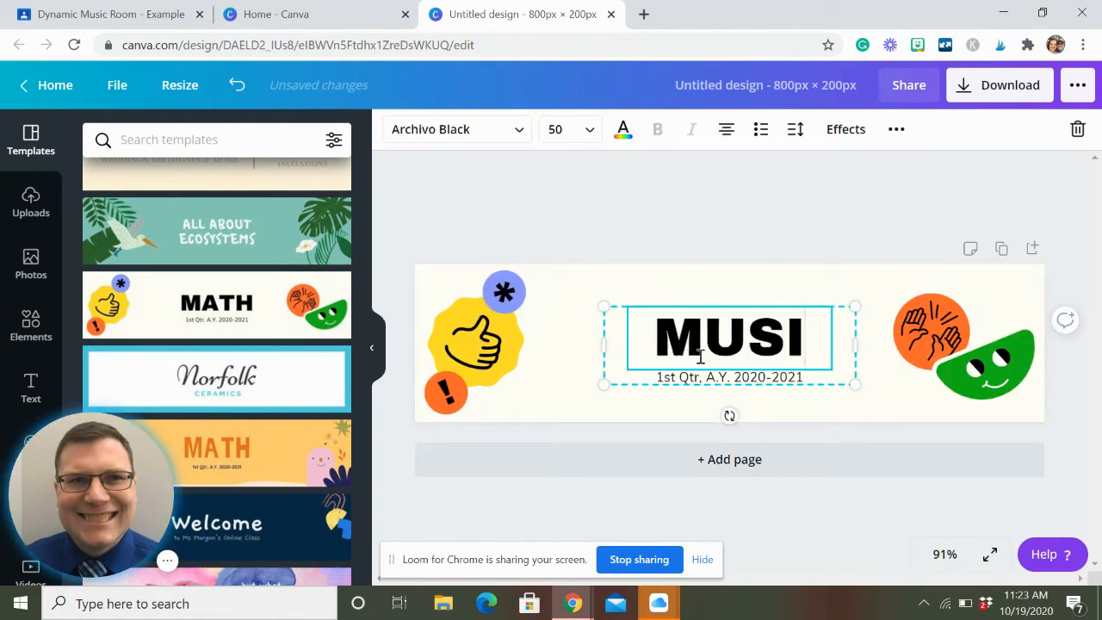
type("C")
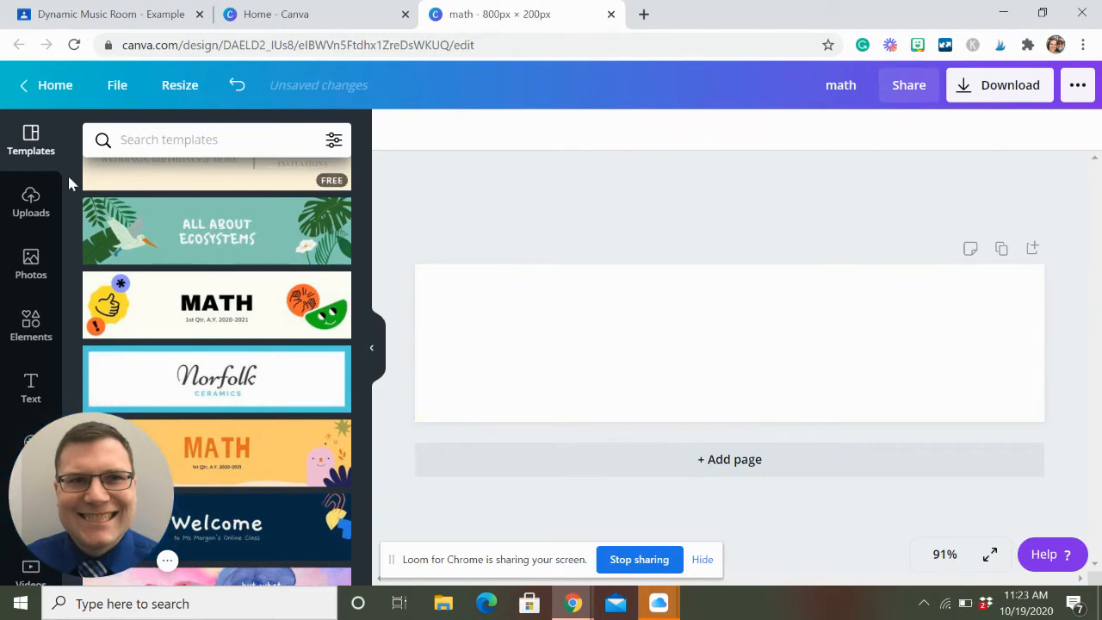
Step: Browse the Photos library and apply one search filter to the photo search
left_click(31, 265)
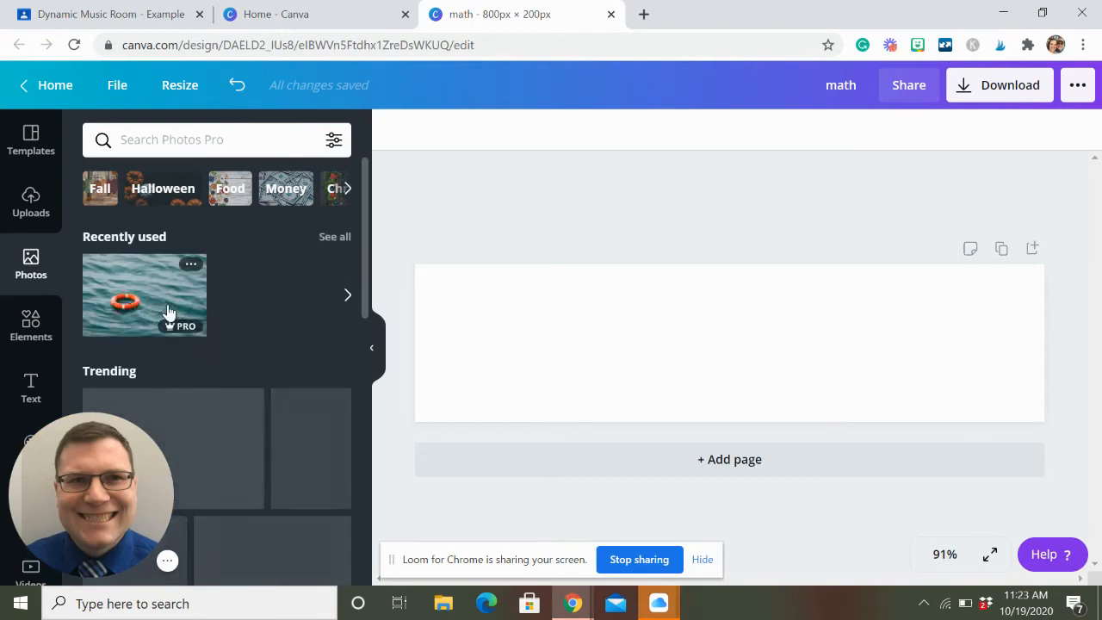
left_click(334, 139)
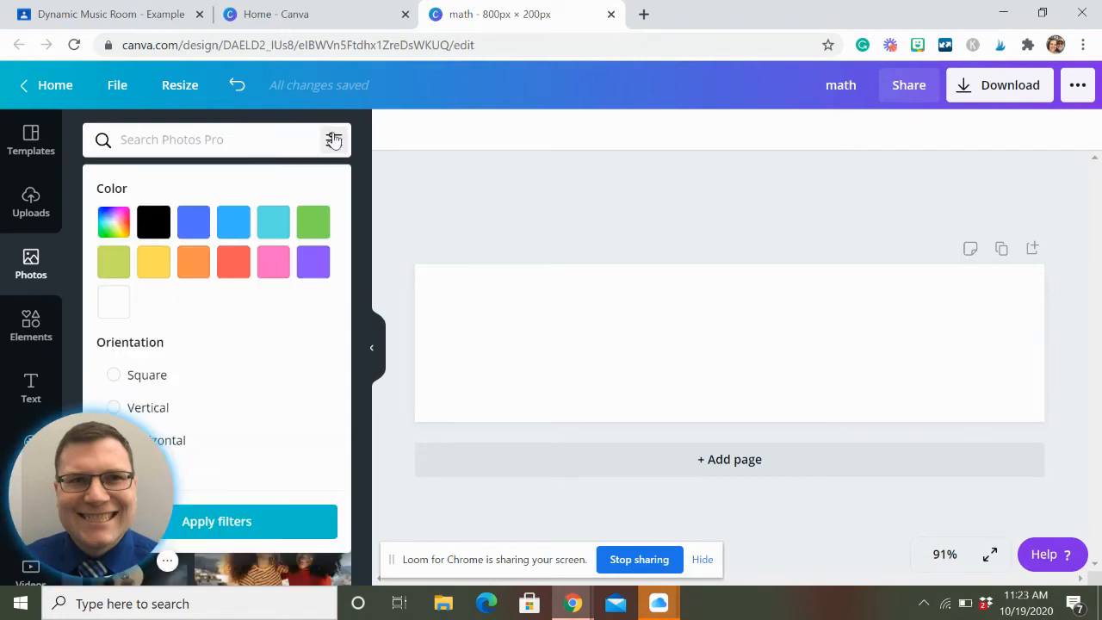
scroll("down", 3)
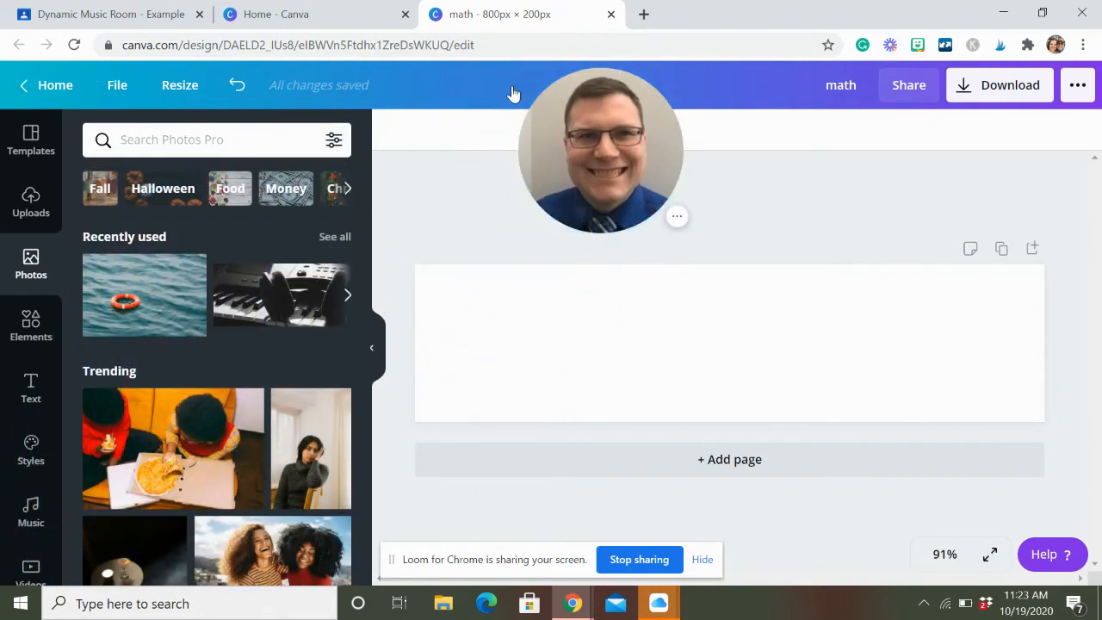
left_click(334, 139)
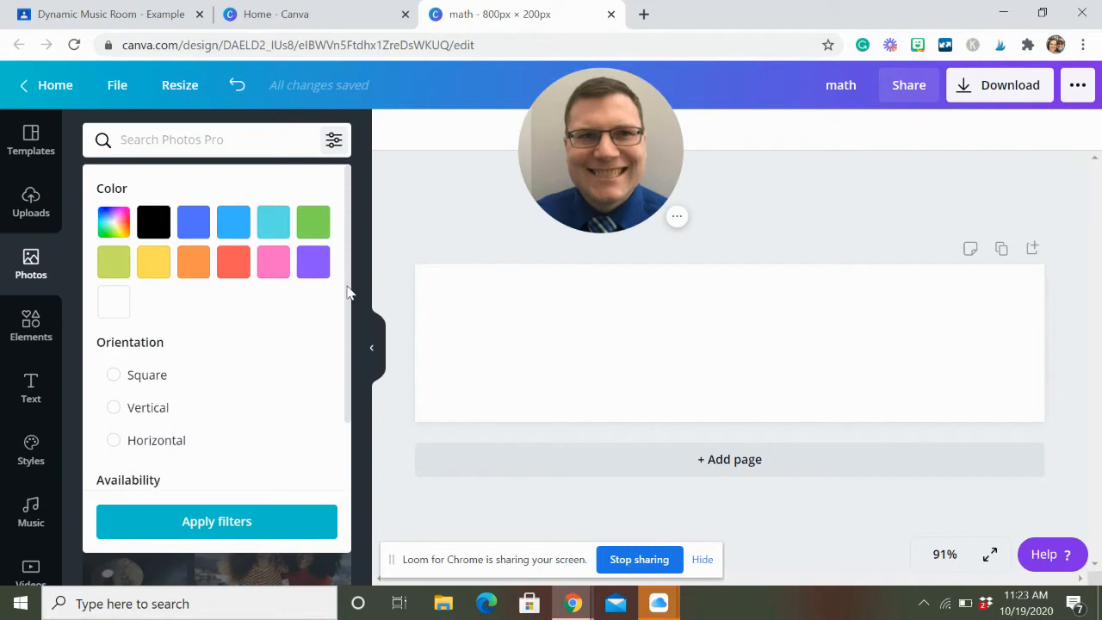
scroll("down", 3)
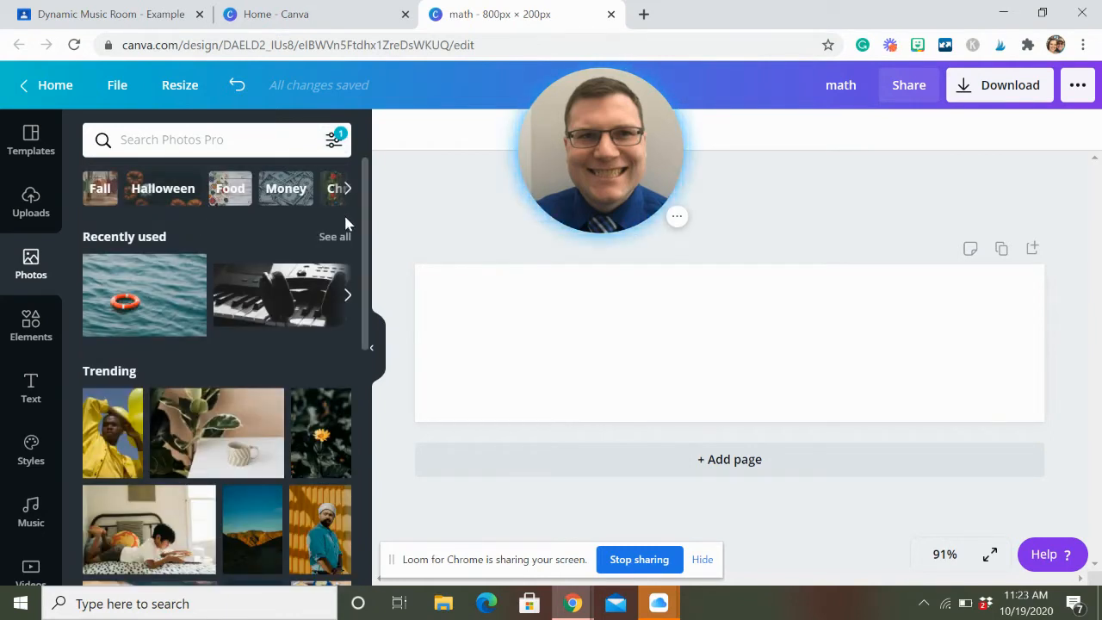
mouse_move(363, 277)
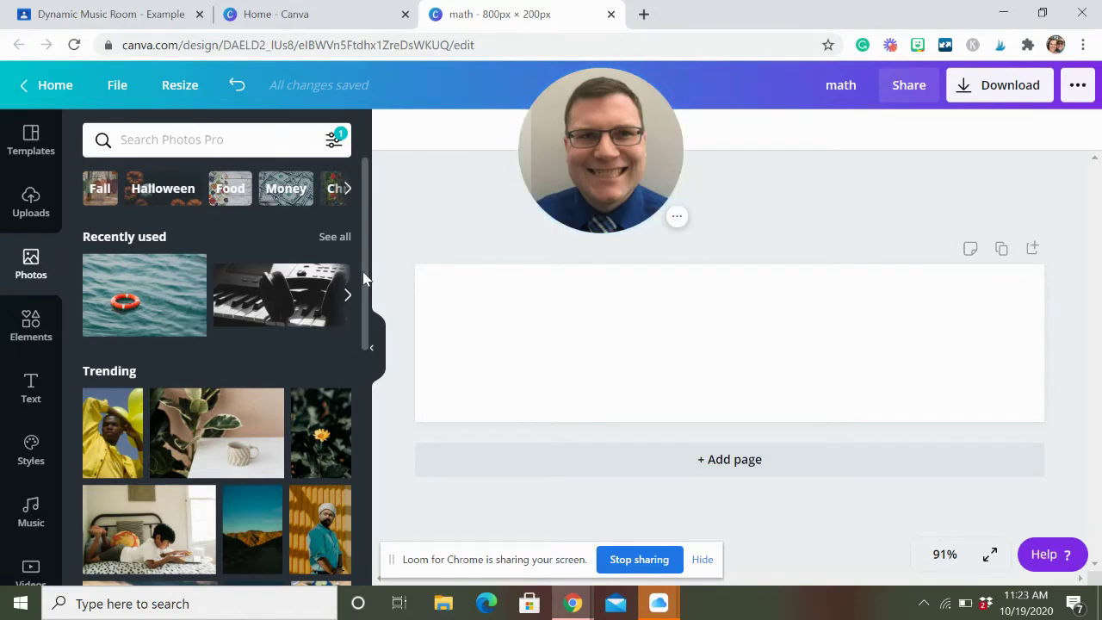
scroll("down", 3)
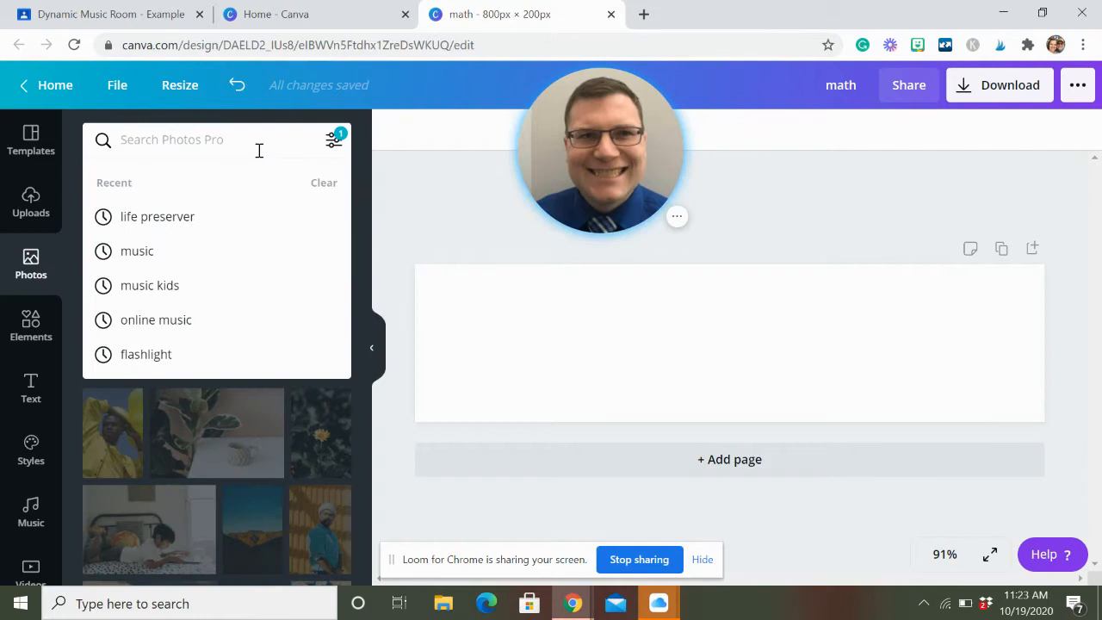
Step: Search the photo library for 'music' and browse the results for a guitar image
left_click(138, 251)
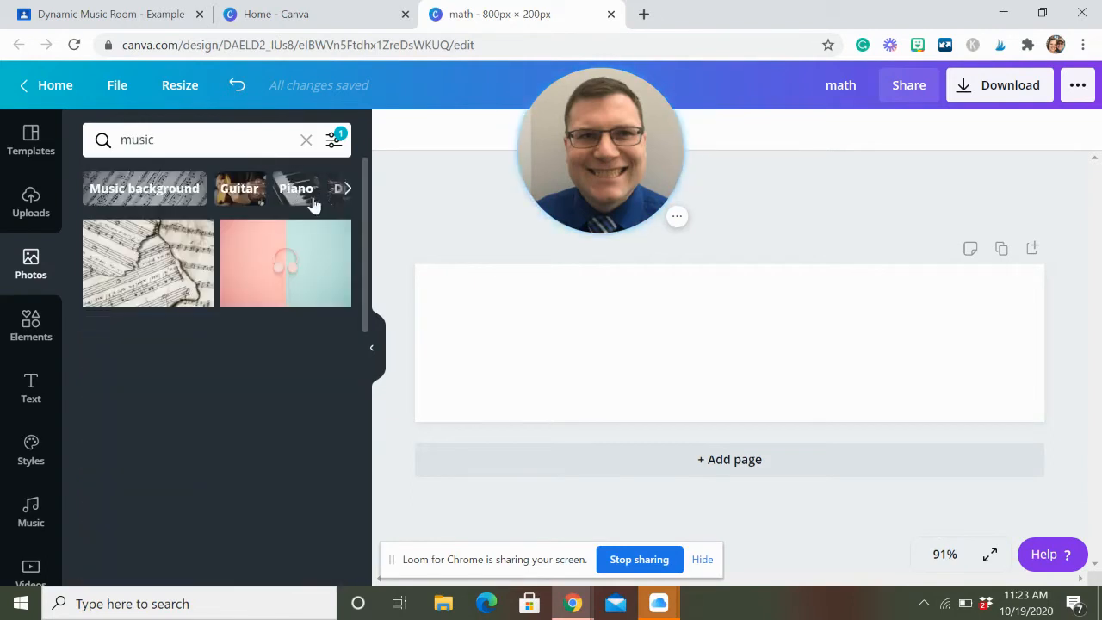
scroll("down", 3)
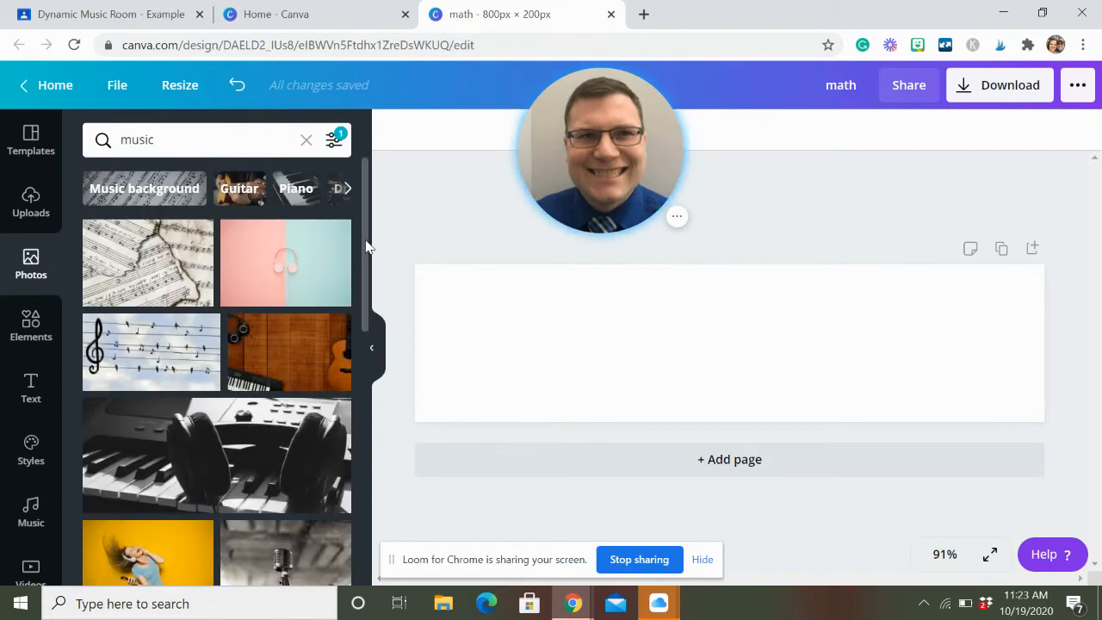
scroll("down", 3)
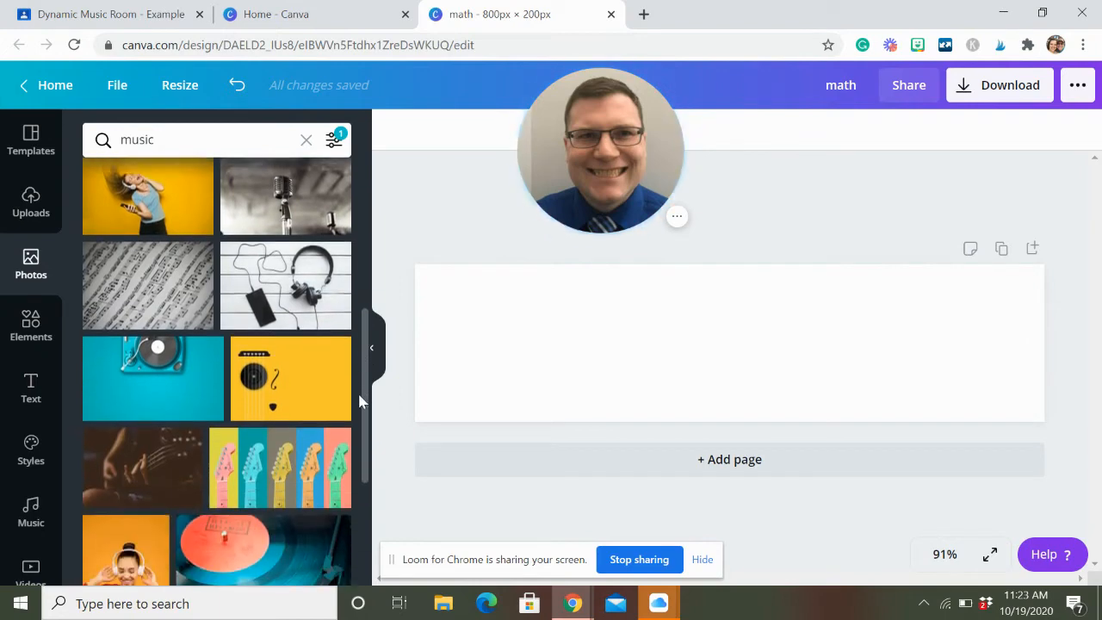
scroll("down", 3)
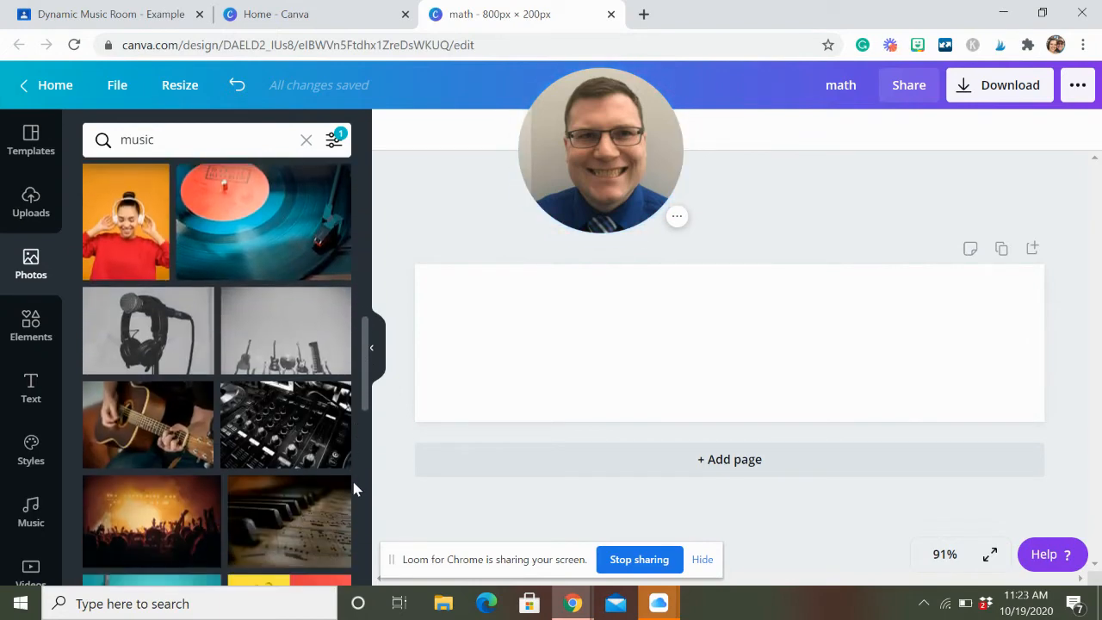
scroll("up", 3)
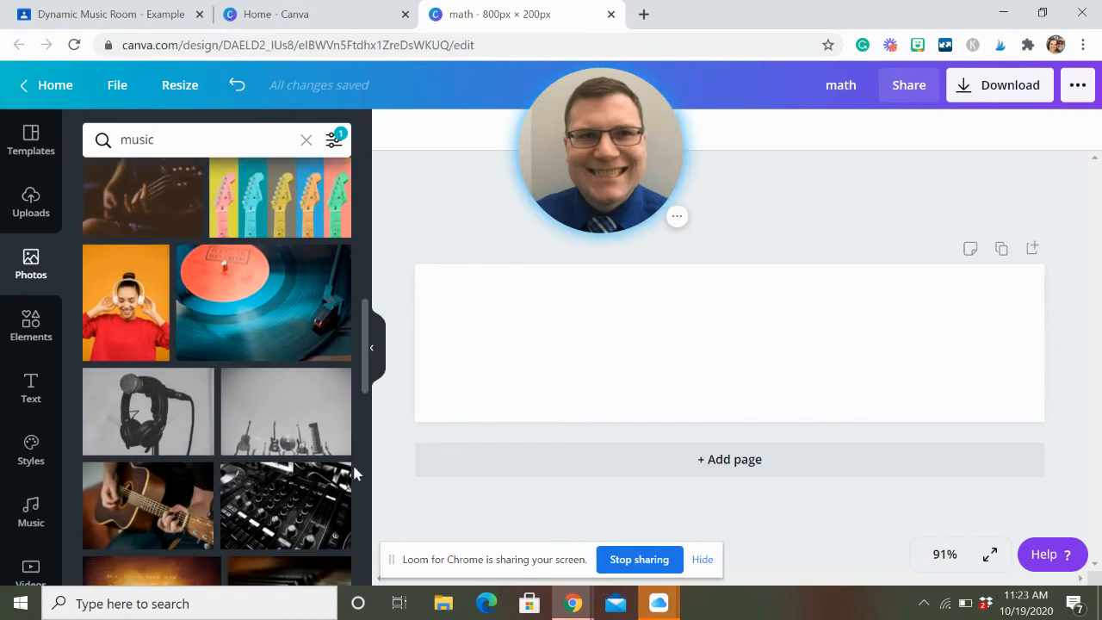
scroll("up", 3)
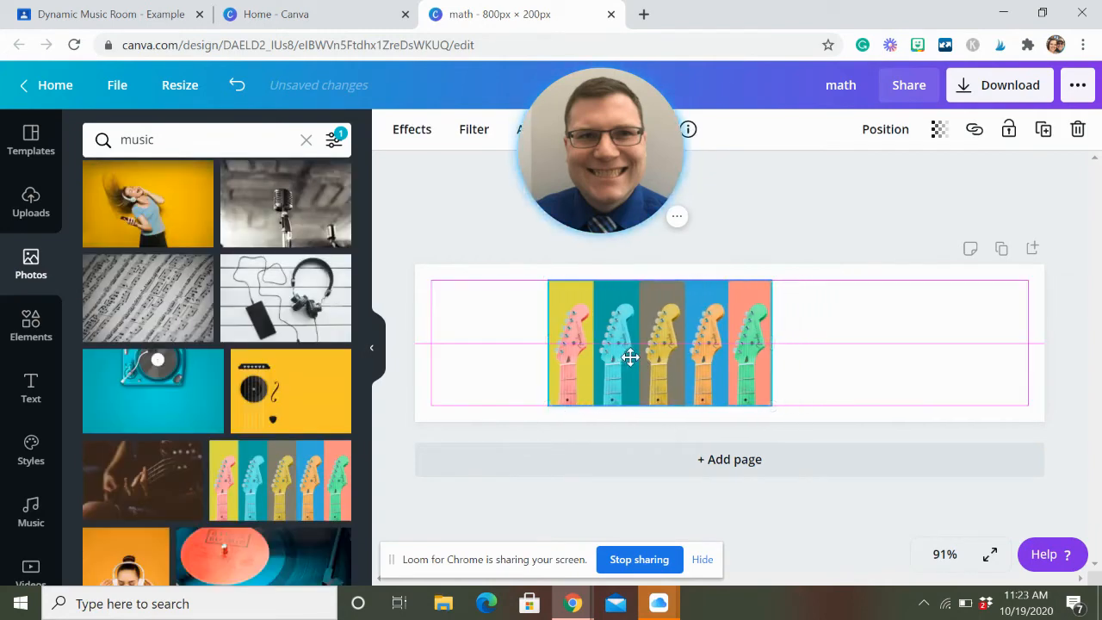
Step: Place the guitar-headstocks photo at the banner's left edge, sized to the banner's height
left_click_drag(628, 356, 525, 327)
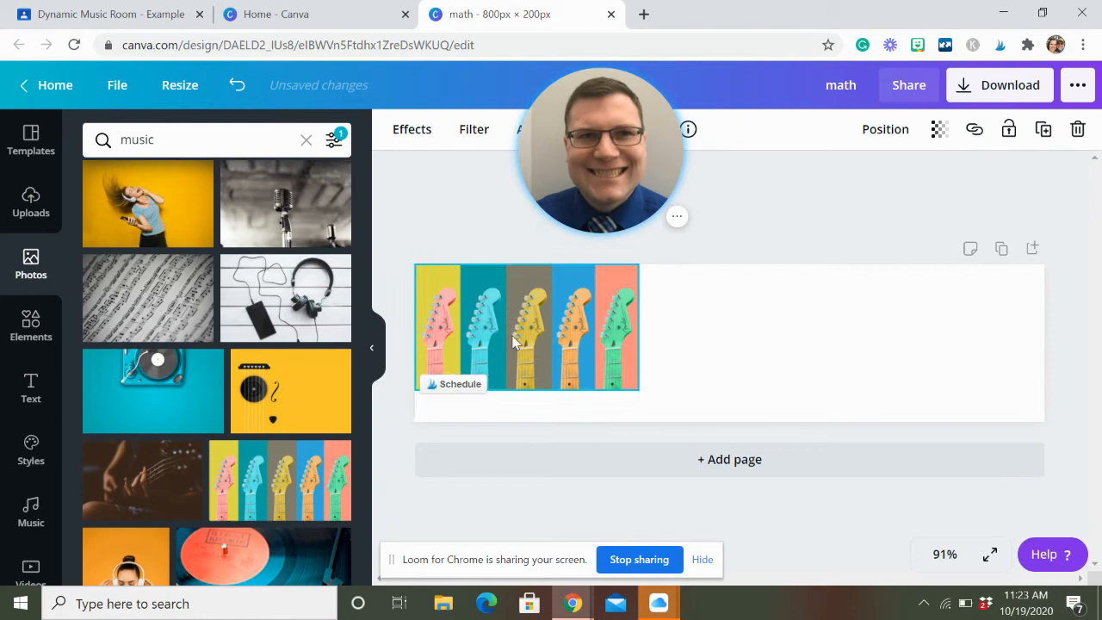
left_click_drag(638, 392, 668, 392)
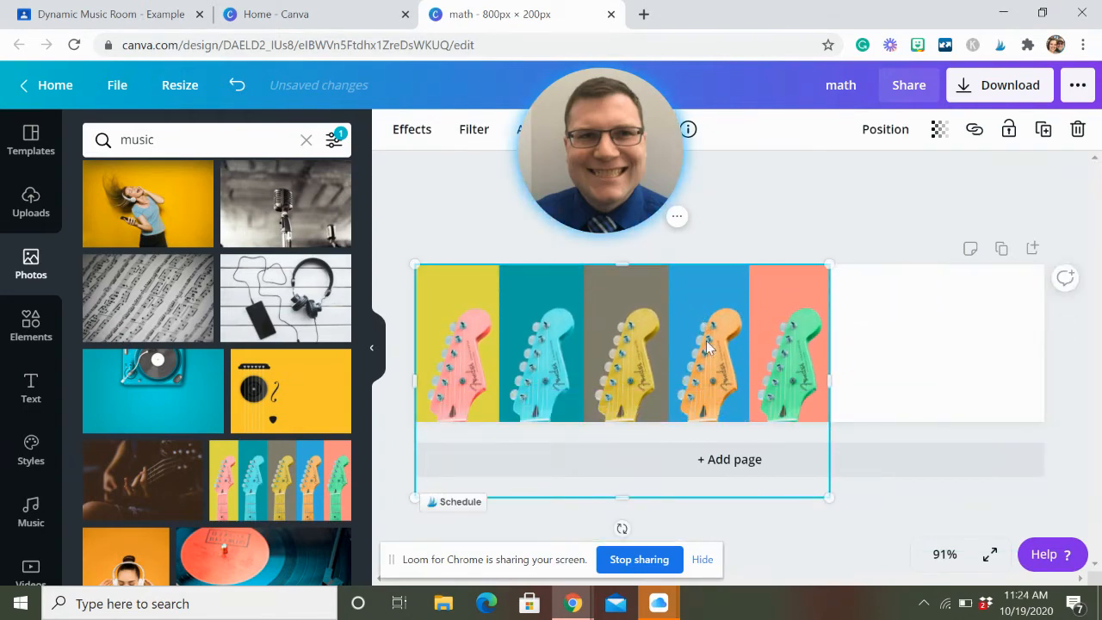
left_click_drag(828, 498, 795, 468)
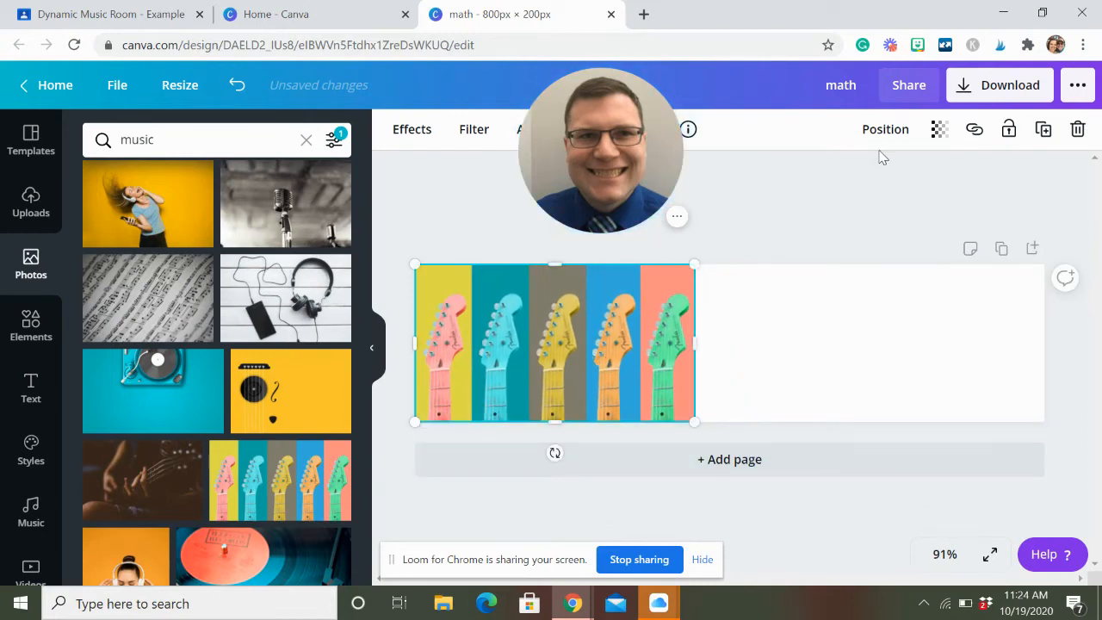
left_click(885, 128)
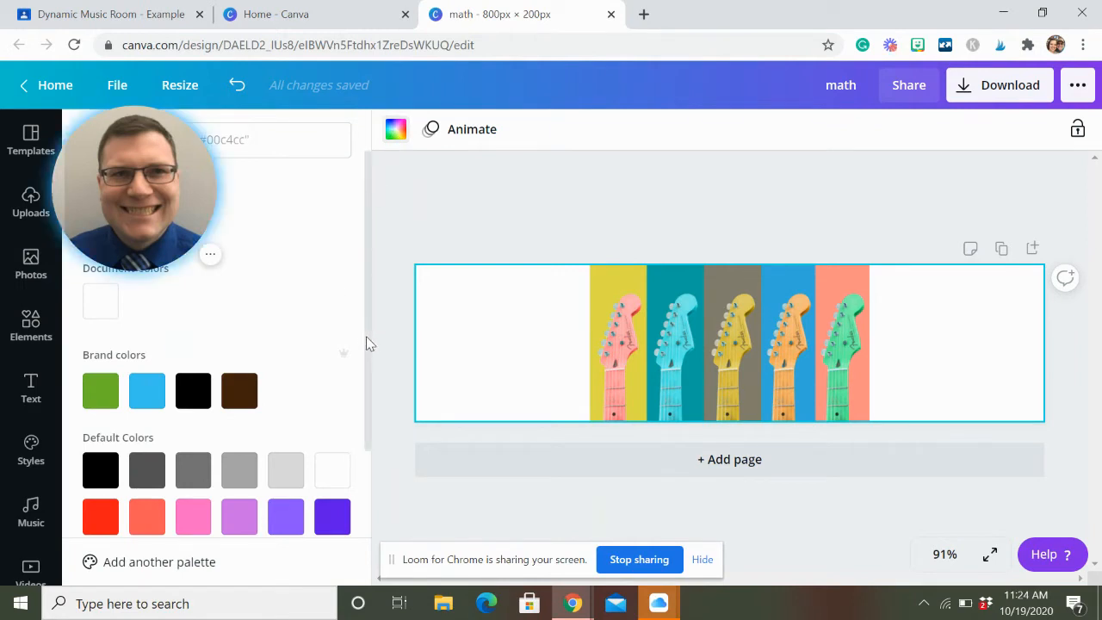
scroll("down", 3)
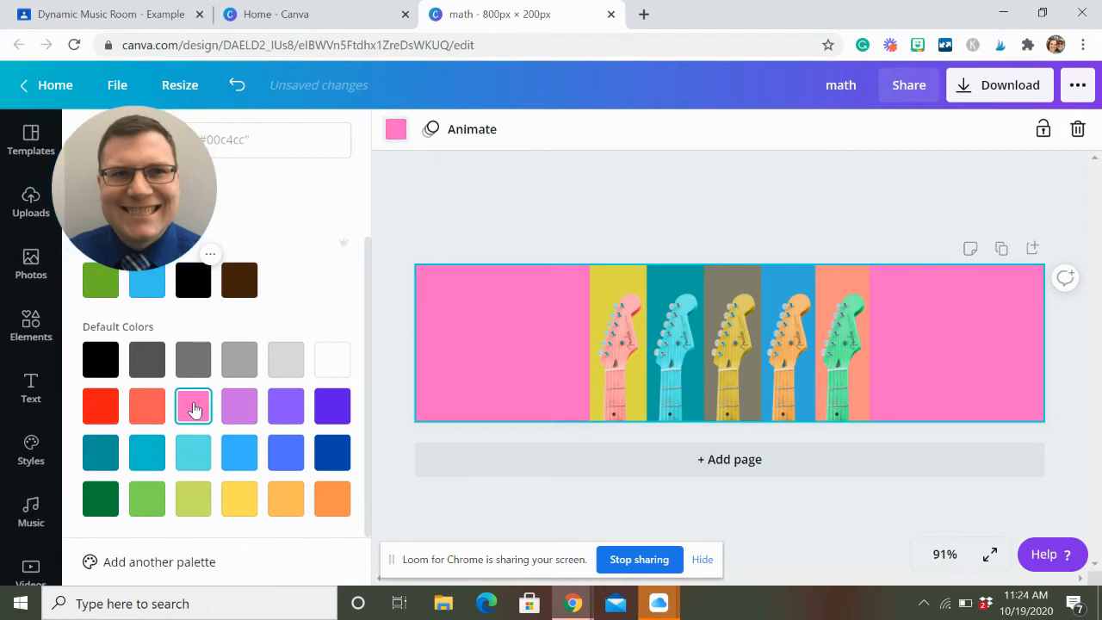
left_click(239, 407)
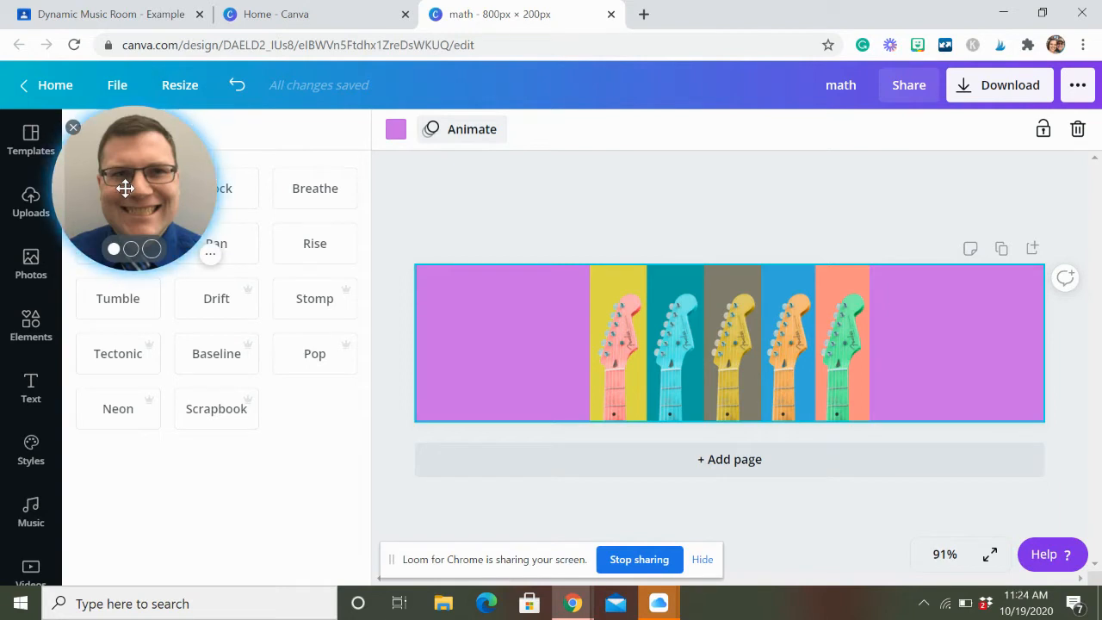
left_click(217, 188)
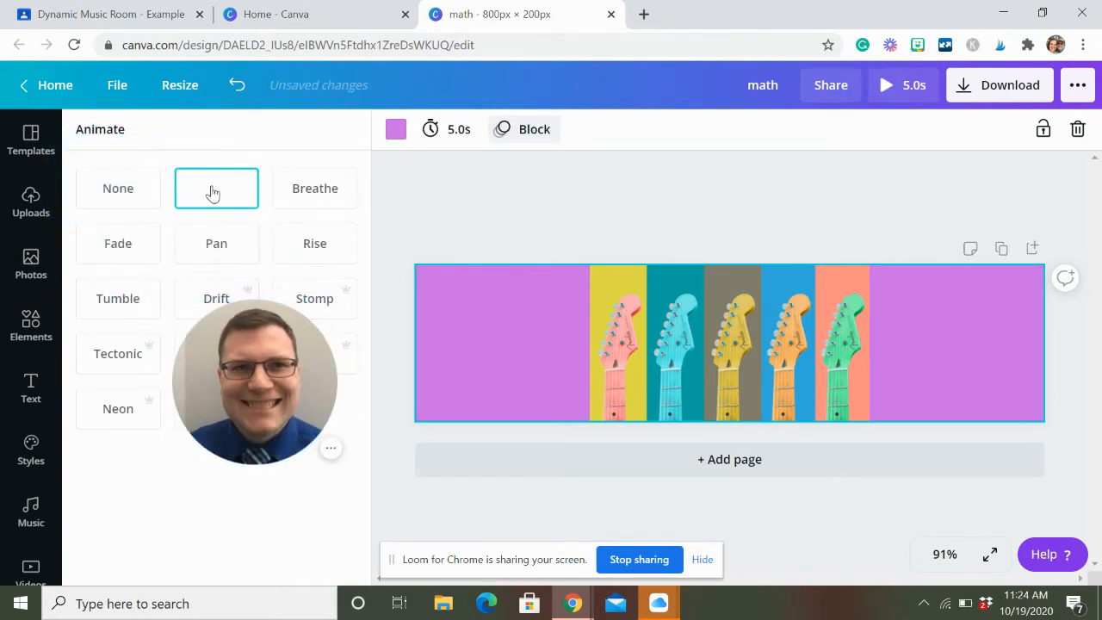
left_click(117, 187)
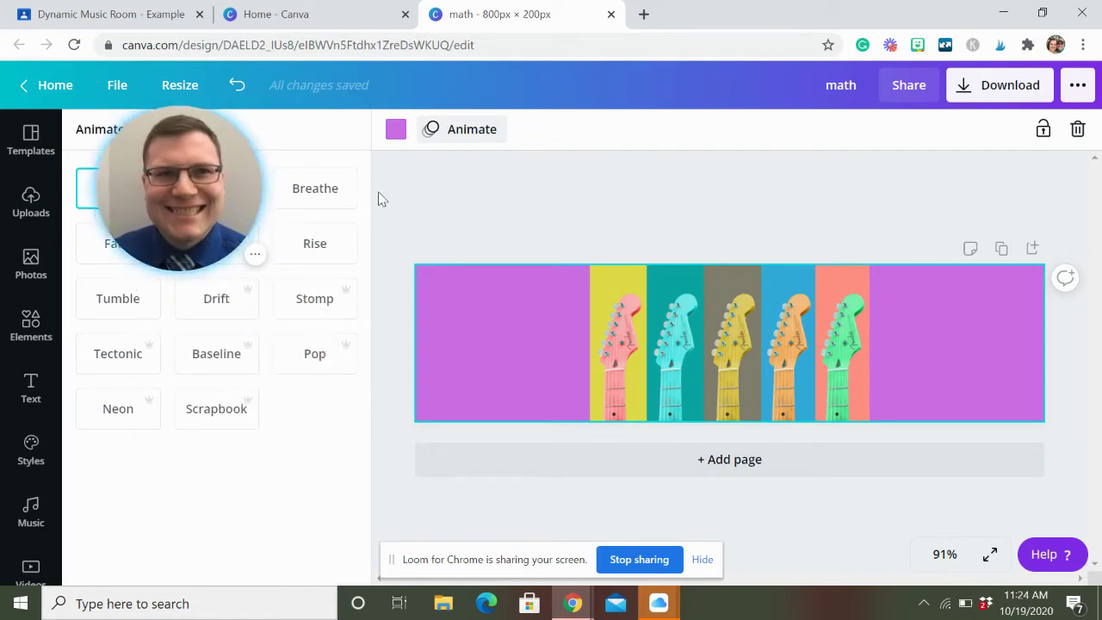
left_click(31, 262)
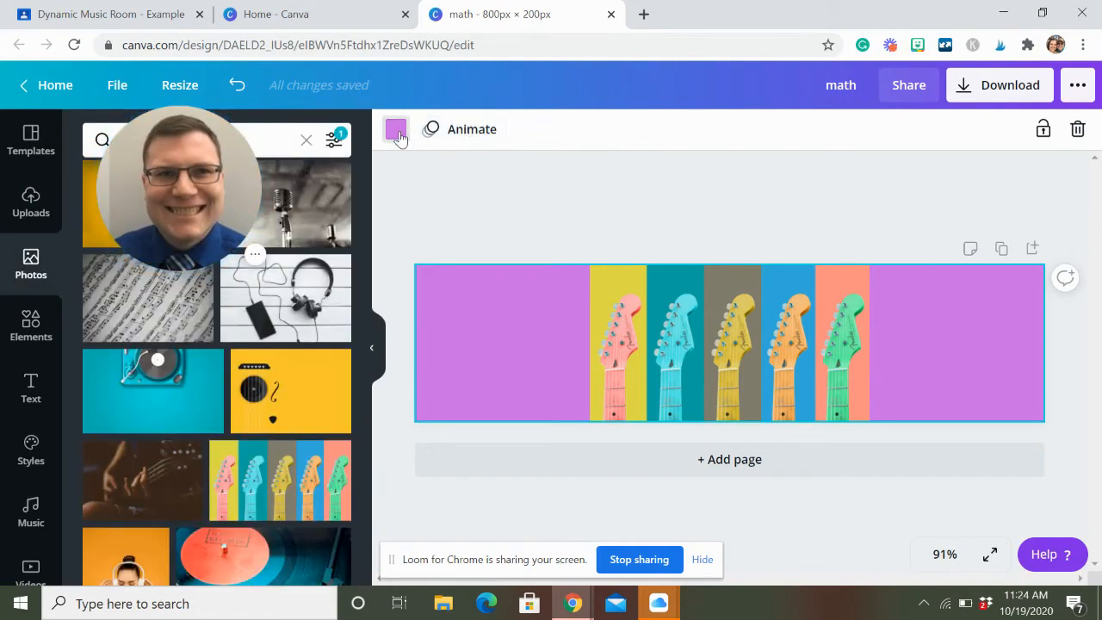
mouse_move(547, 282)
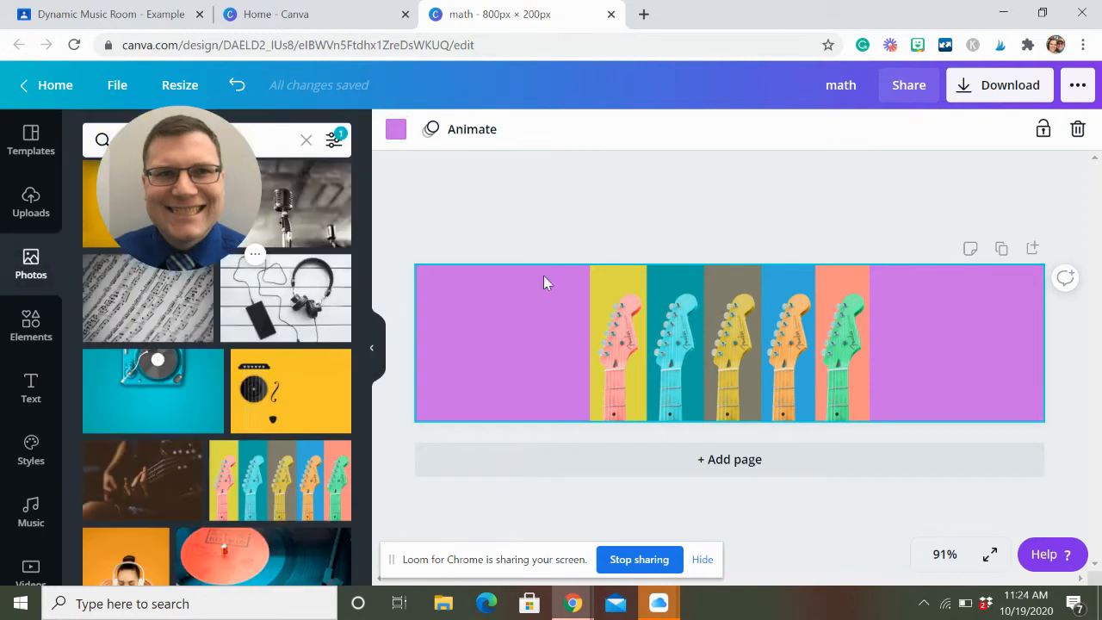
left_click(396, 129)
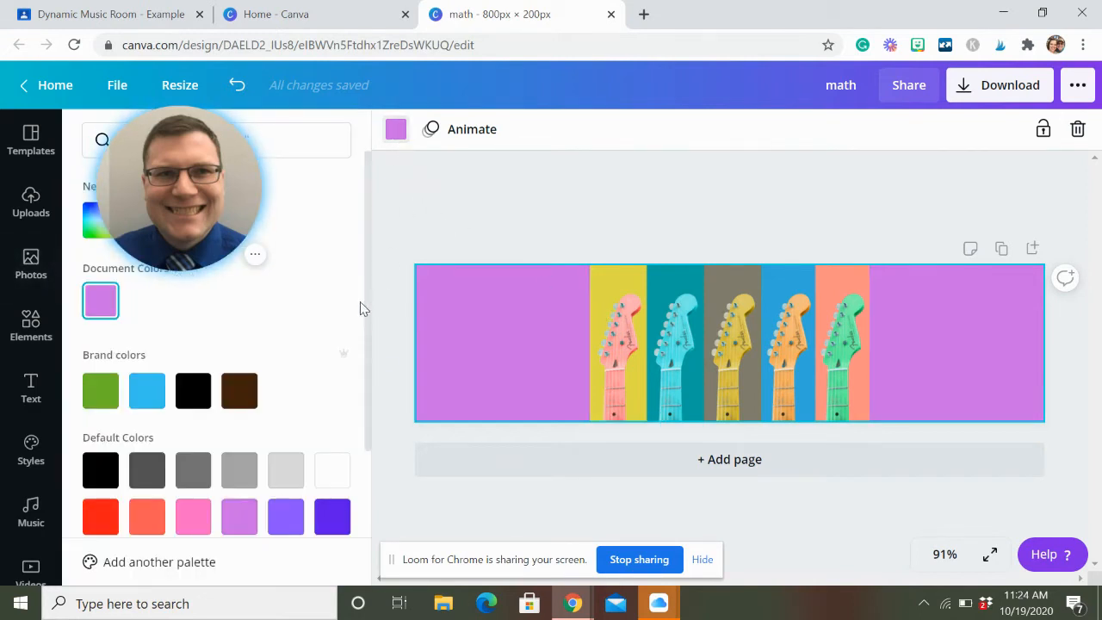
scroll("down", 3)
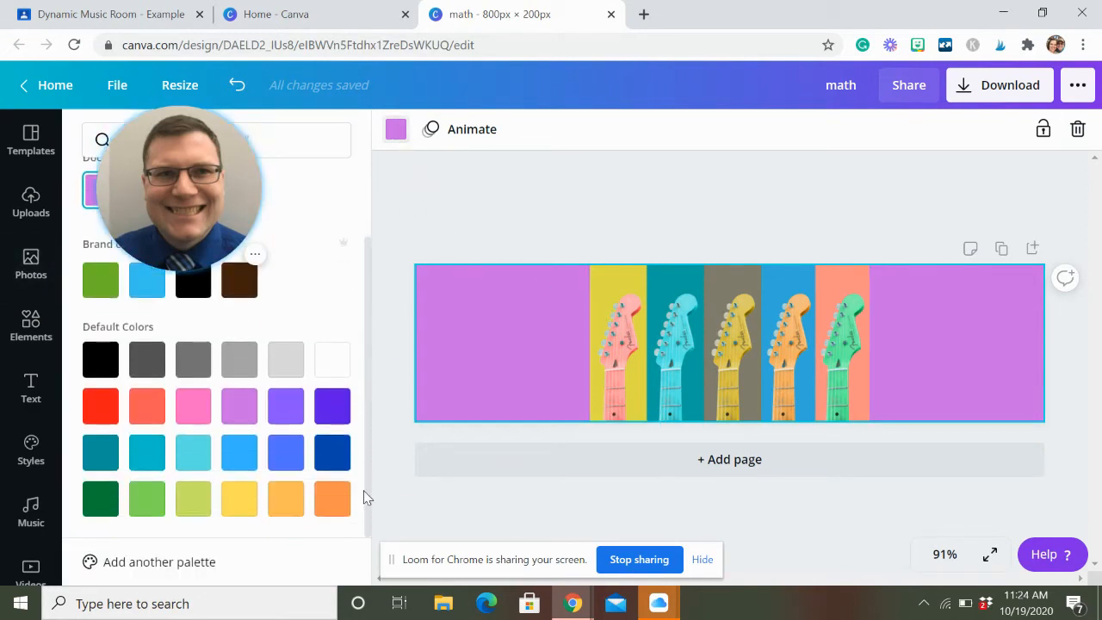
left_click(31, 265)
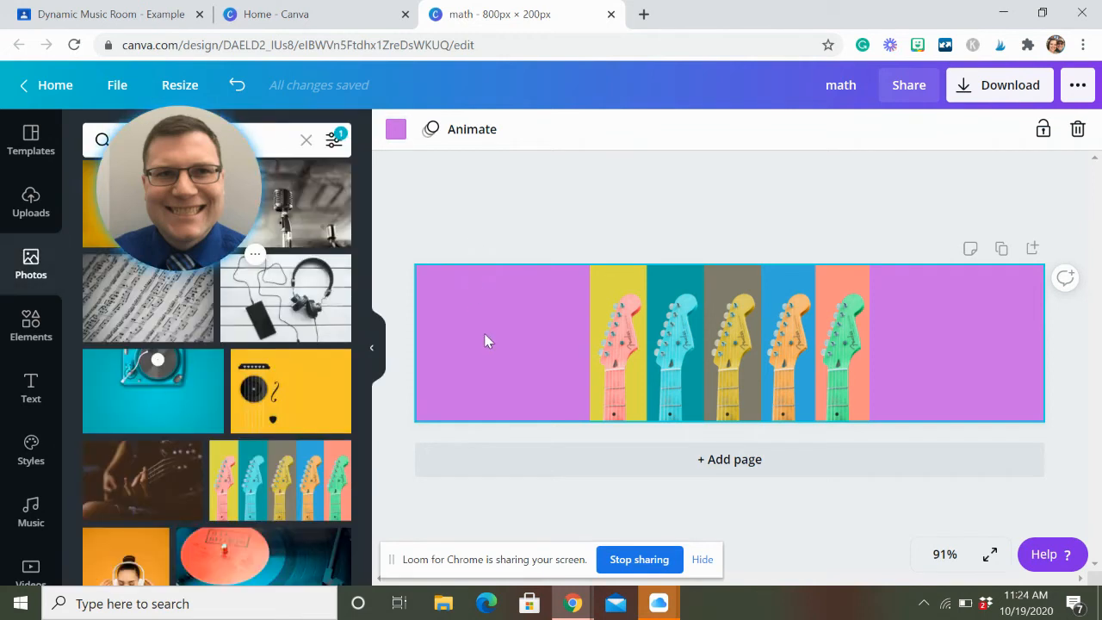
mouse_move(533, 247)
type("5th grade mus")
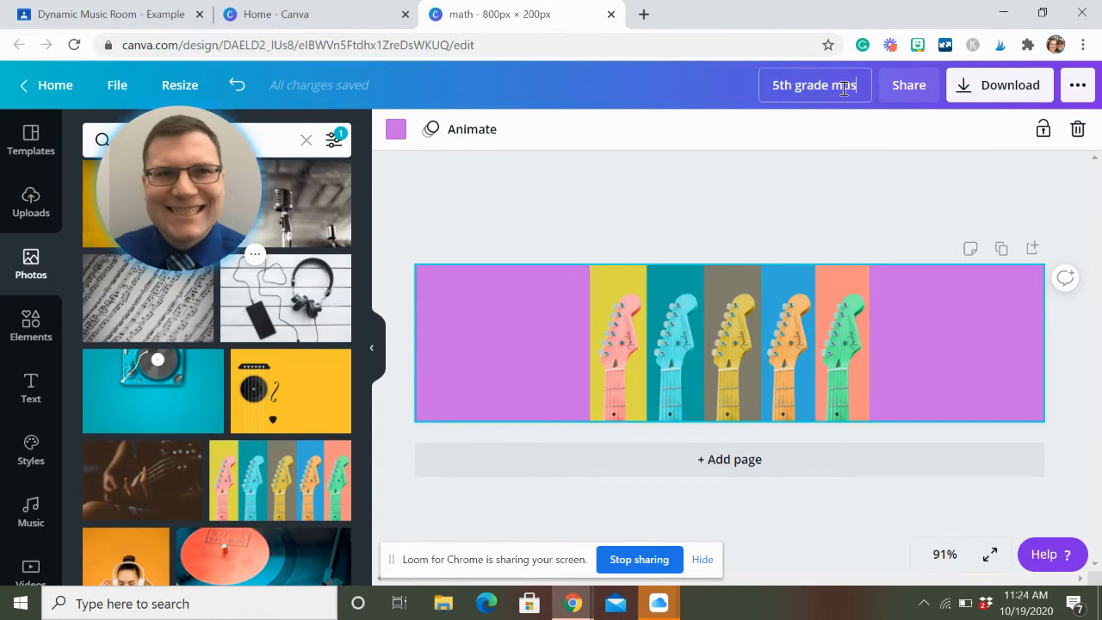
Step: Retitle the design '5th grade music pointerlesson' and download it as a PNG
left_click(813, 86)
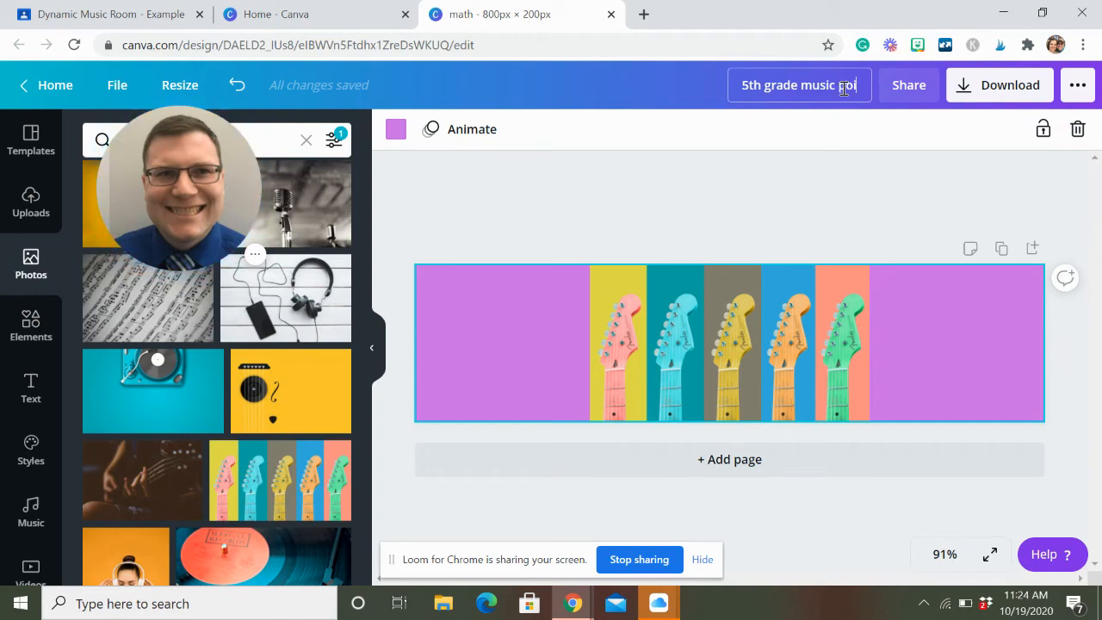
type("pointerless")
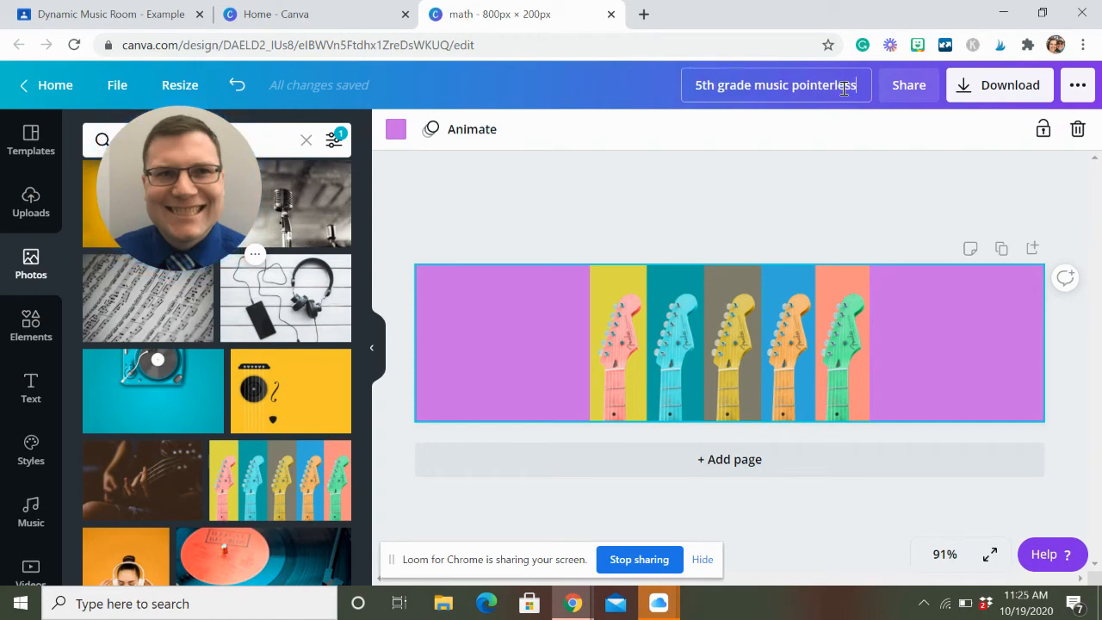
type("on")
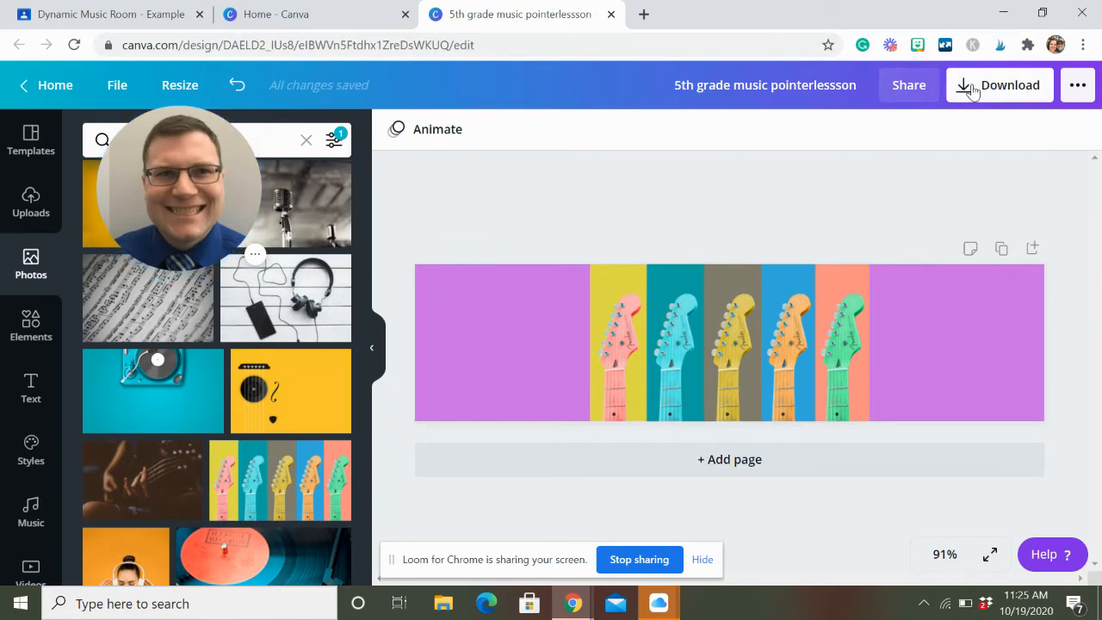
left_click(998, 84)
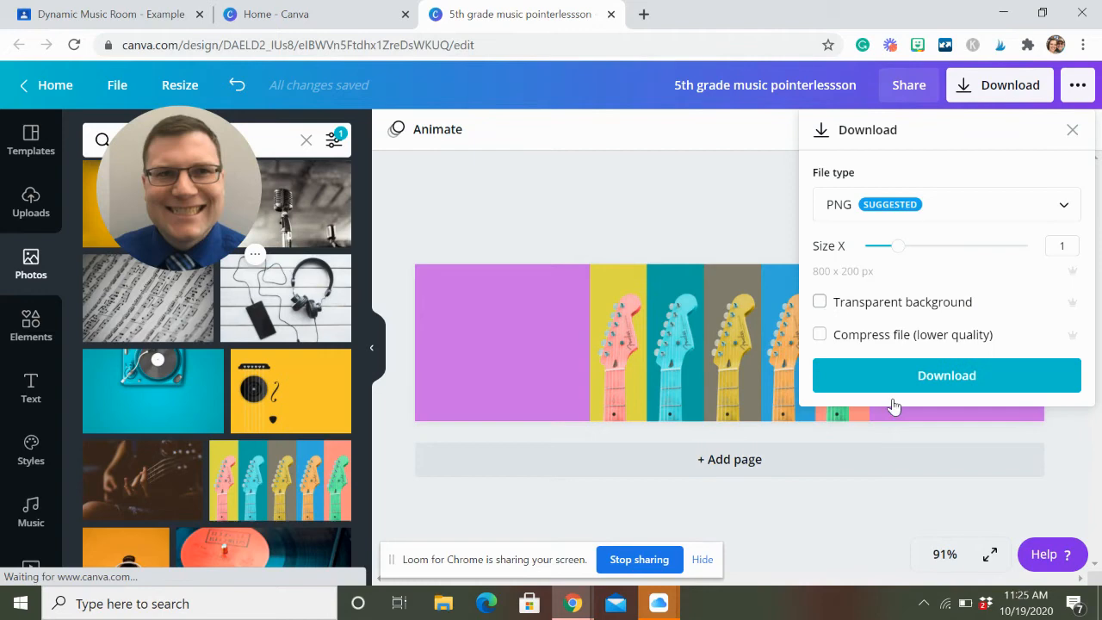
left_click(947, 375)
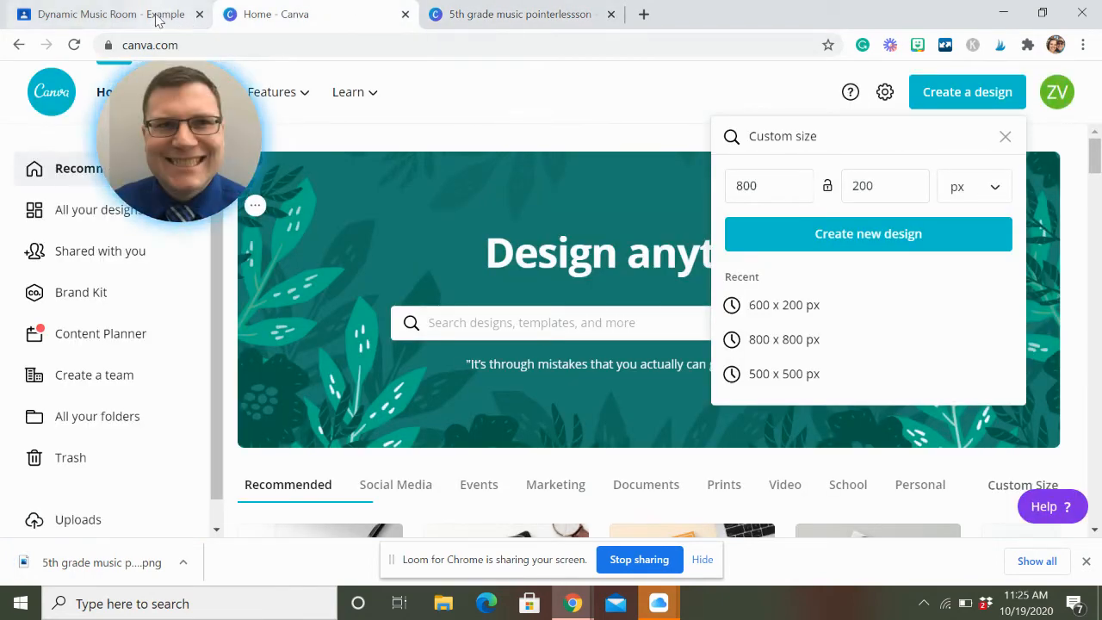
Step: Upload the downloaded 5th grade music PNG as the Dynamic Music Room class theme
left_click(111, 13)
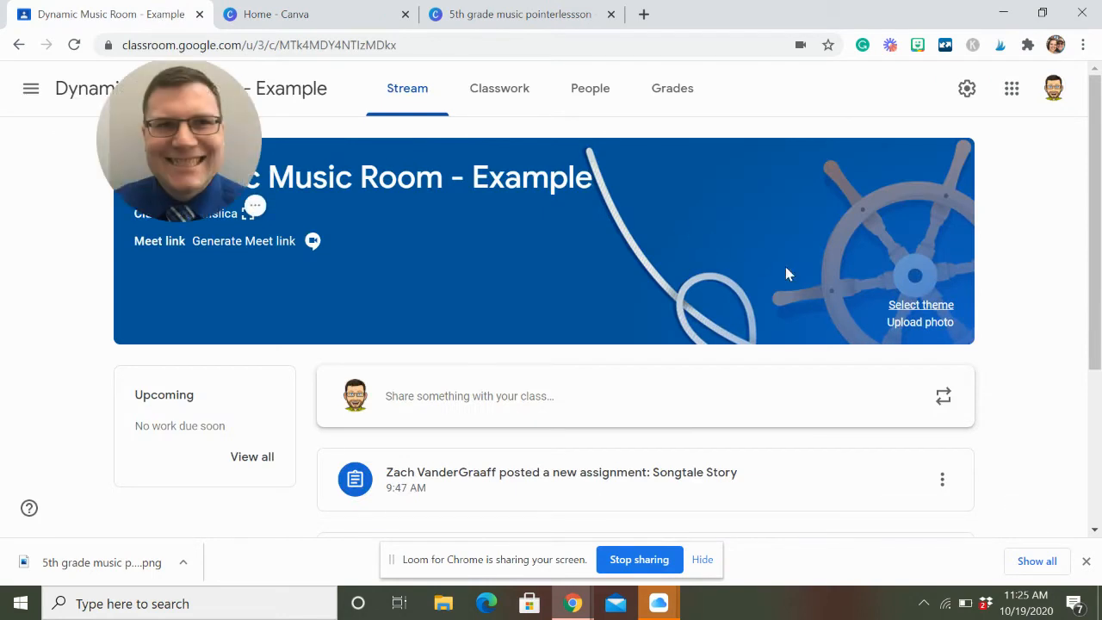
left_click(919, 322)
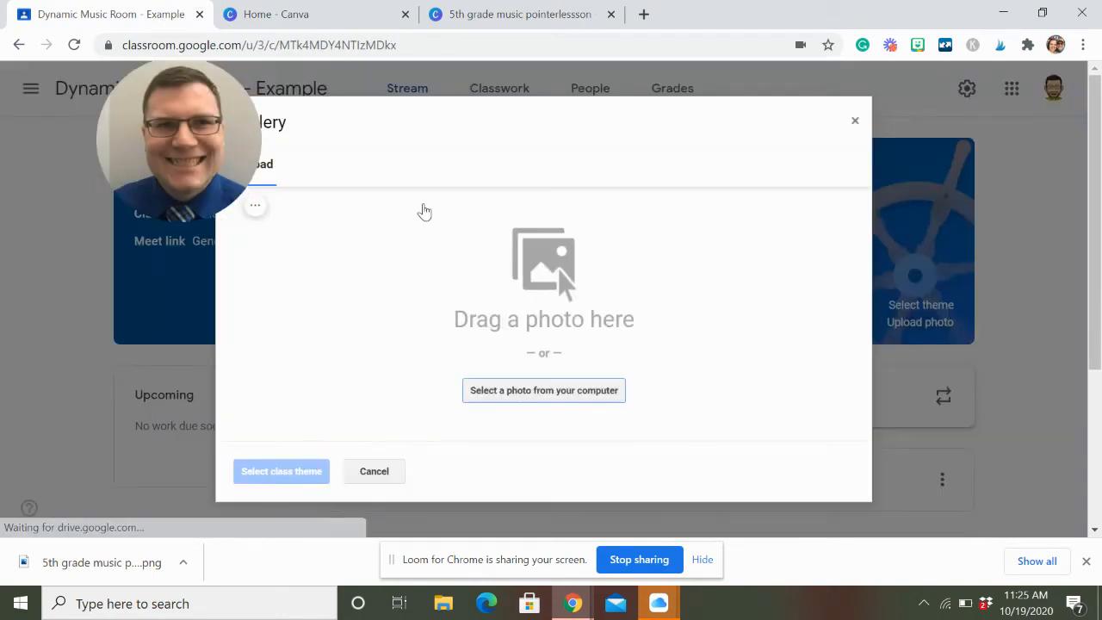
left_click(544, 389)
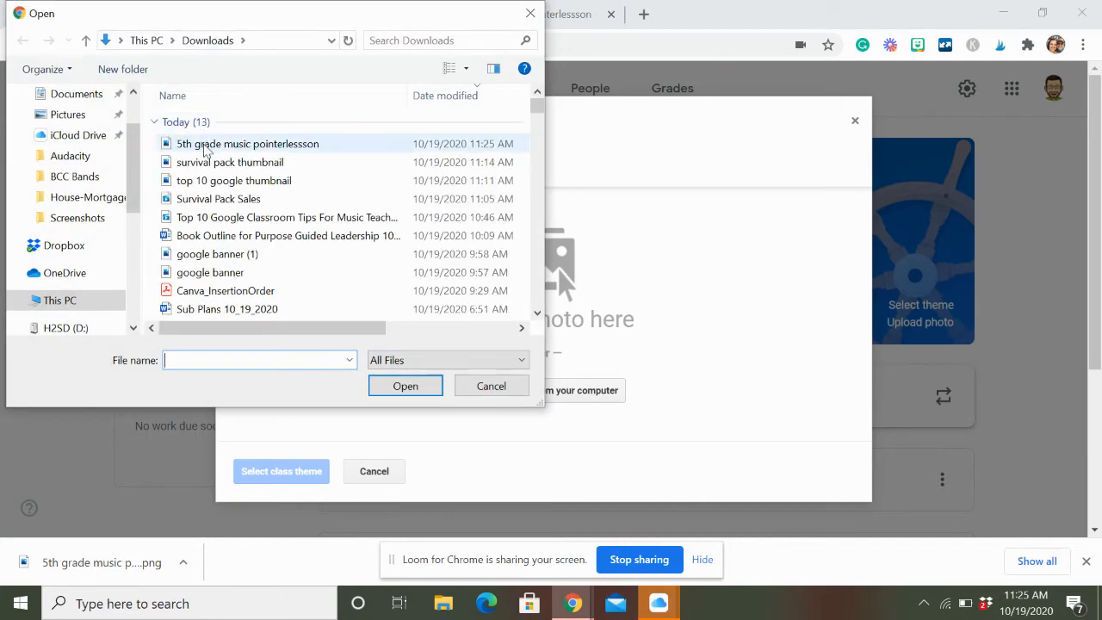
left_click(405, 385)
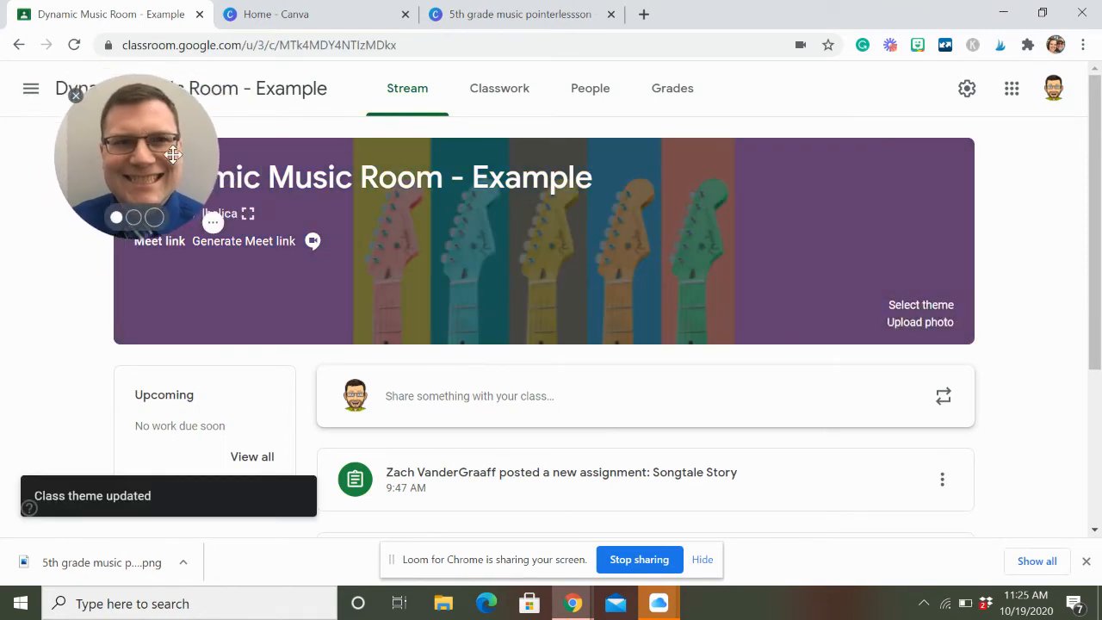
left_click_drag(138, 155, 938, 250)
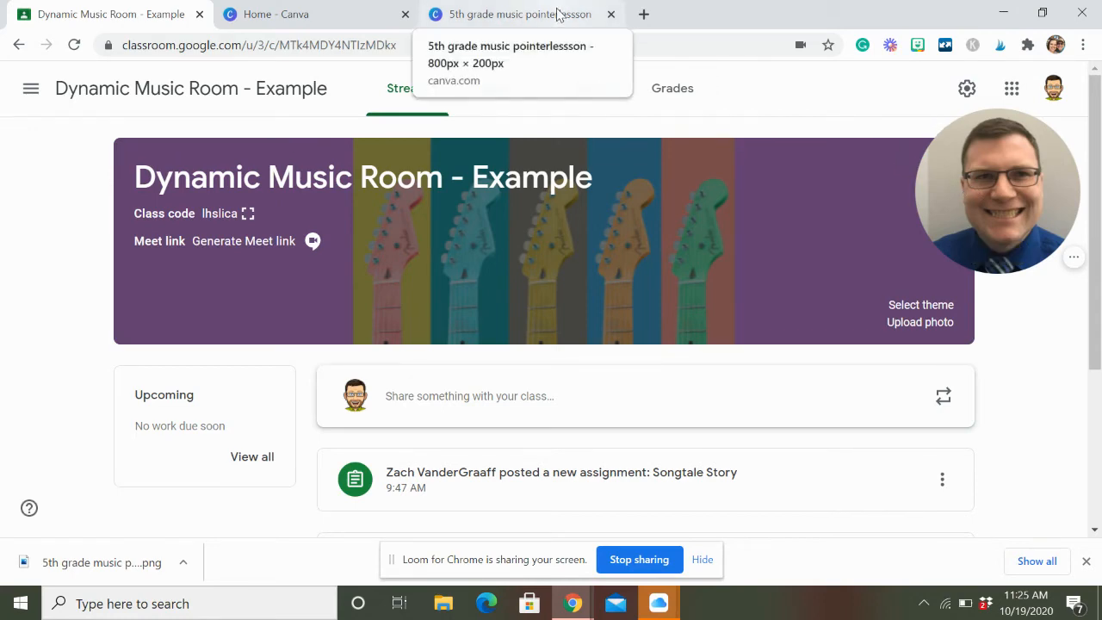
Step: Return to the Canva banner, dismiss the download notice and bring up the Elements library
left_click(516, 14)
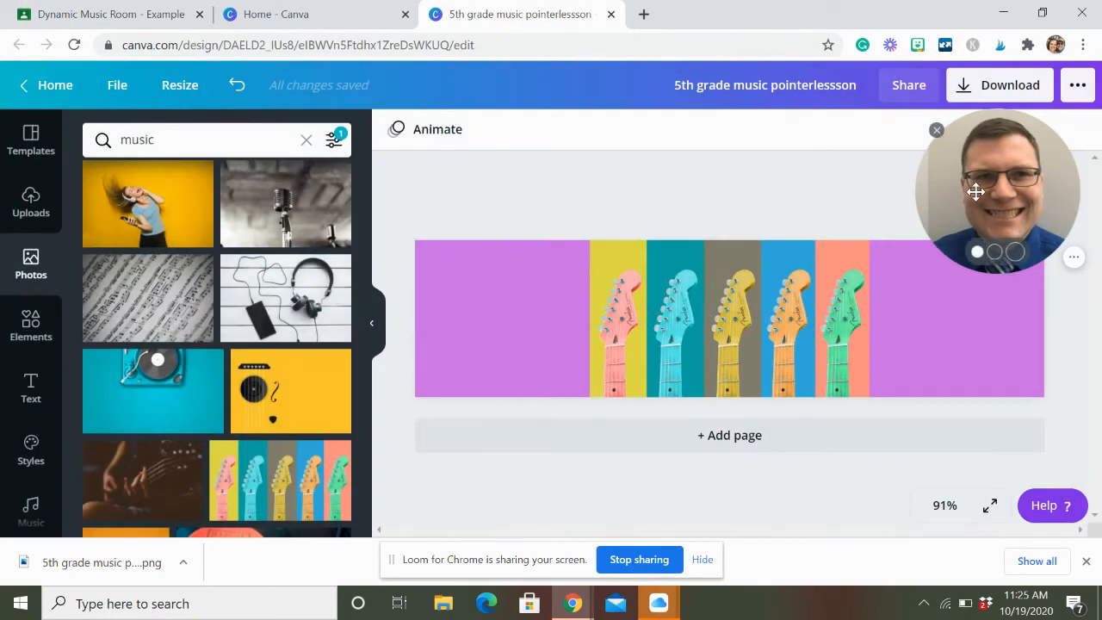
left_click_drag(998, 189, 323, 447)
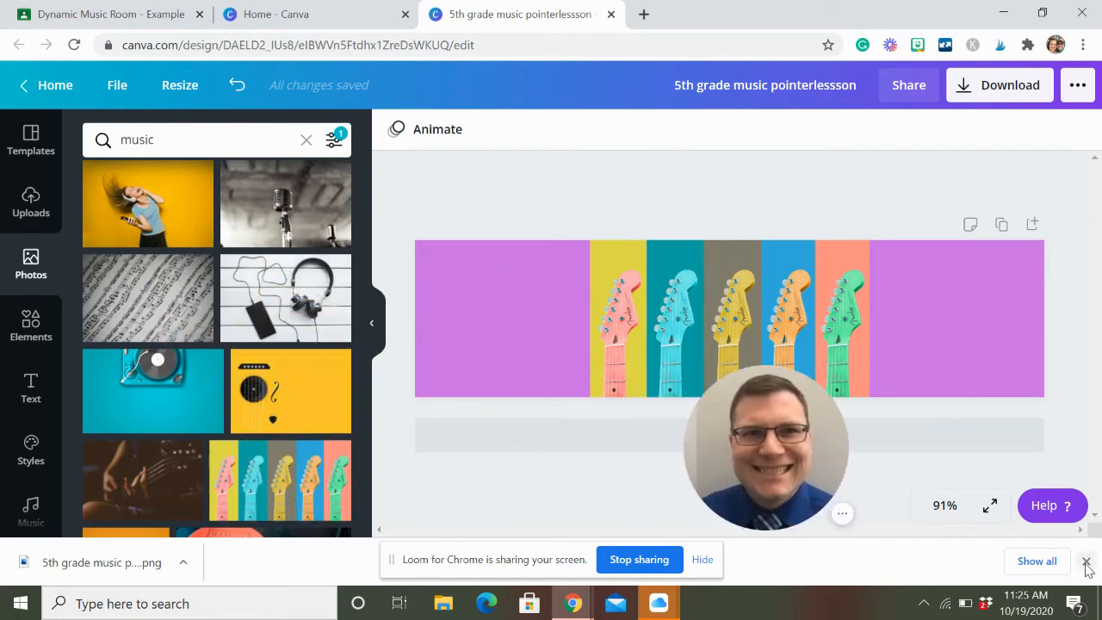
left_click(1088, 561)
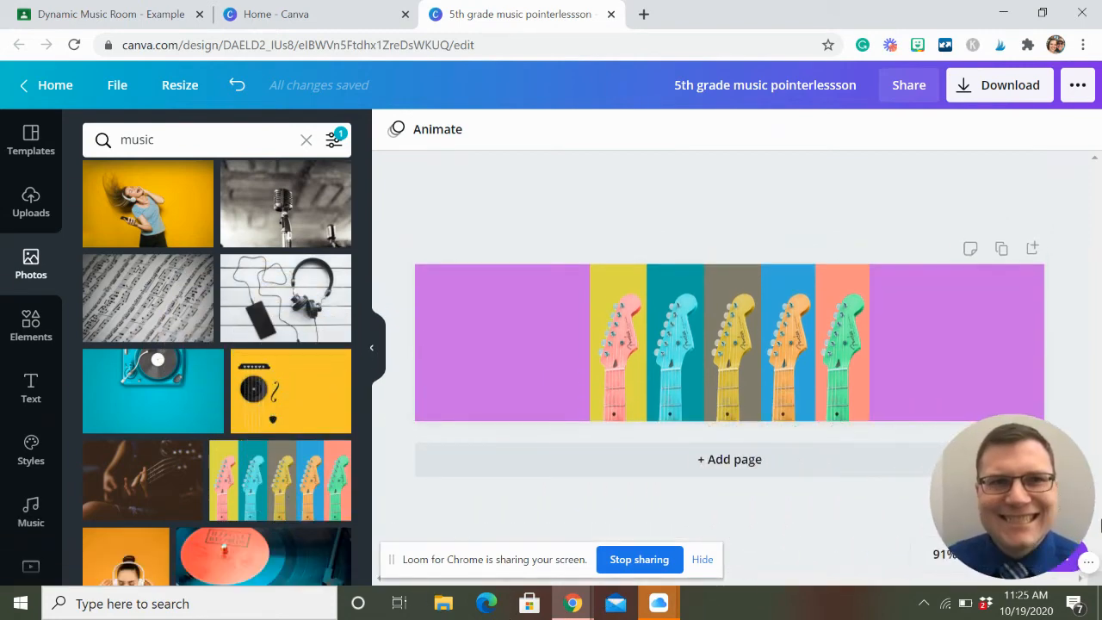
mouse_move(103, 210)
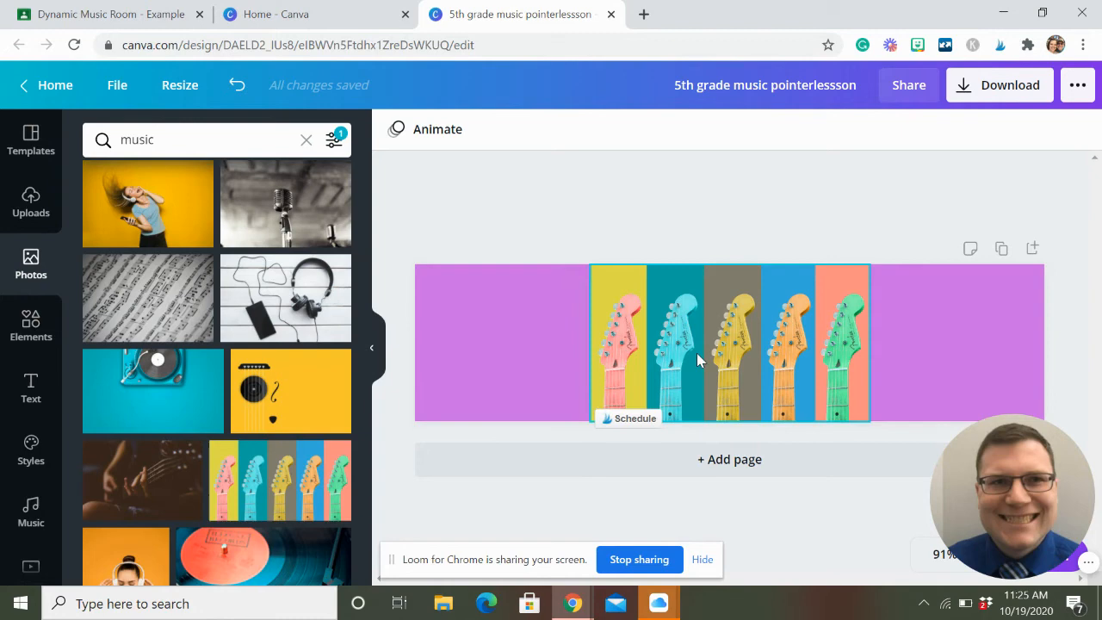
left_click(31, 325)
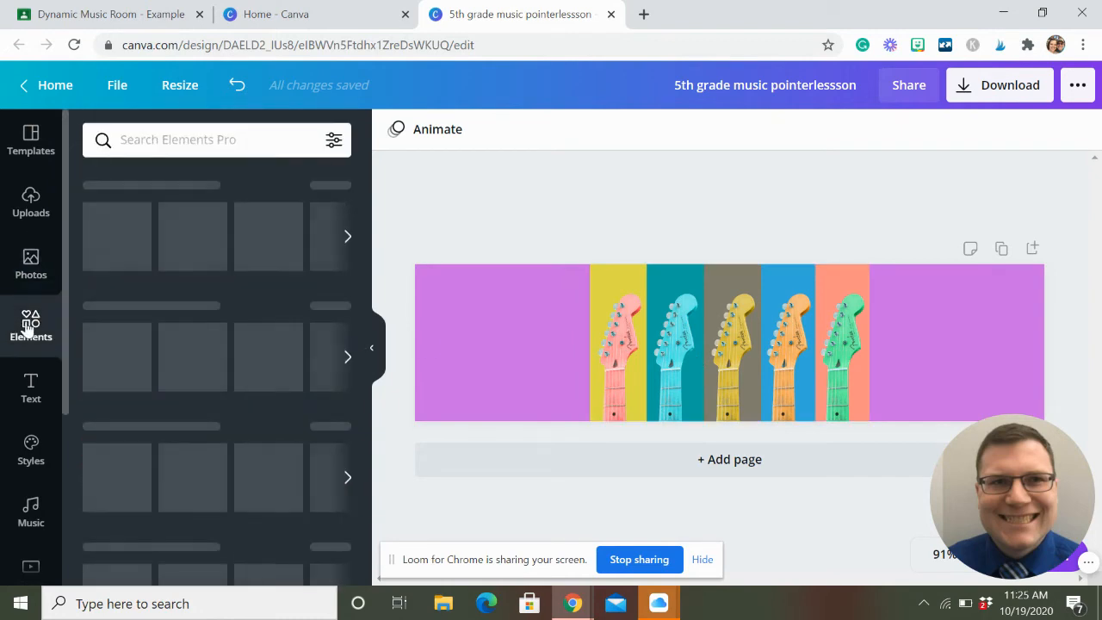
left_click(31, 323)
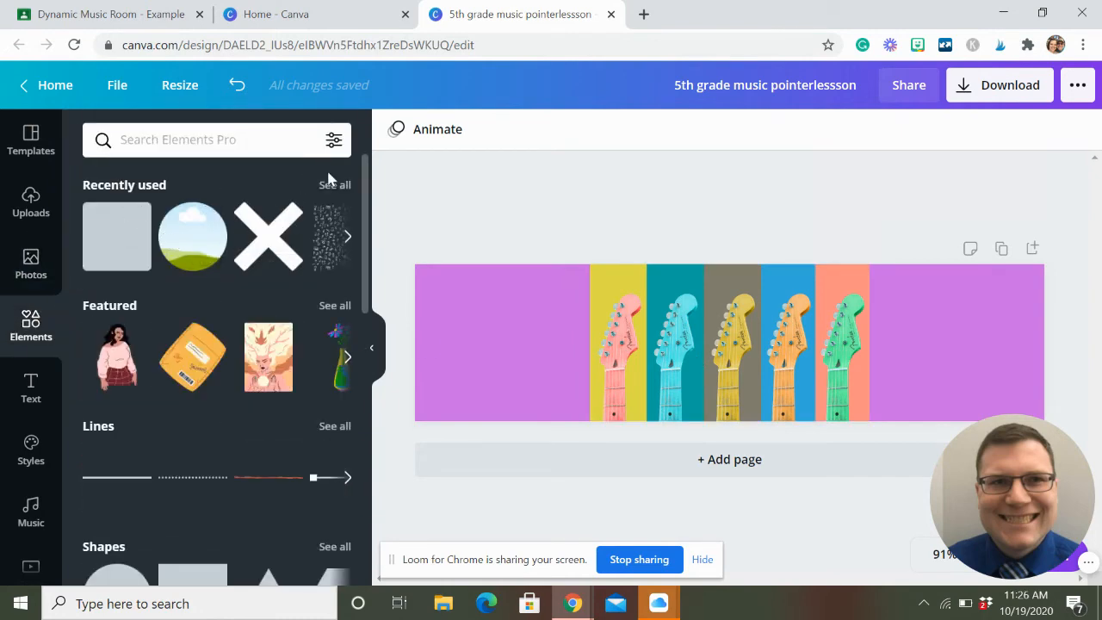
Step: Browse Elements to the Shapes section and expand the shape options
scroll("down", 3)
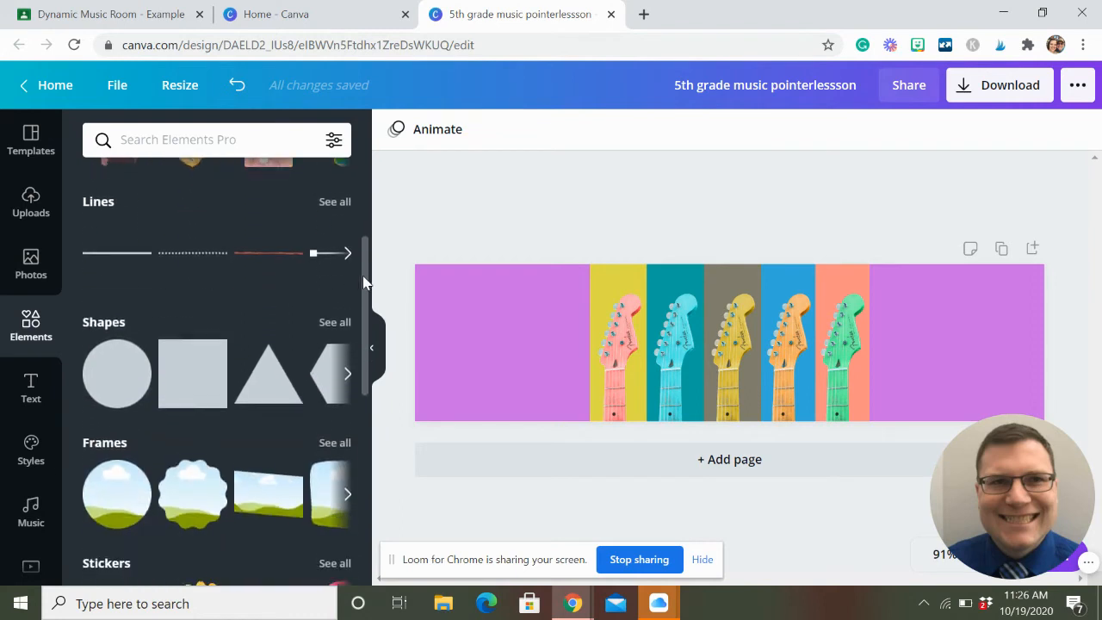
scroll("up", 3)
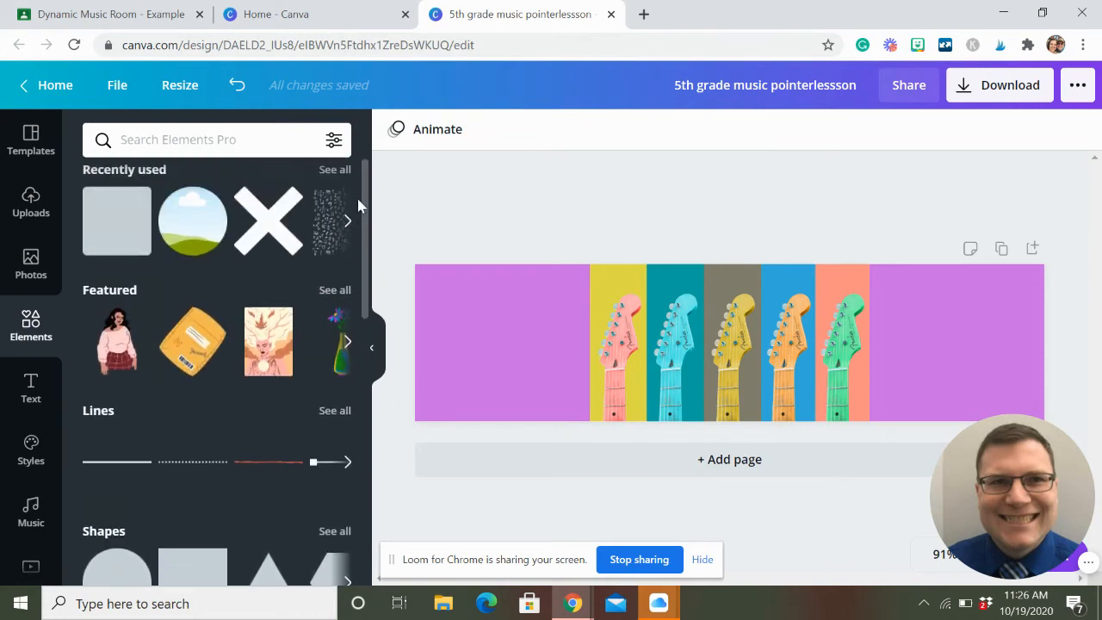
scroll("down", 3)
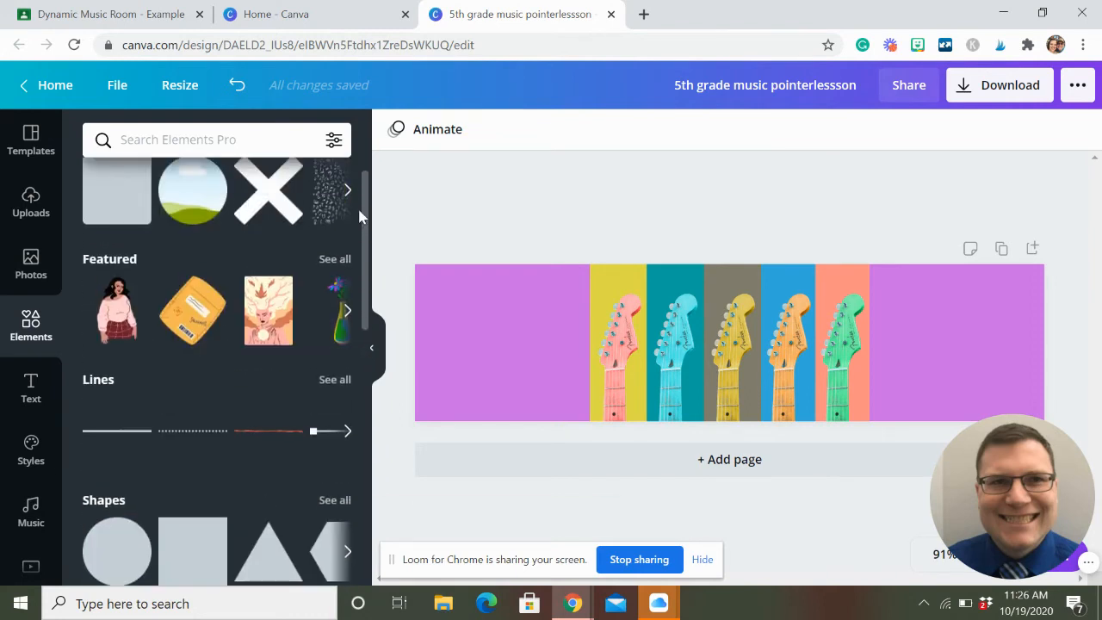
scroll("down", 3)
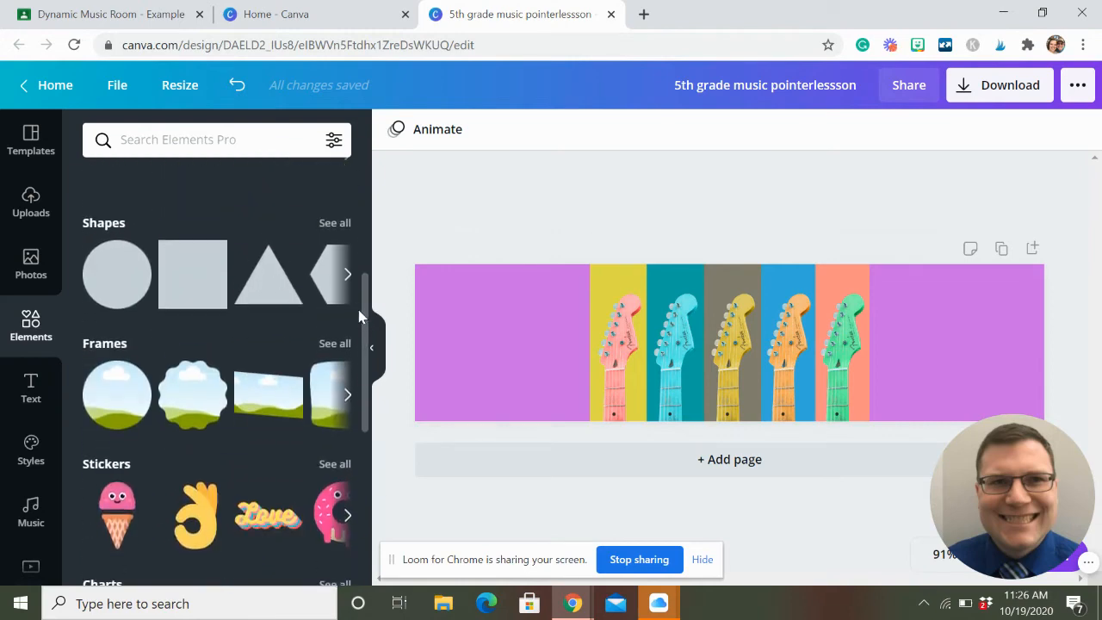
scroll("up", 3)
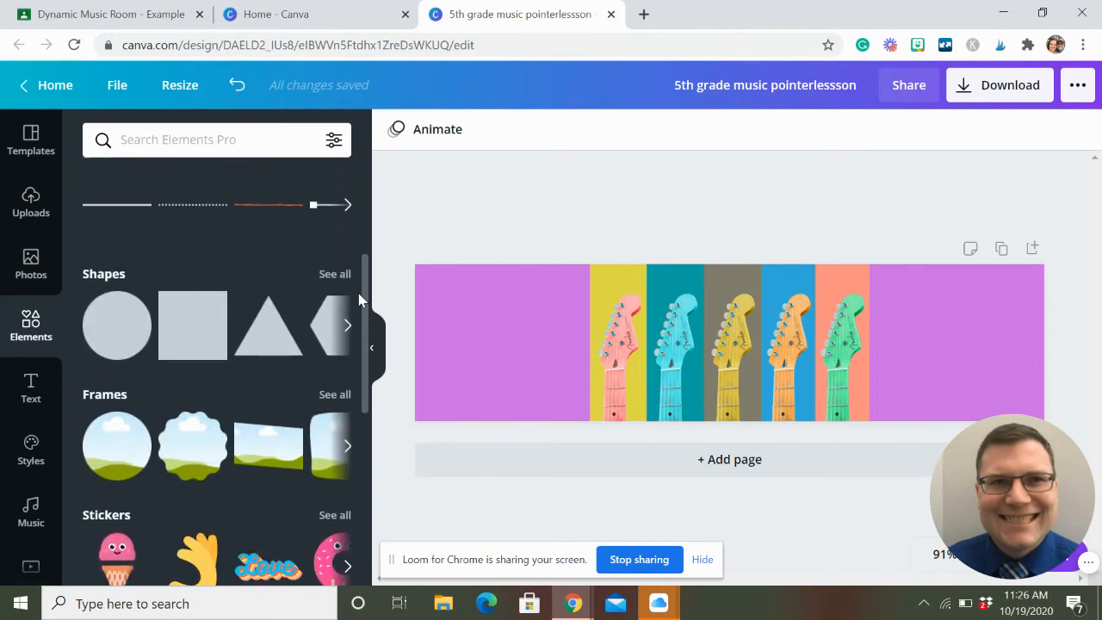
left_click(348, 325)
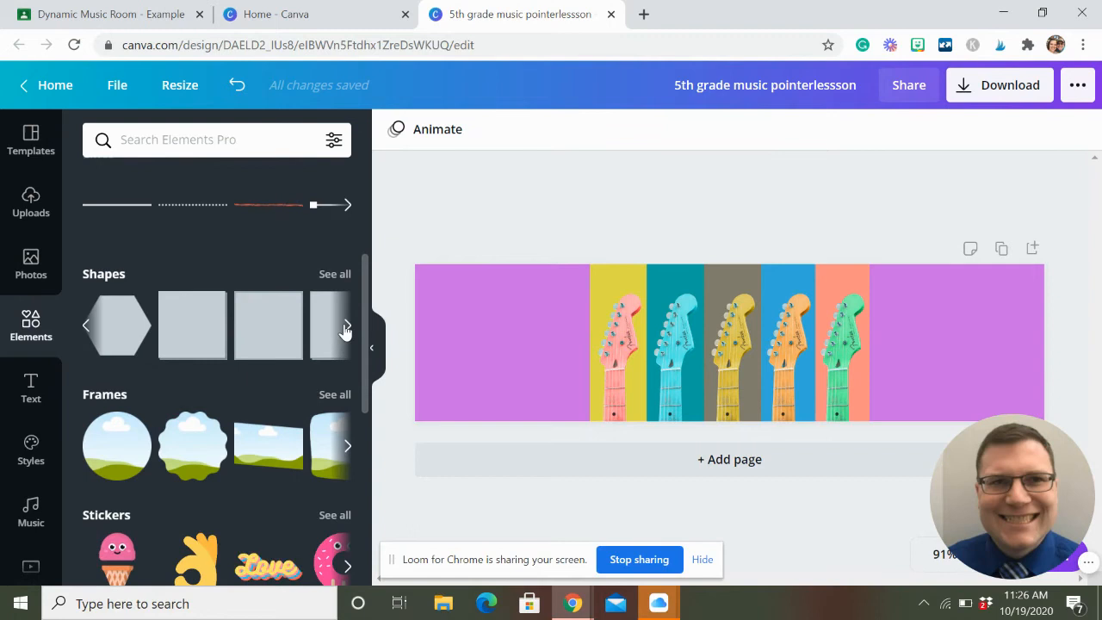
mouse_move(117, 325)
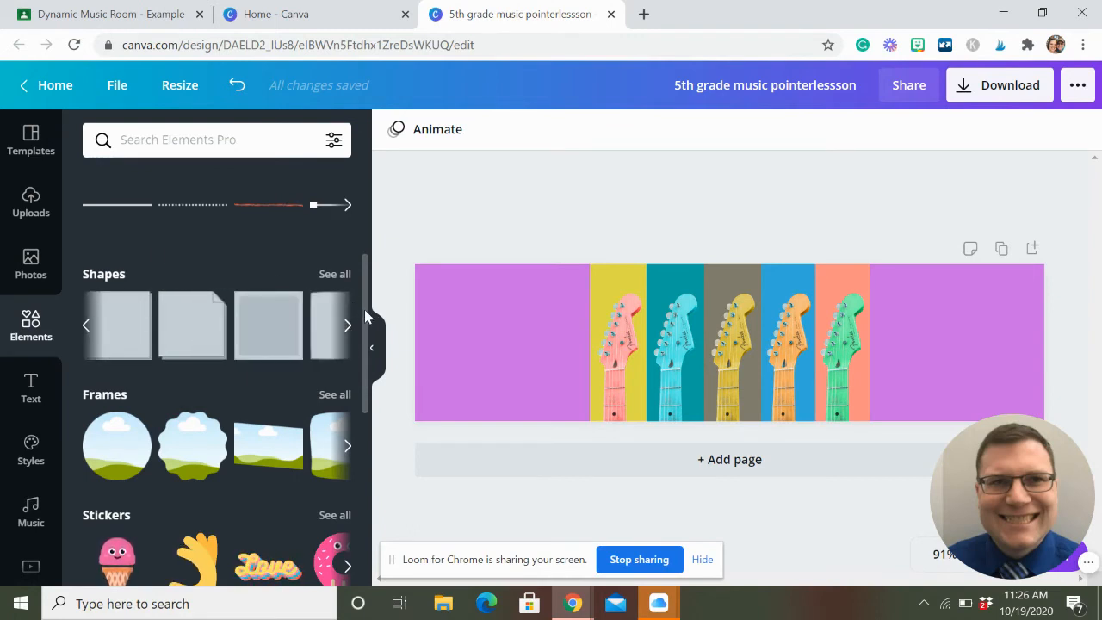
scroll("up", 3)
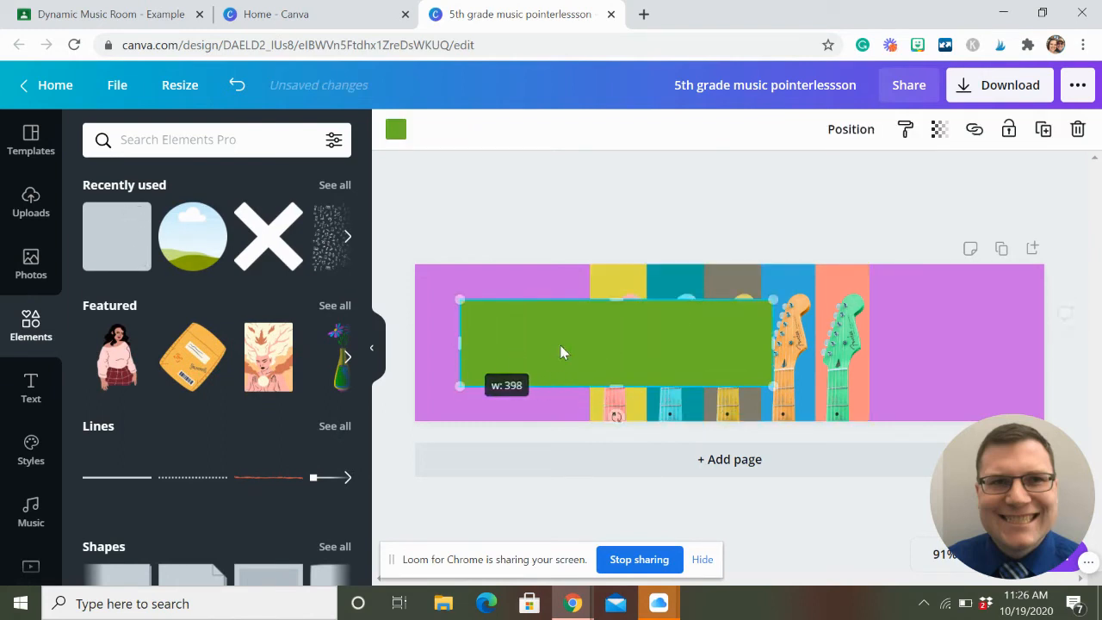
Step: Stretch the rectangle across most of the banner and colour it pink
left_click_drag(771, 342, 988, 343)
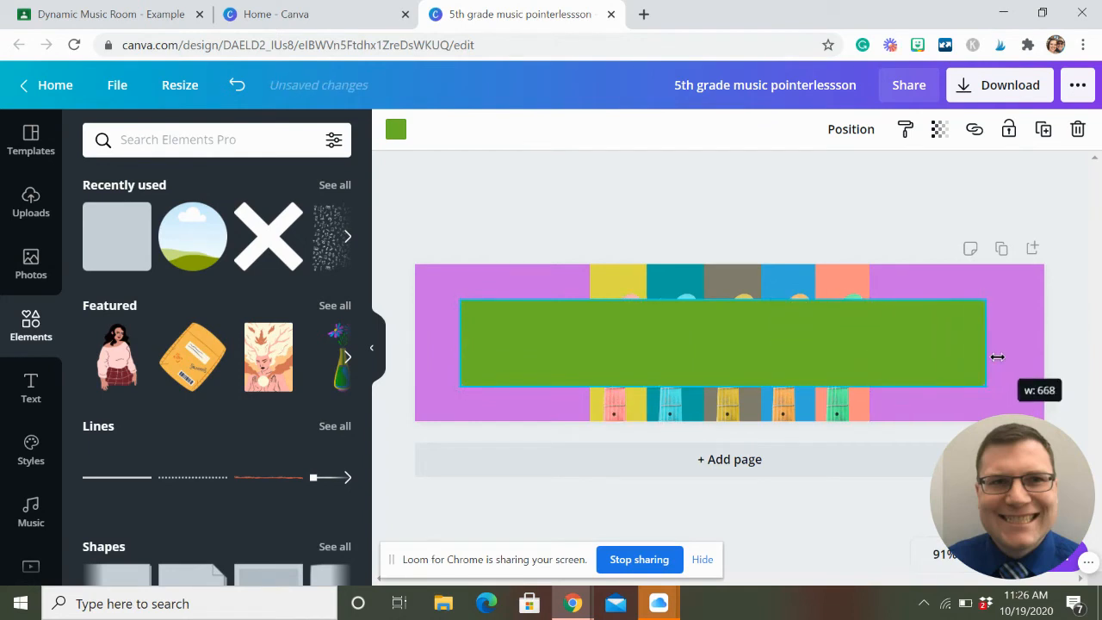
left_click(850, 127)
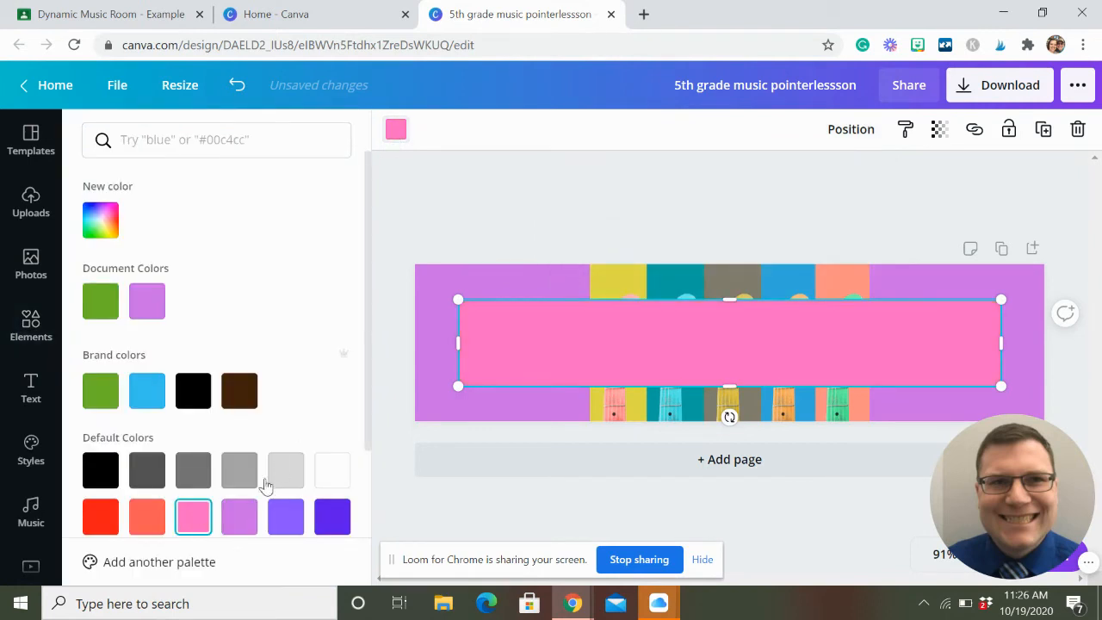
mouse_move(430, 347)
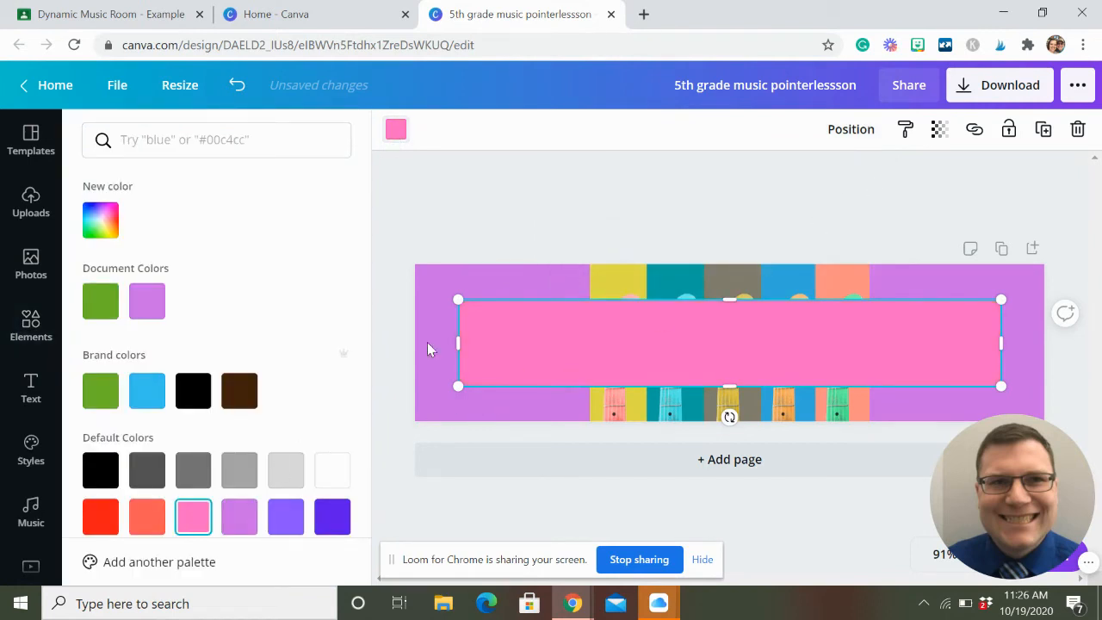
mouse_move(31, 388)
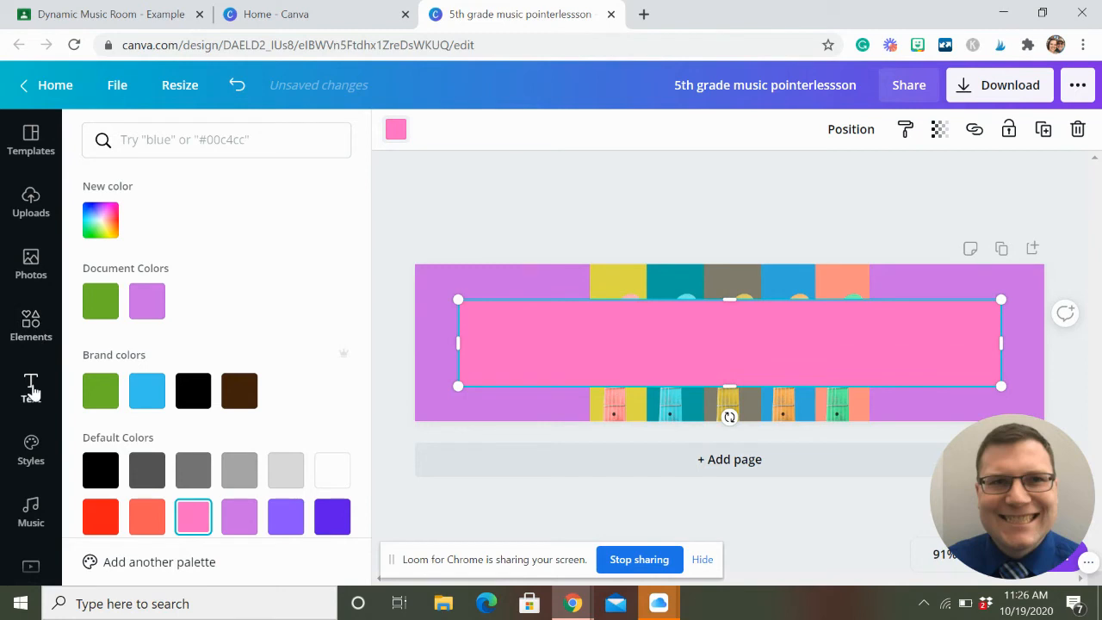
Step: Add a heading on the pink box reading '5th Grade Music - Mr. Pointerlessson'
left_click(31, 387)
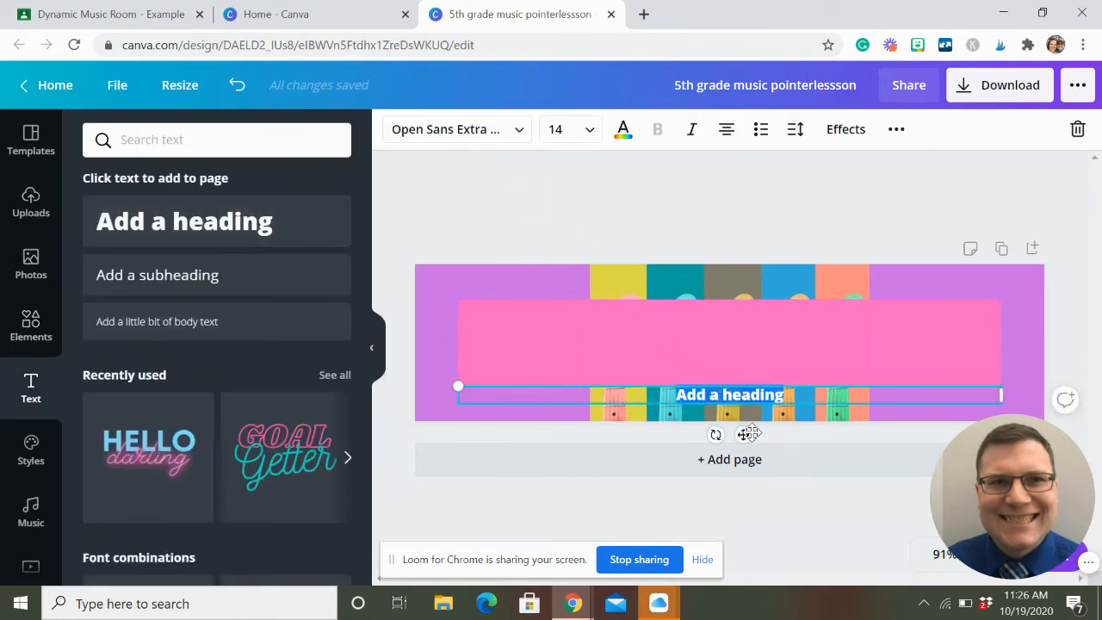
left_click_drag(730, 394, 730, 343)
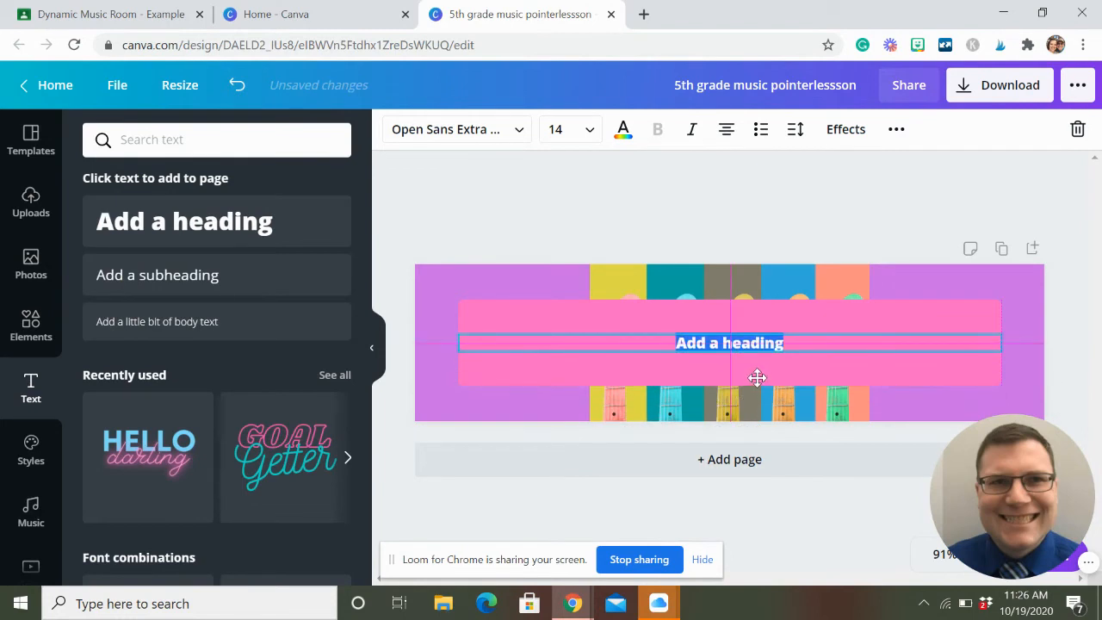
left_click(730, 341)
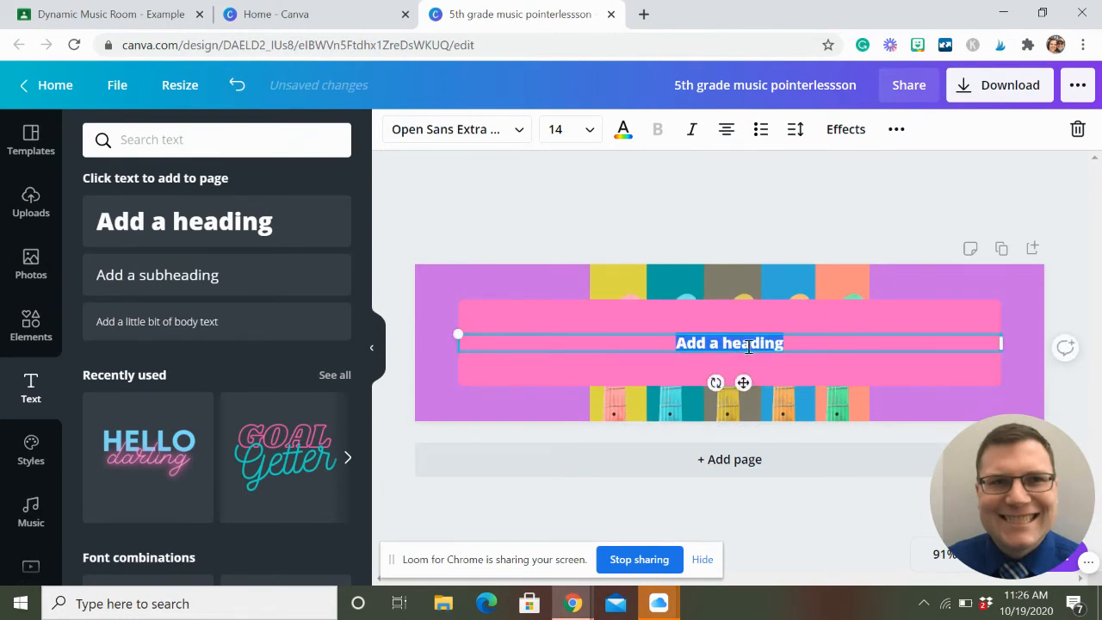
type("5th Grade")
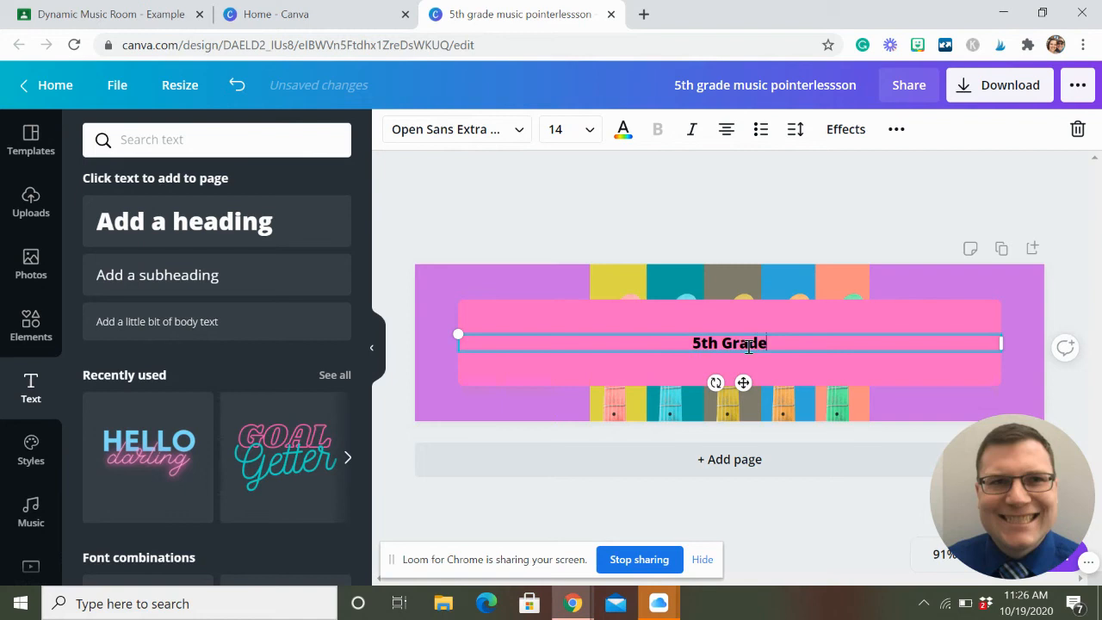
type("Music - Mr")
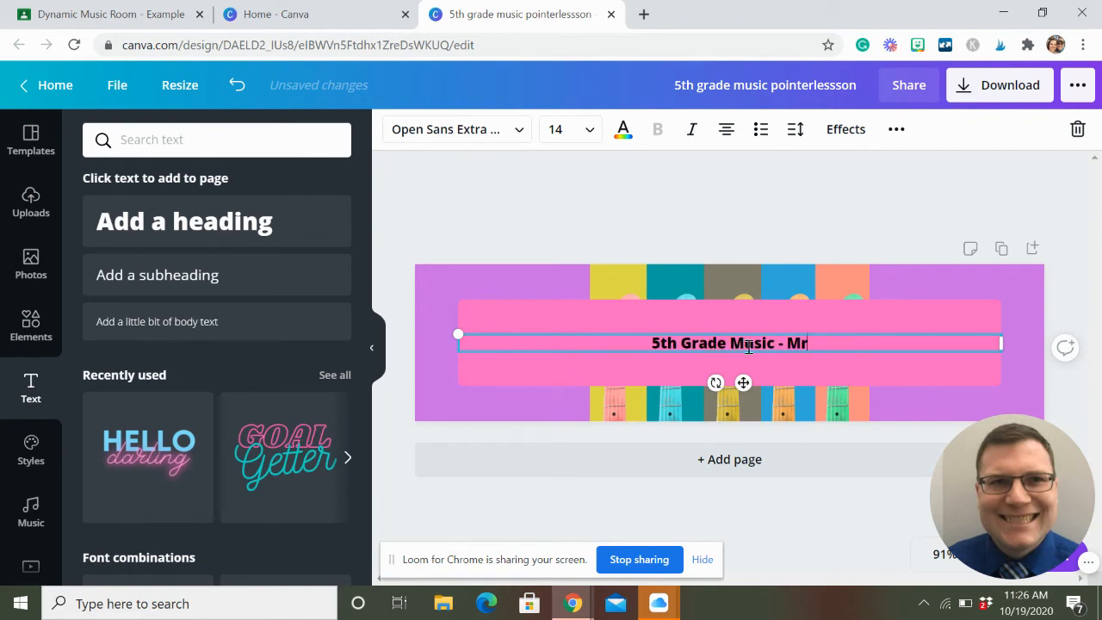
type(". Pointerlesson")
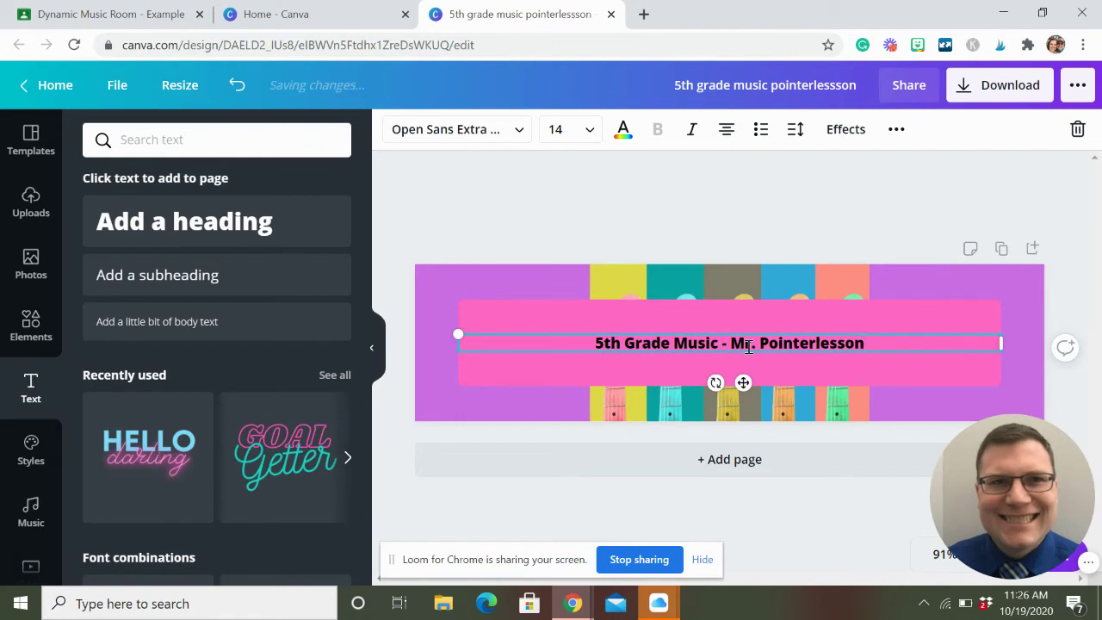
type("s")
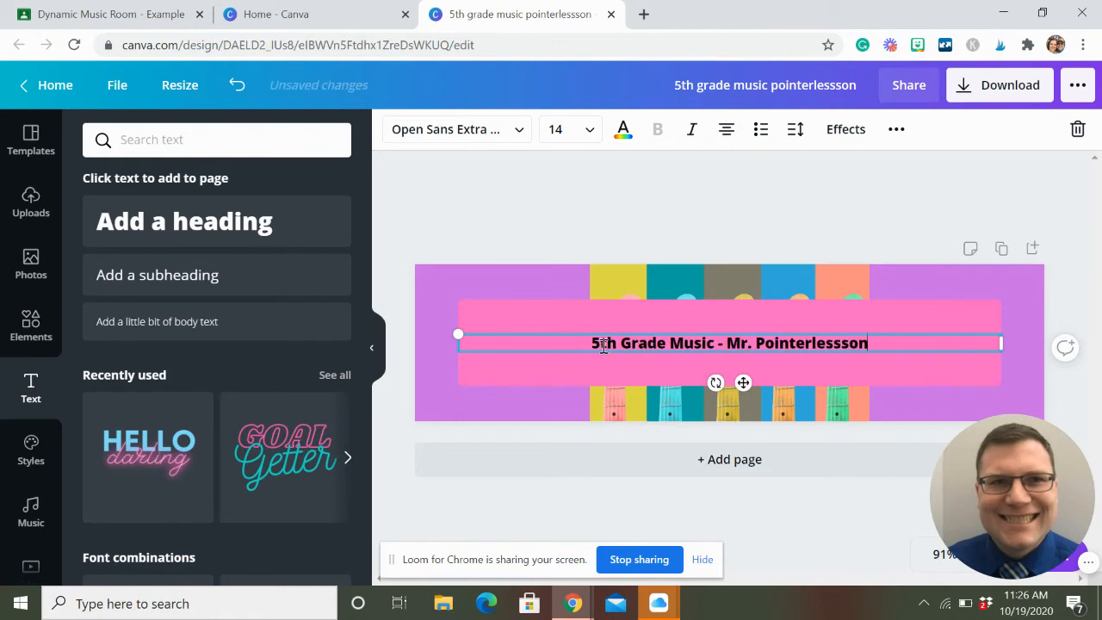
Step: Set the title to font size 24 in white
left_click(570, 129)
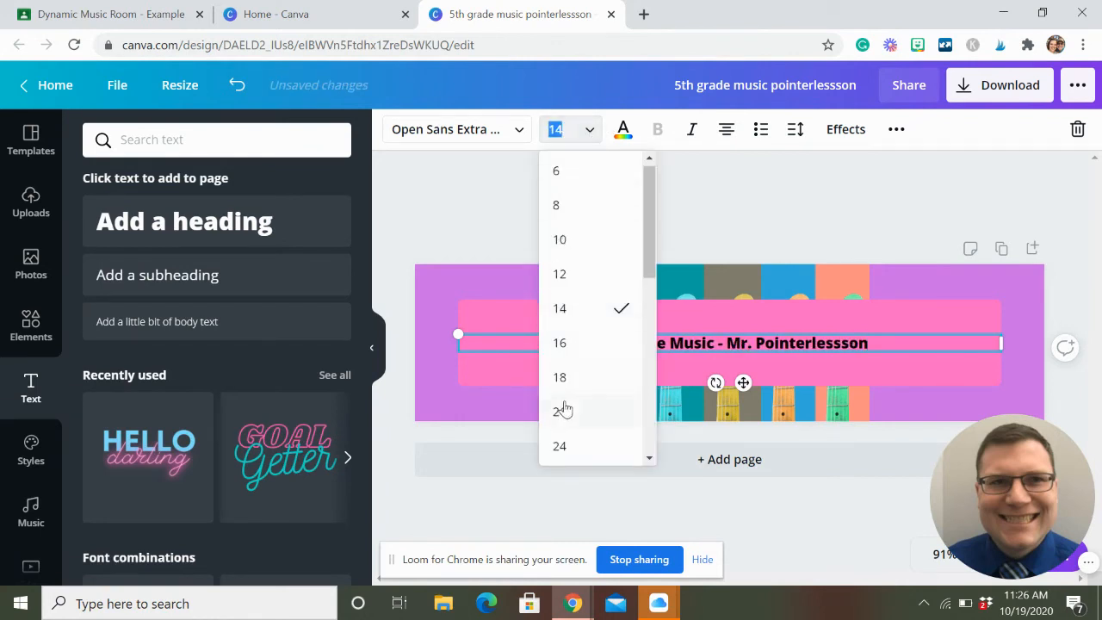
left_click(558, 444)
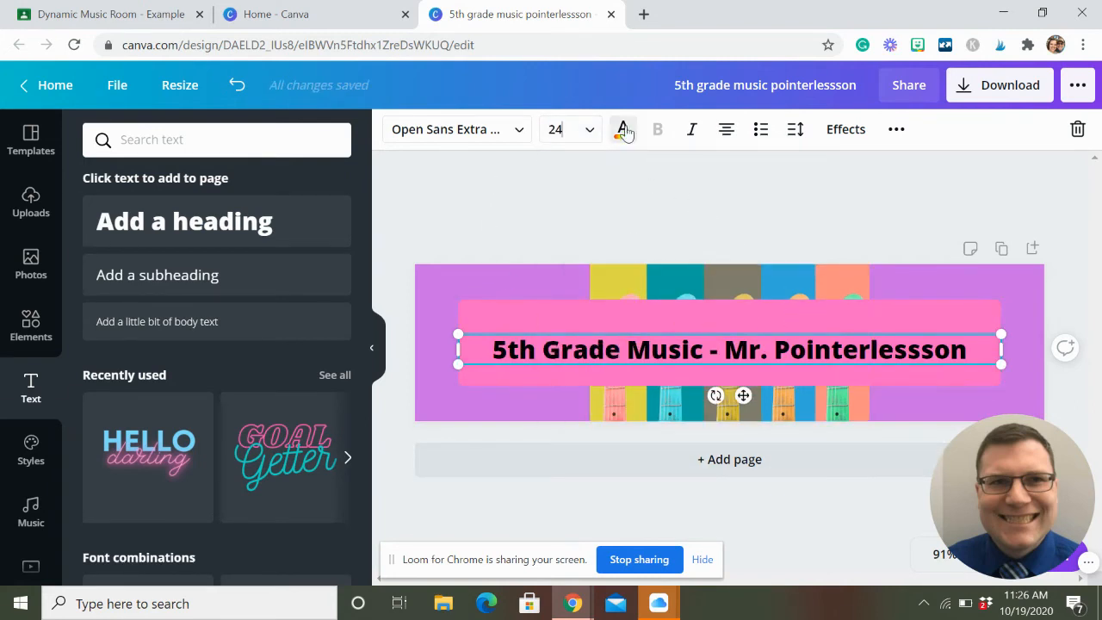
left_click(623, 127)
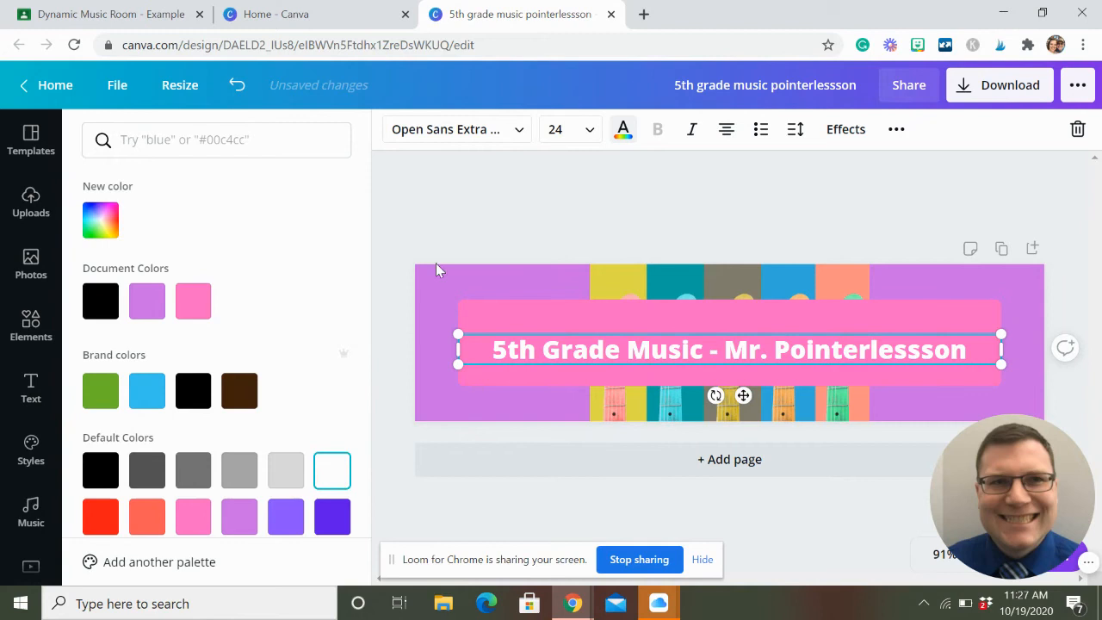
left_click(31, 389)
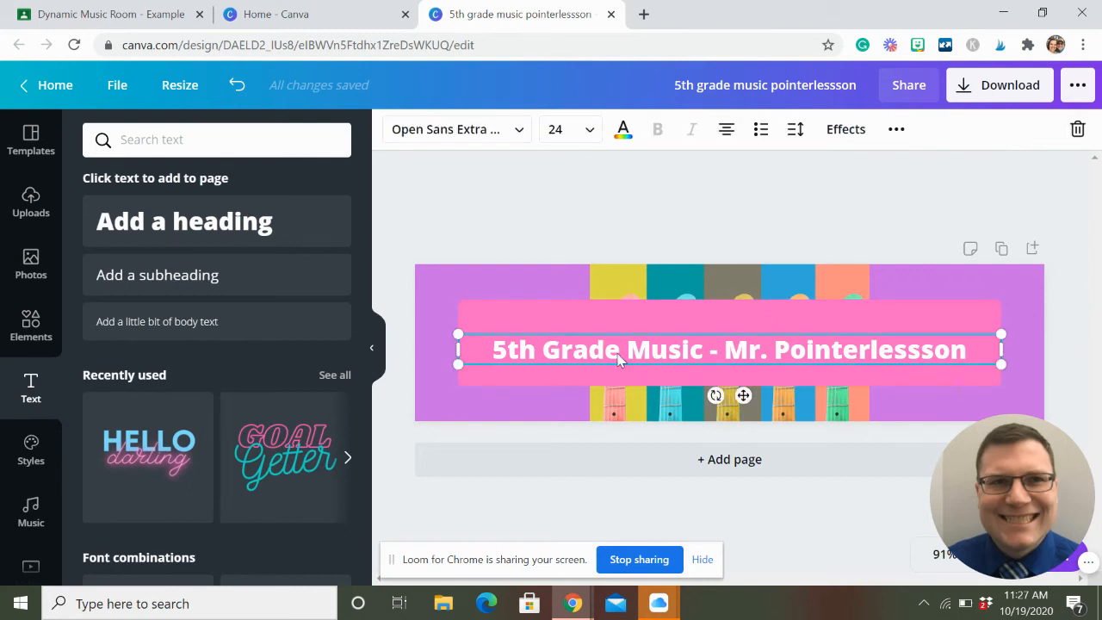
left_click(845, 127)
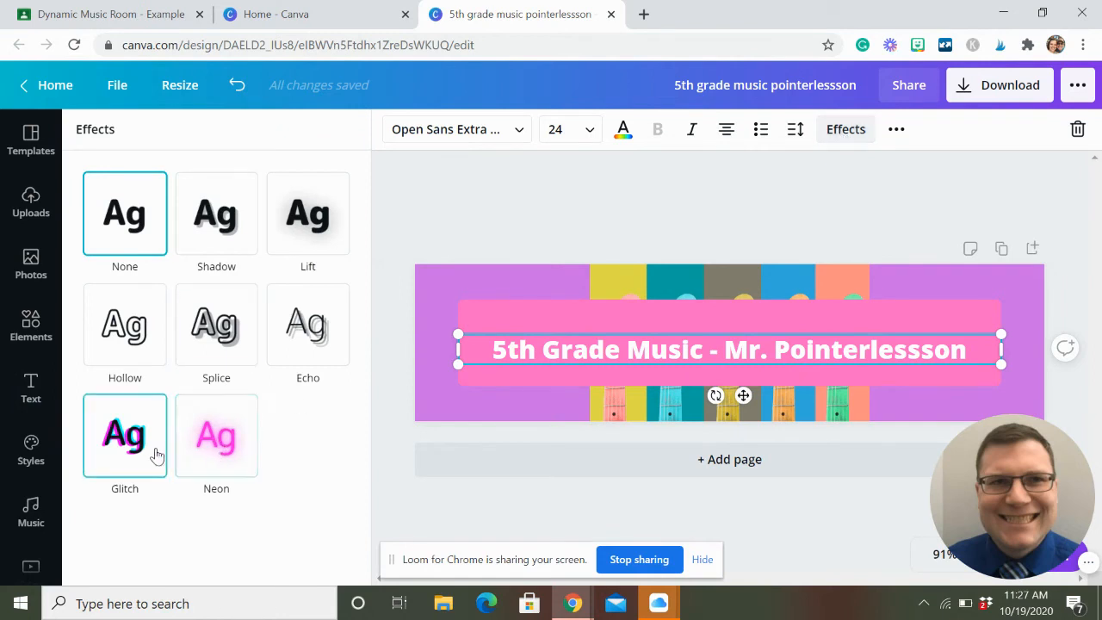
Step: Give the title text the Splice effect
left_click(217, 323)
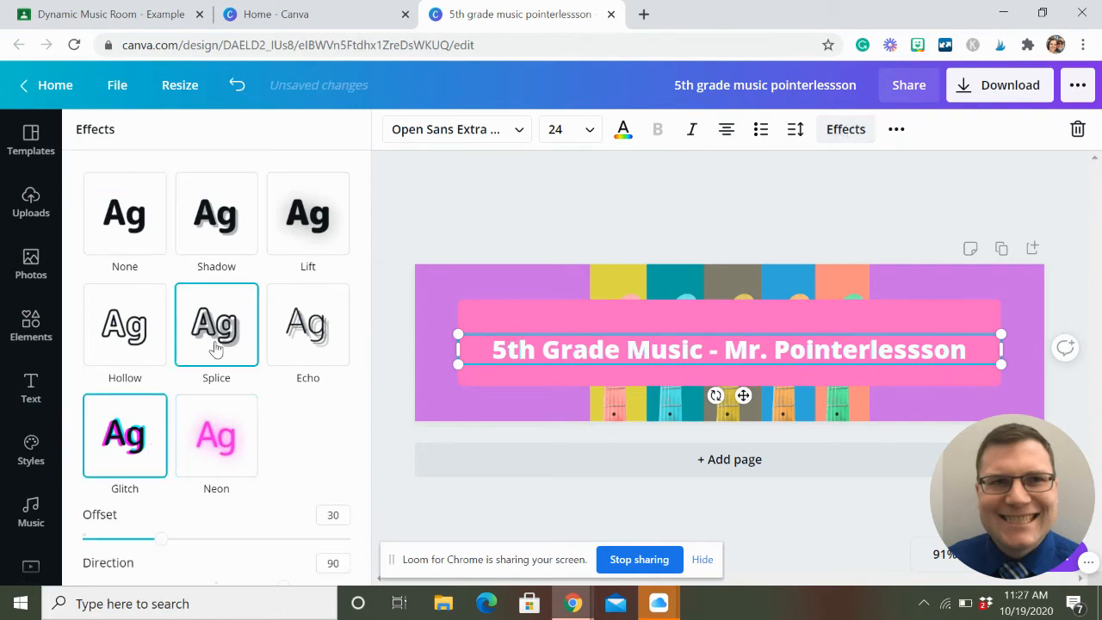
left_click(216, 324)
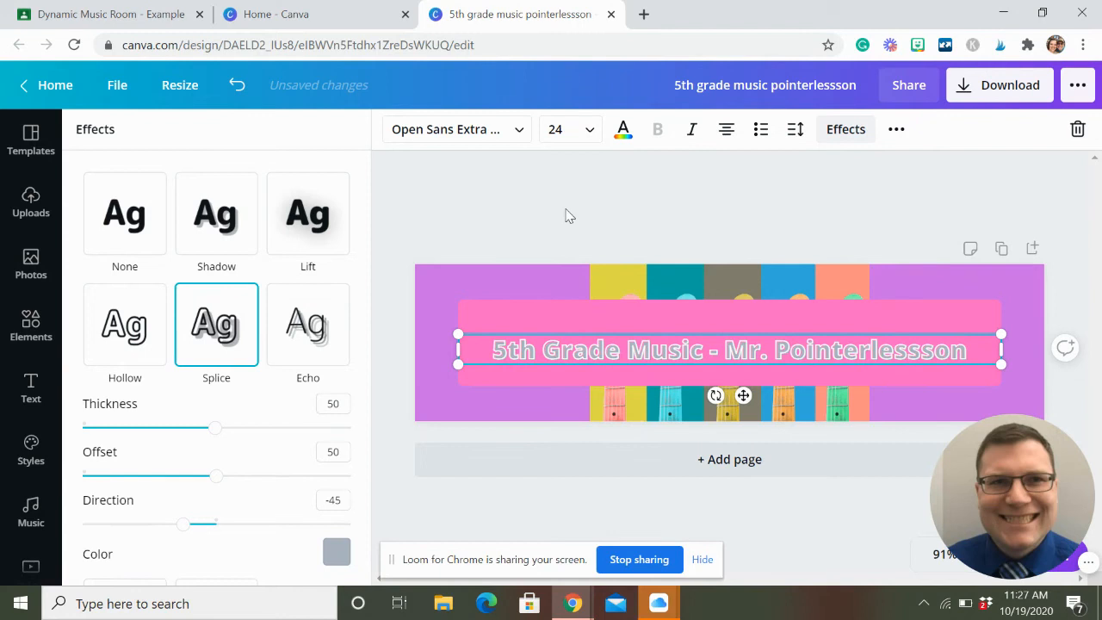
left_click(31, 389)
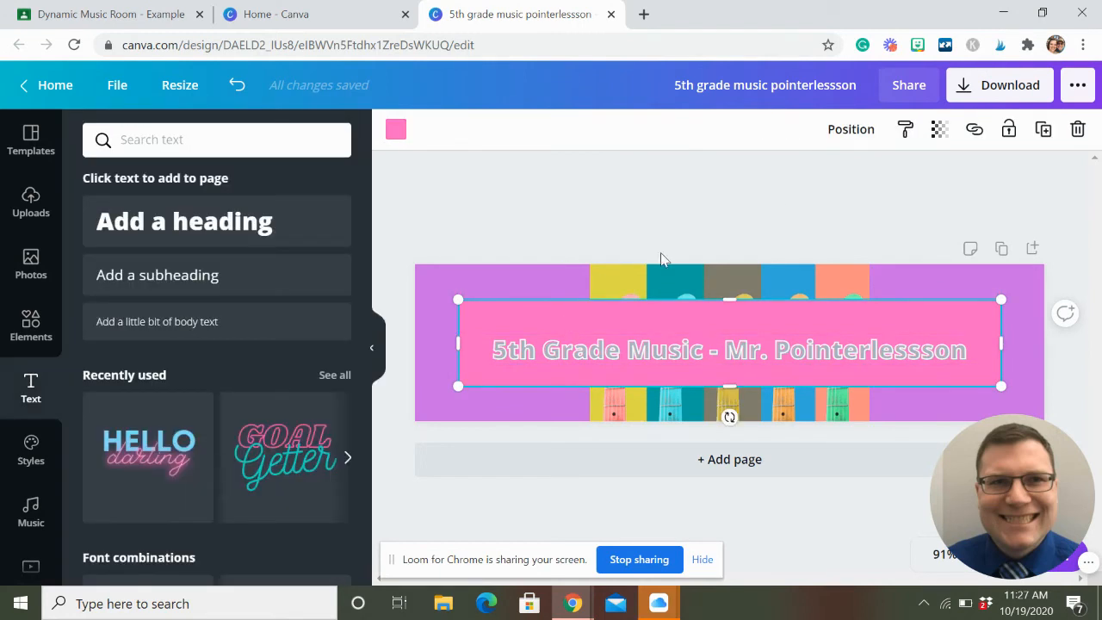
mouse_move(950, 95)
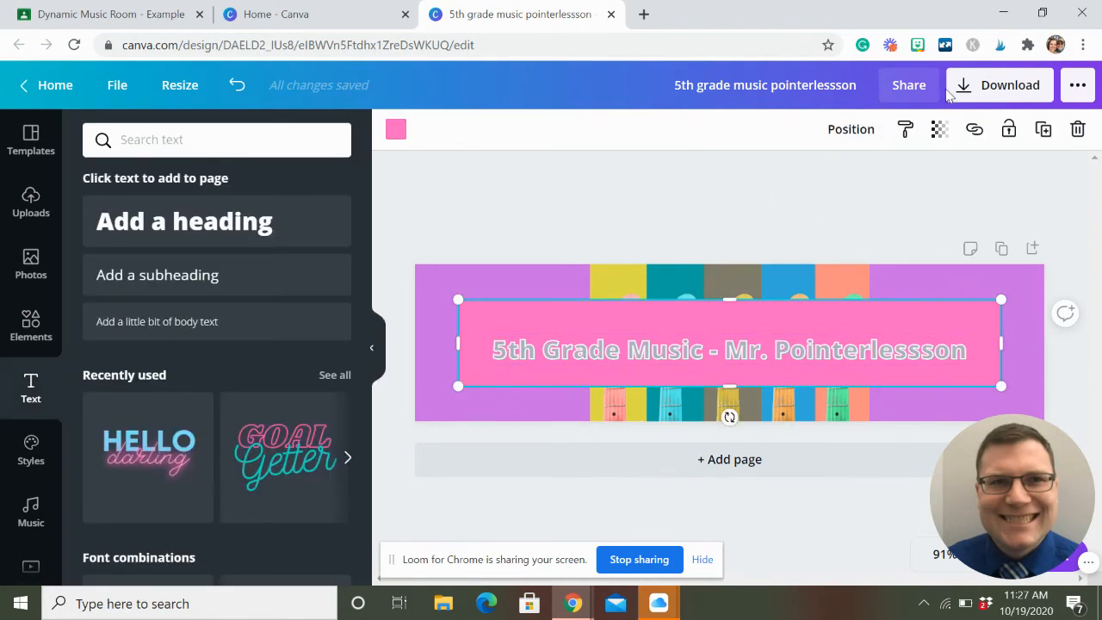
Step: Lower the pink box's transparency to about 55 so the guitars show through
left_click(940, 128)
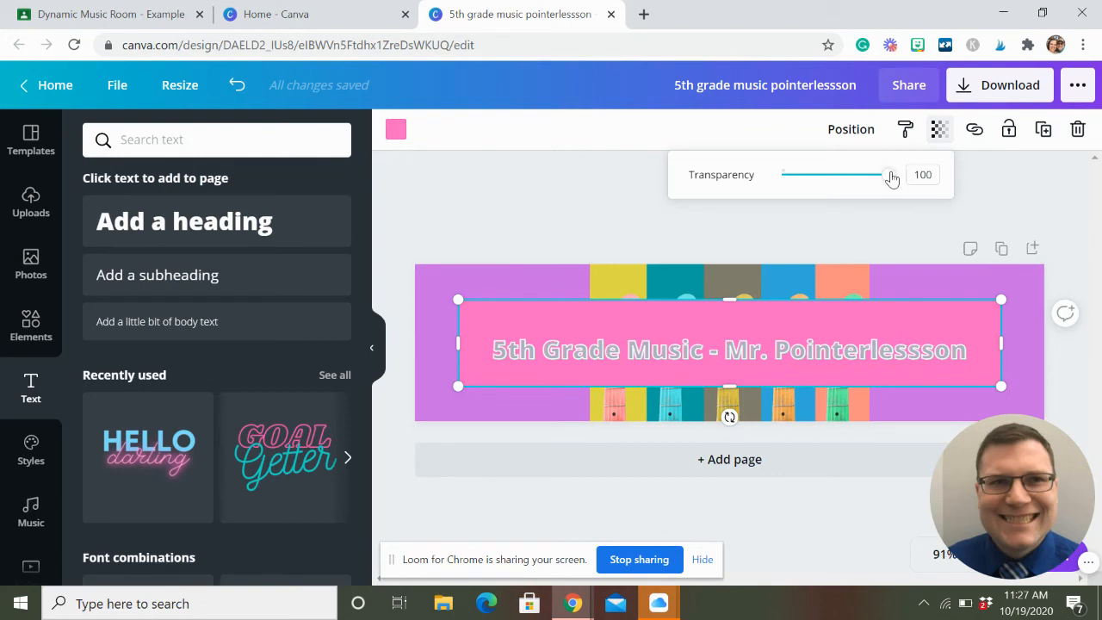
left_click_drag(891, 176, 850, 176)
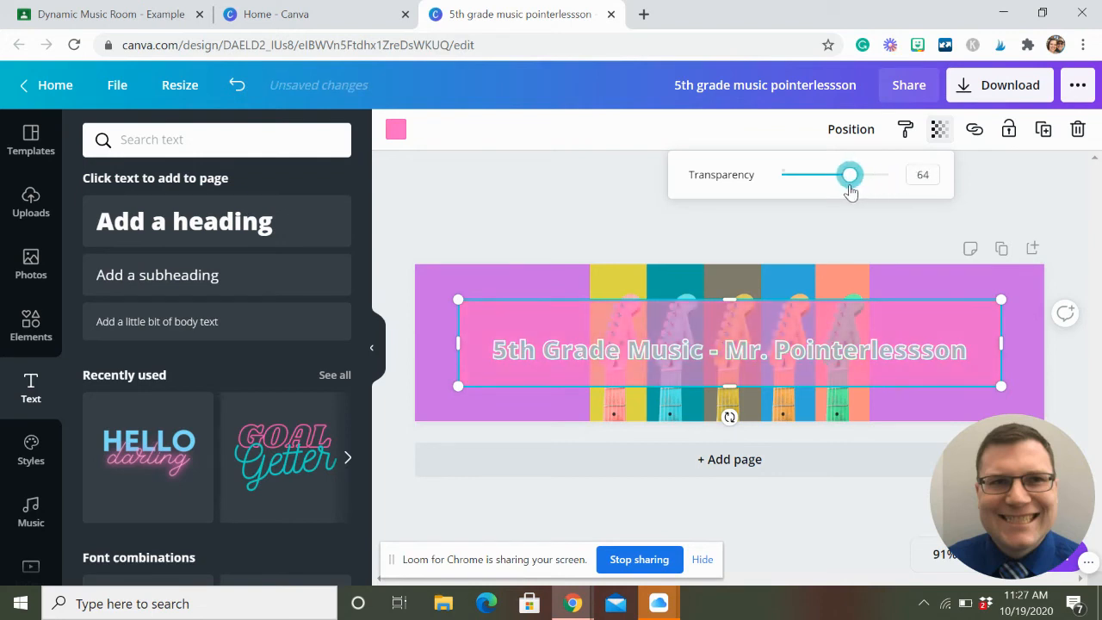
left_click_drag(850, 175, 840, 176)
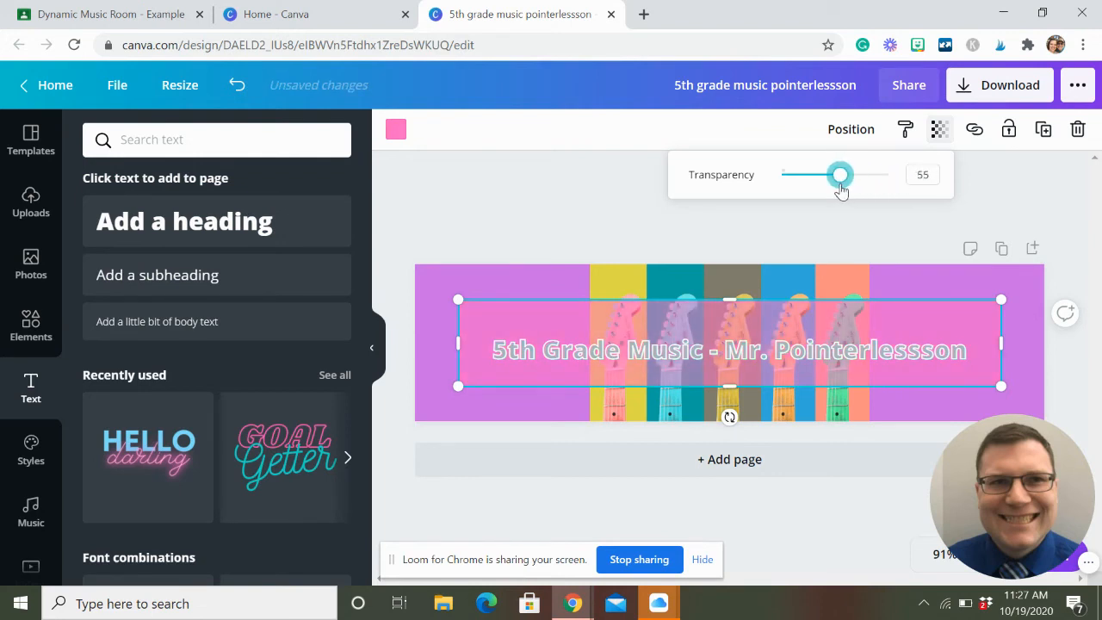
left_click(554, 192)
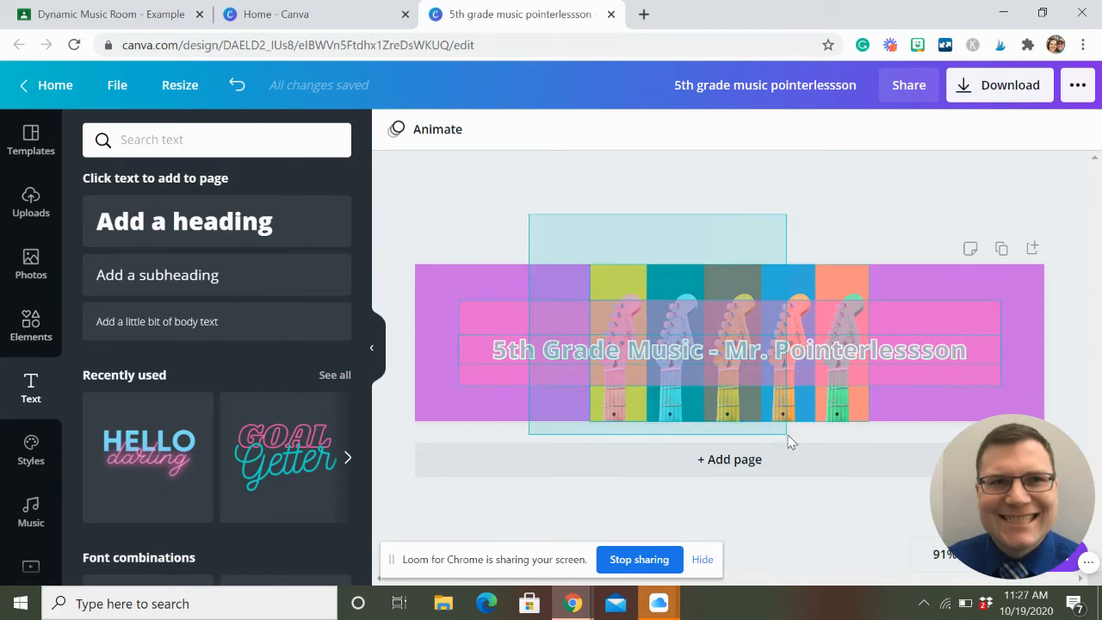
Step: Browse to the full Frames collection in the Elements library
left_click(730, 341)
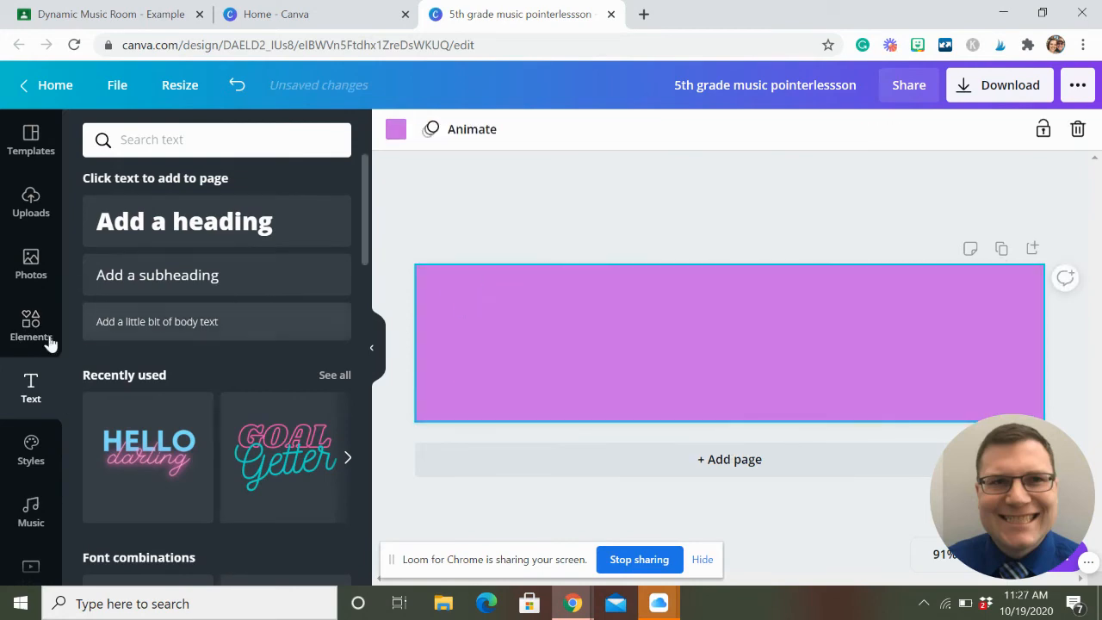
left_click(31, 325)
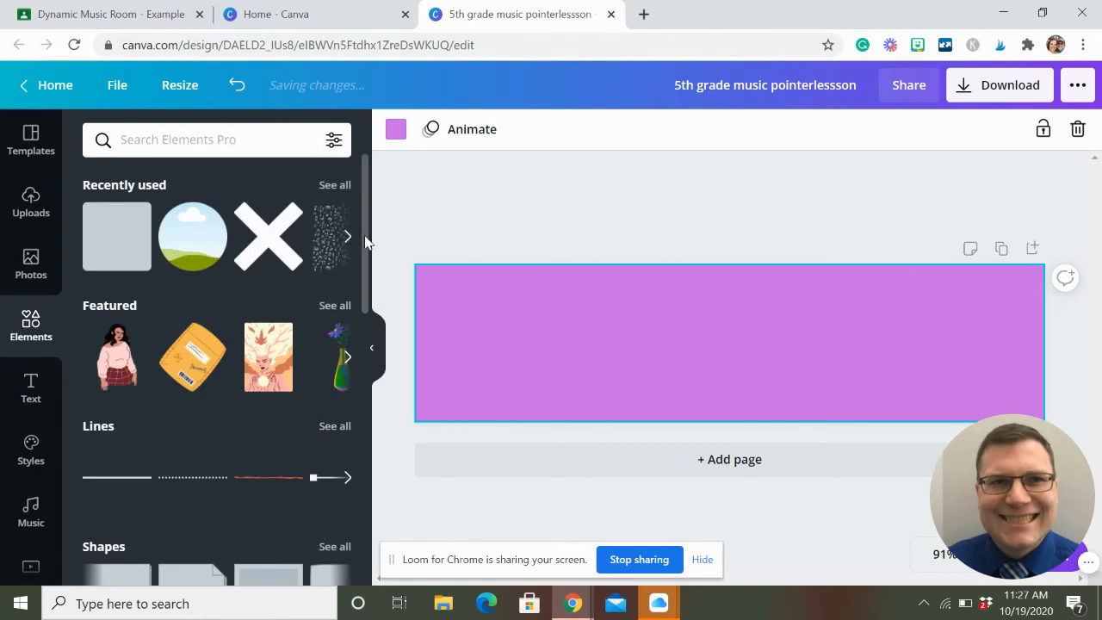
scroll("down", 3)
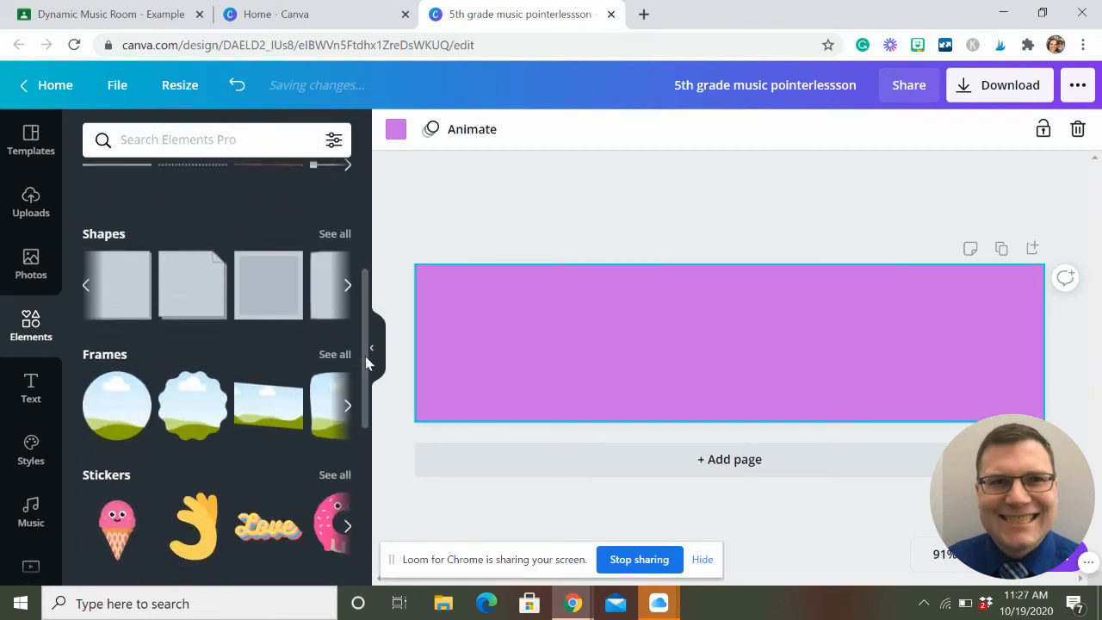
left_click(334, 355)
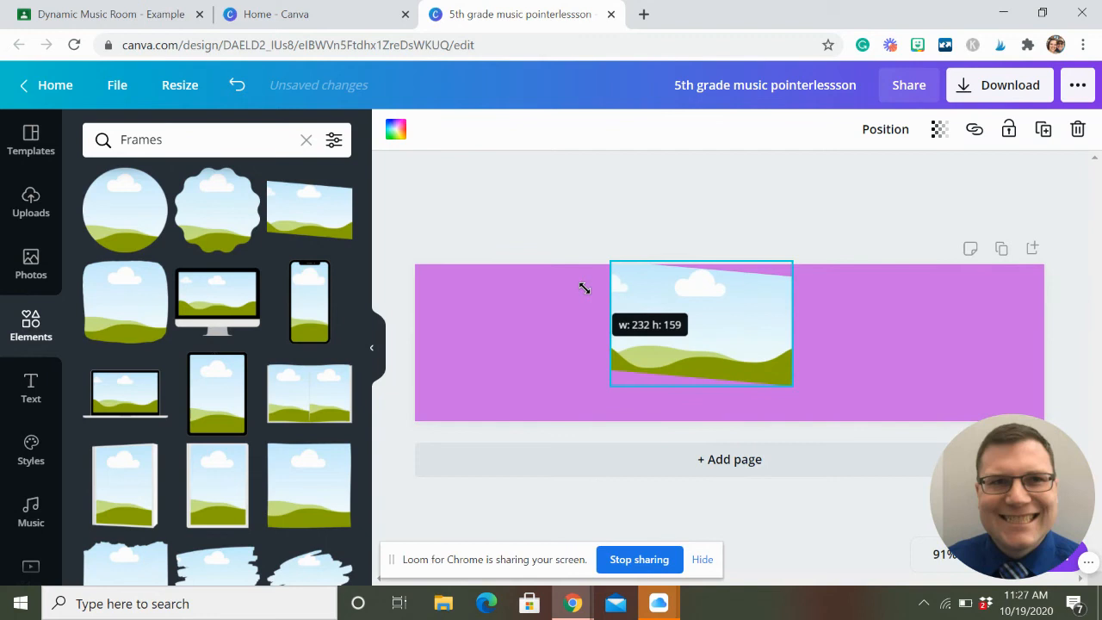
Step: Place the rectangle frame mid-banner sized to its height, add the circle frame and move the new frame right
left_click_drag(792, 386, 790, 386)
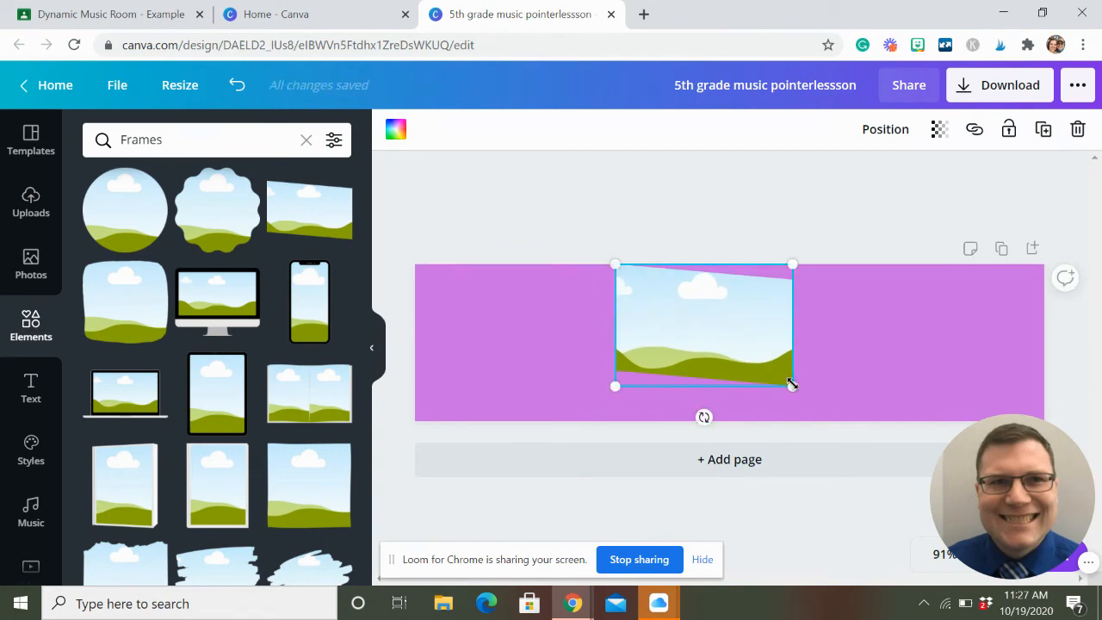
left_click_drag(792, 385, 834, 422)
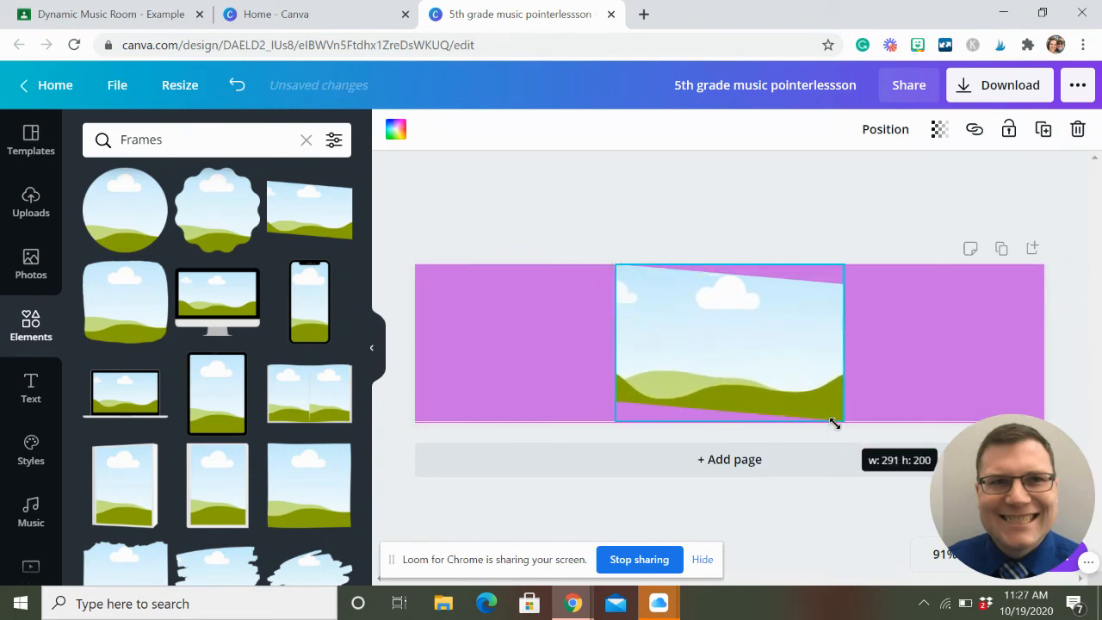
left_click(885, 129)
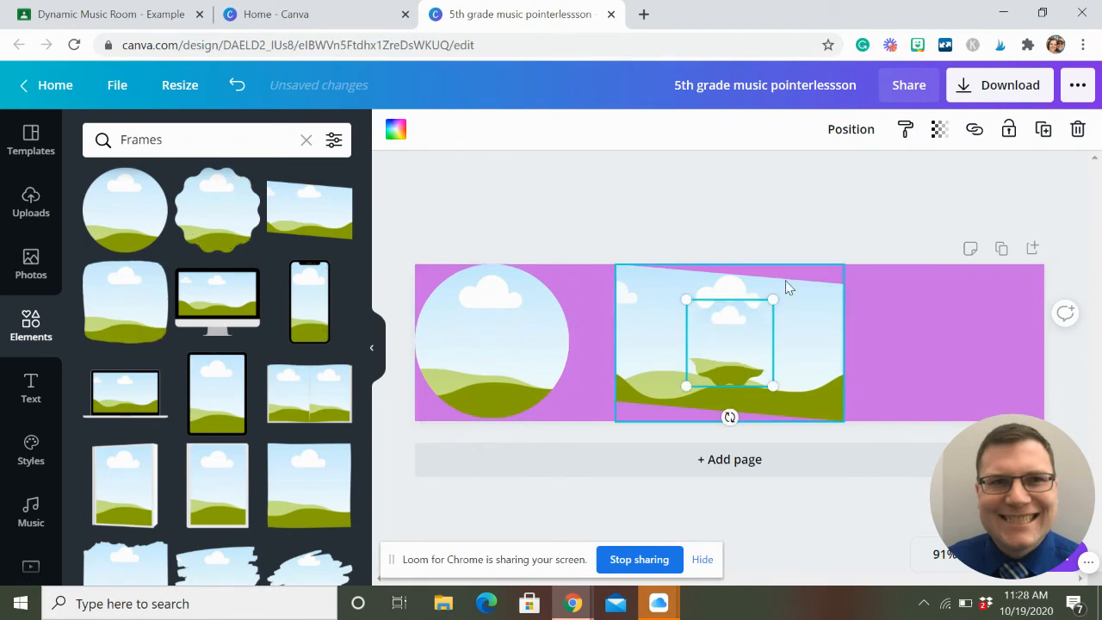
left_click_drag(730, 340, 1001, 317)
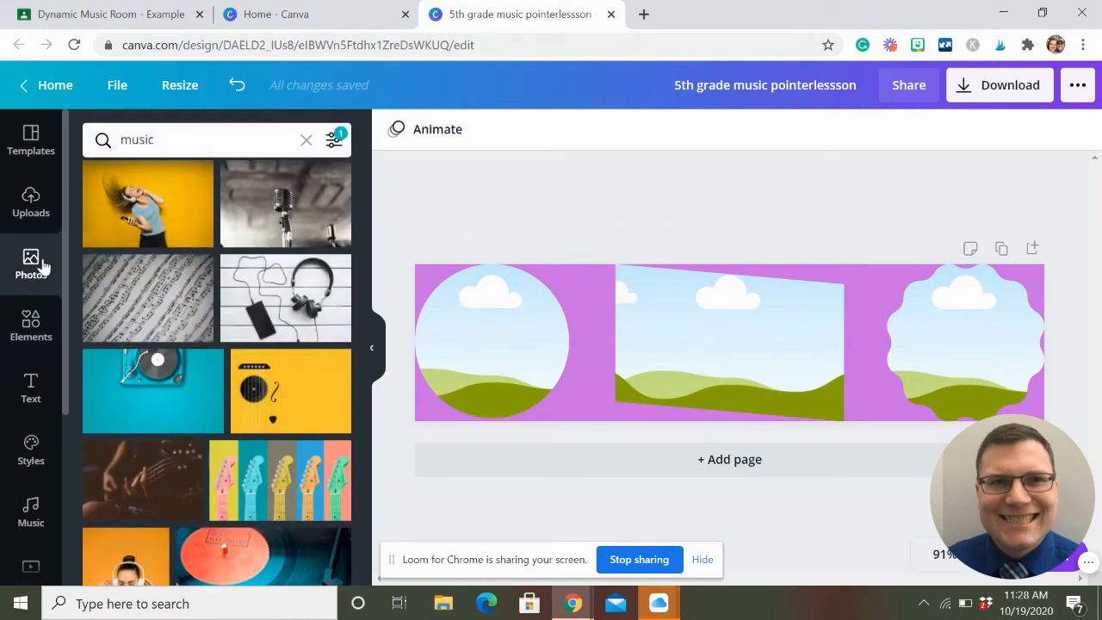
mouse_move(272, 479)
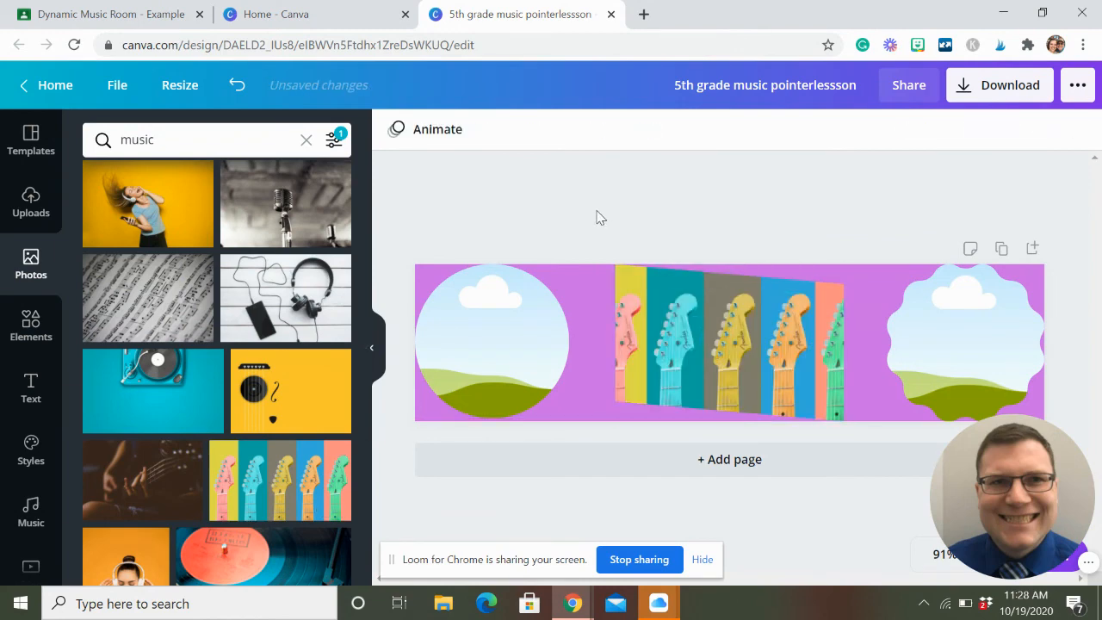
mouse_move(565, 265)
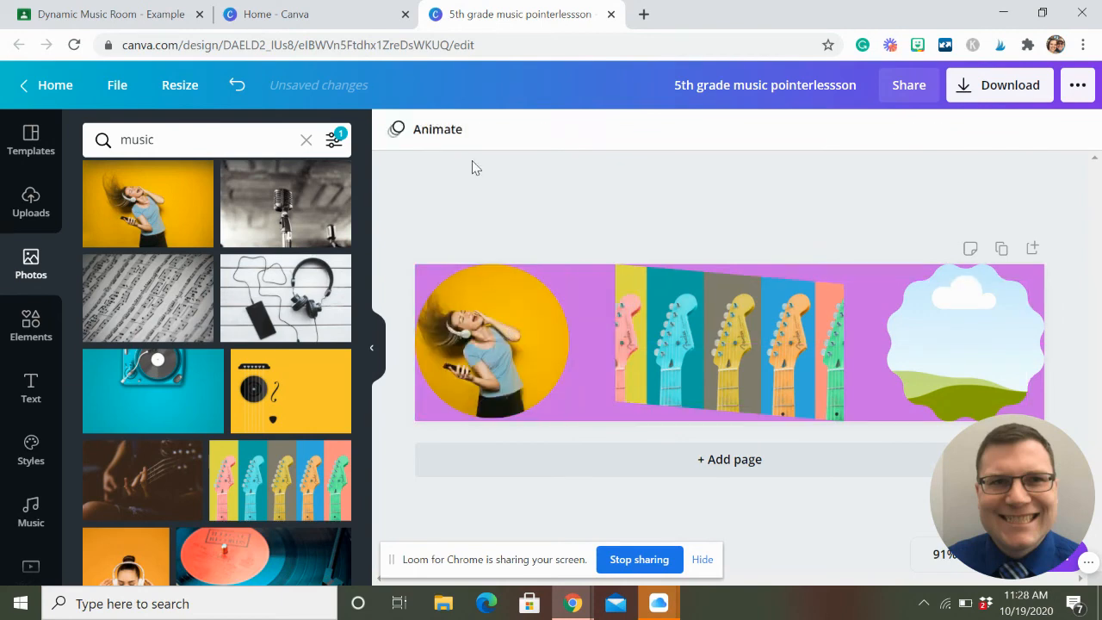
mouse_move(169, 310)
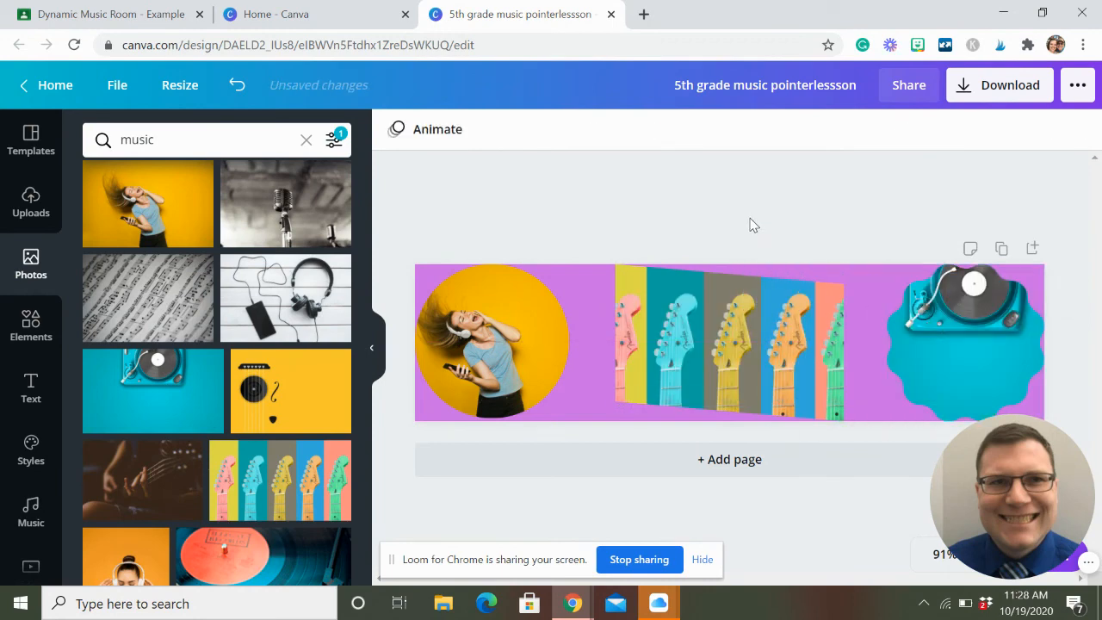
mouse_move(760, 232)
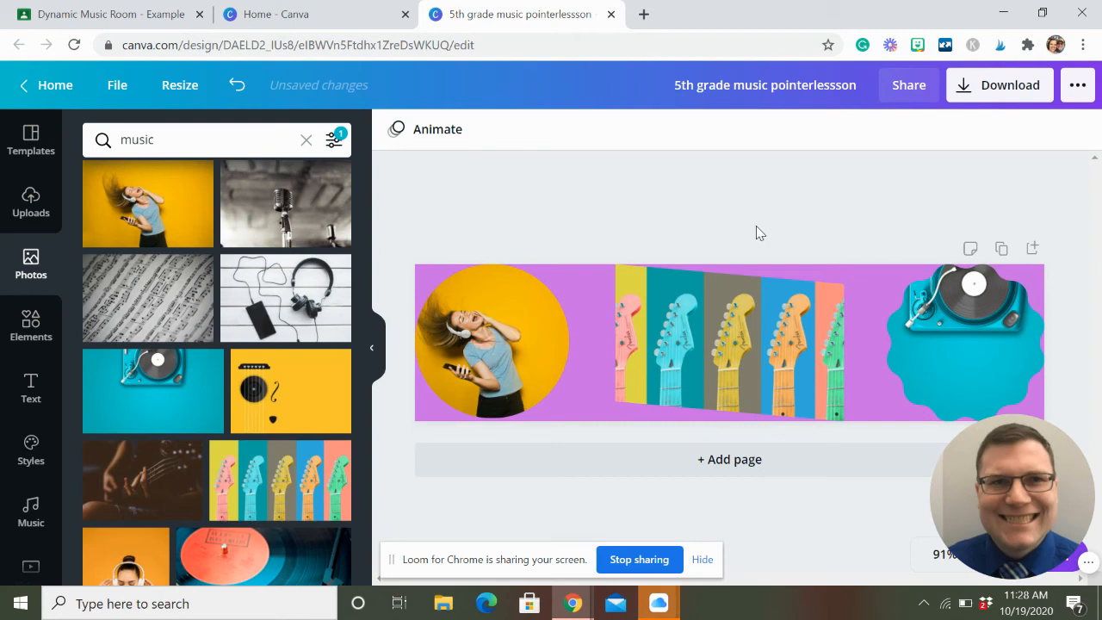
mouse_move(554, 222)
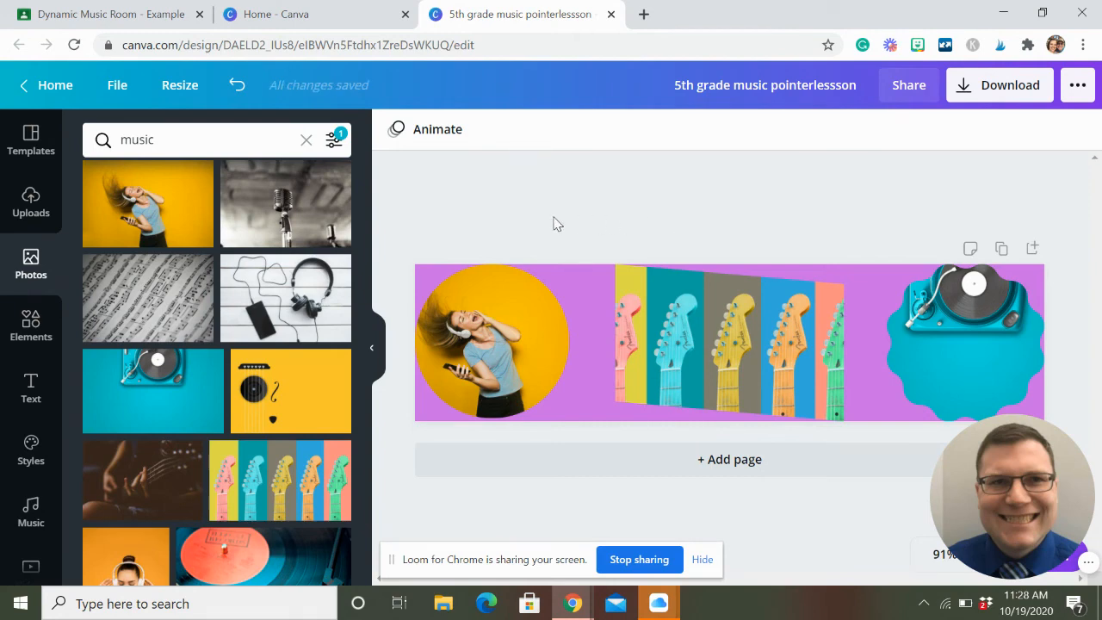
Step: Return to the Canva home page with the frames filled with music photos
left_click(284, 13)
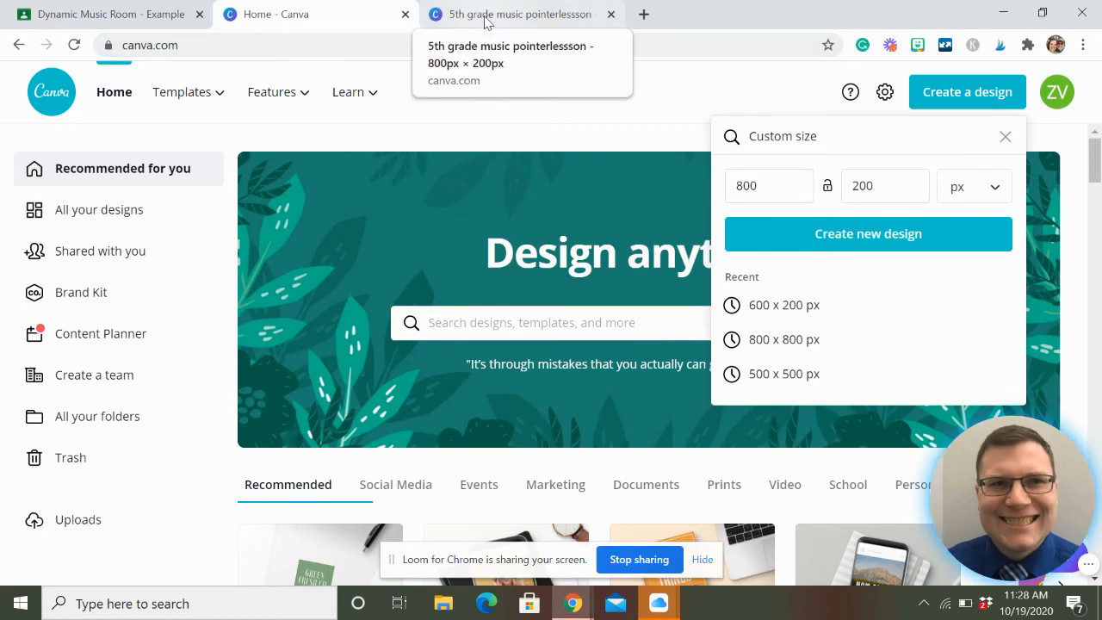
mouse_move(1006, 142)
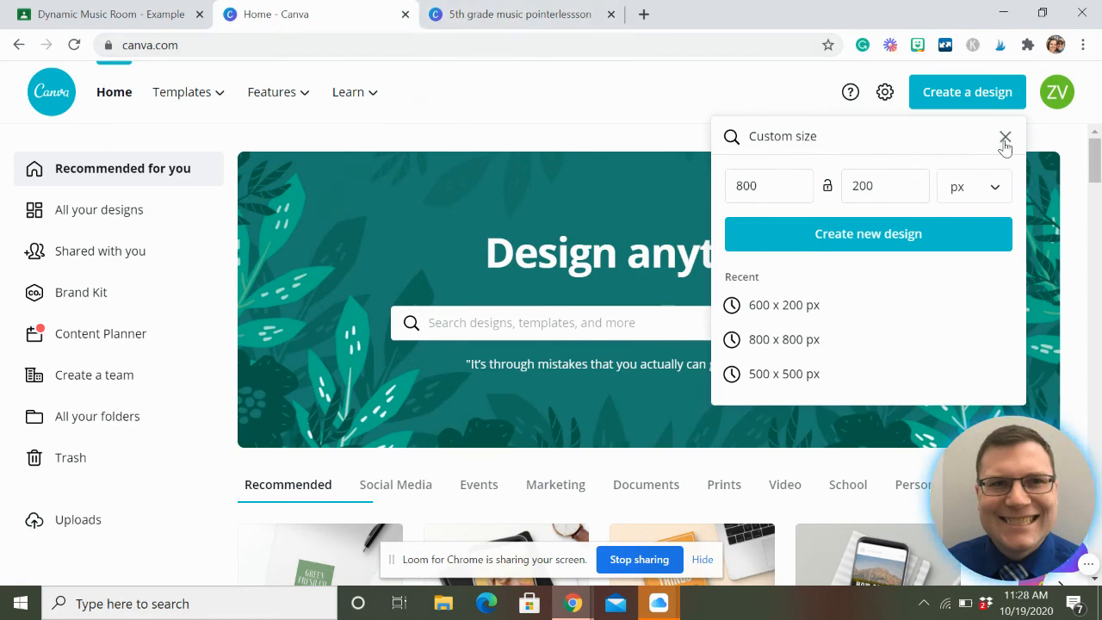
Step: Dismiss the Custom size popup and switch to the Dynamic Music Room class in Google Classroom
left_click(1005, 136)
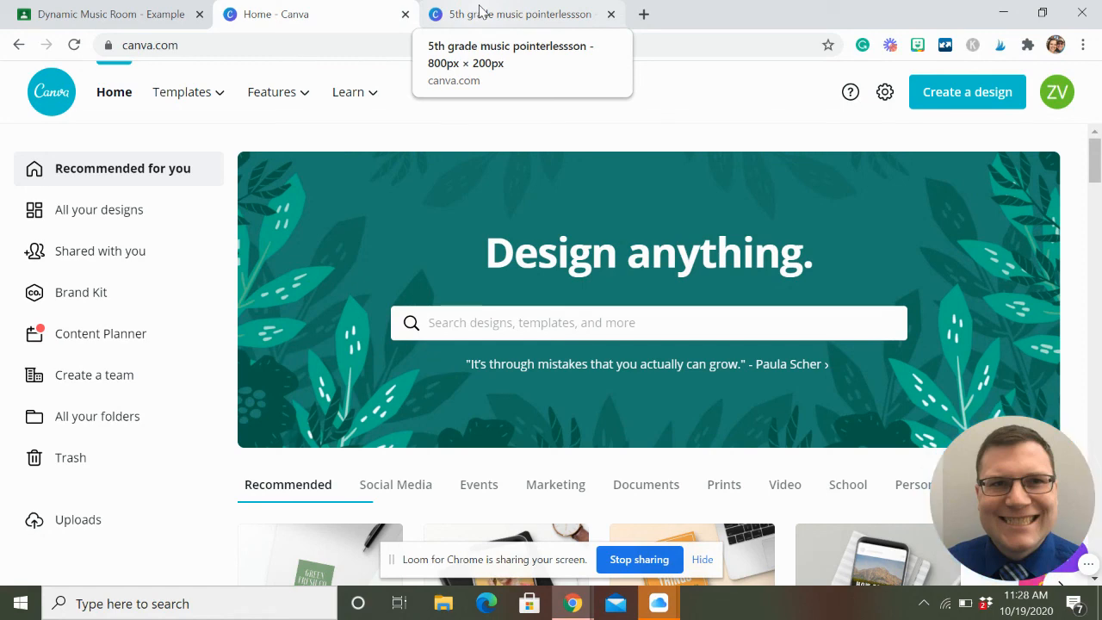
left_click(103, 14)
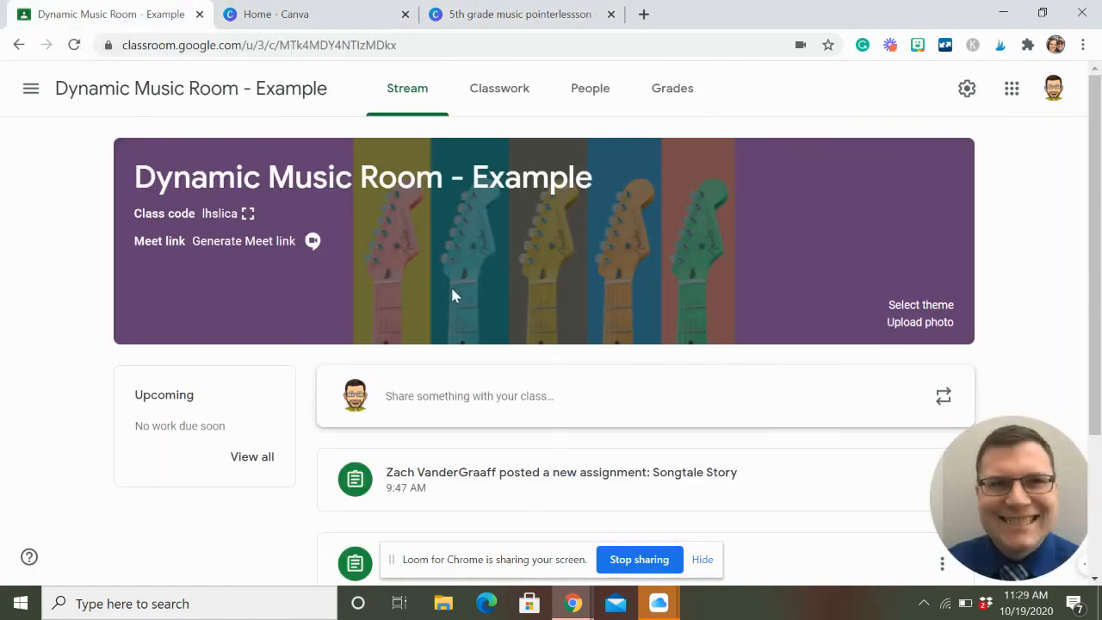
mouse_move(805, 240)
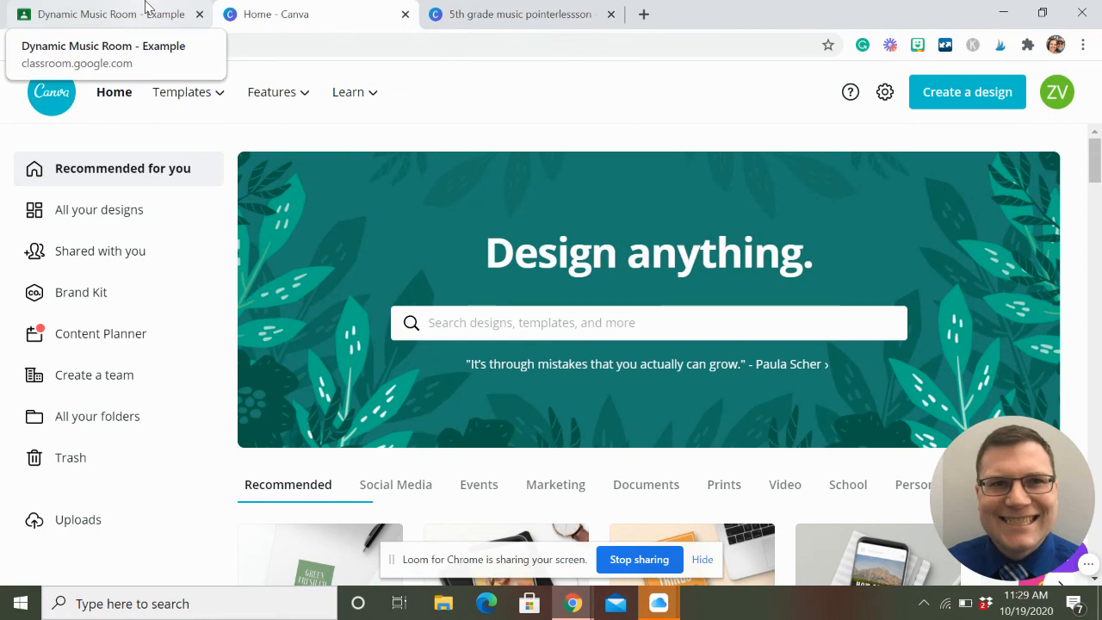
mouse_move(368, 86)
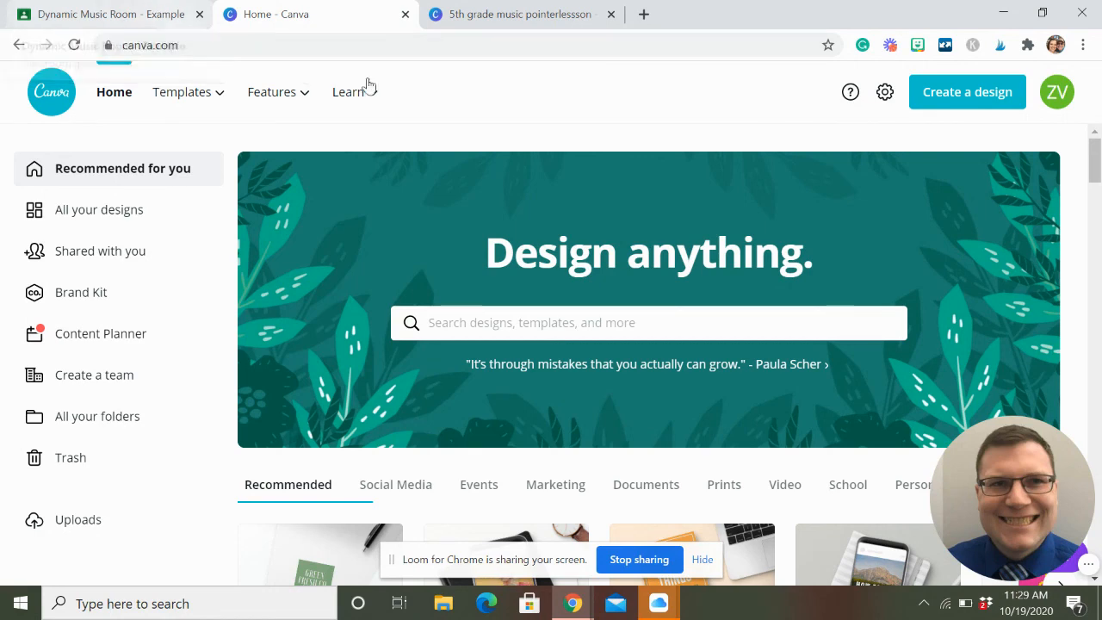
mouse_move(599, 96)
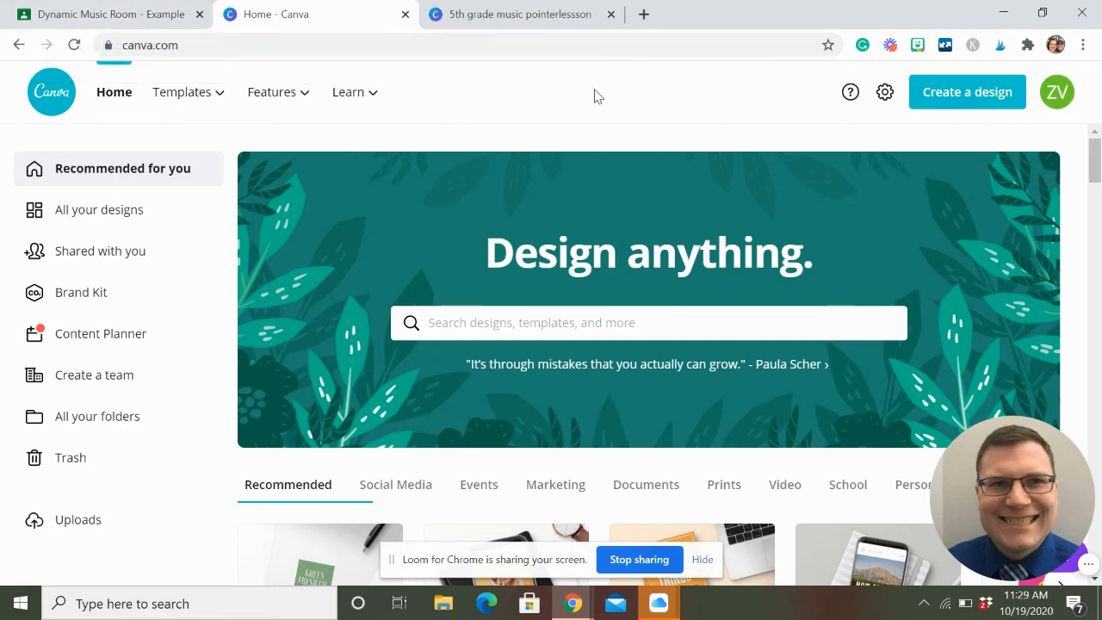
mouse_move(516, 14)
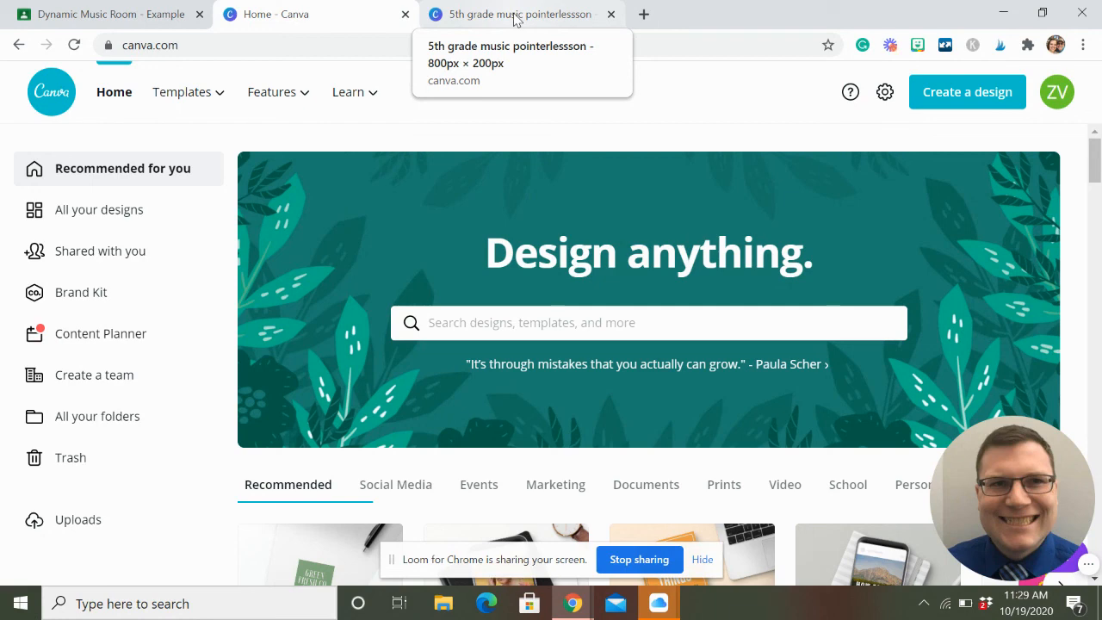
mouse_move(301, 14)
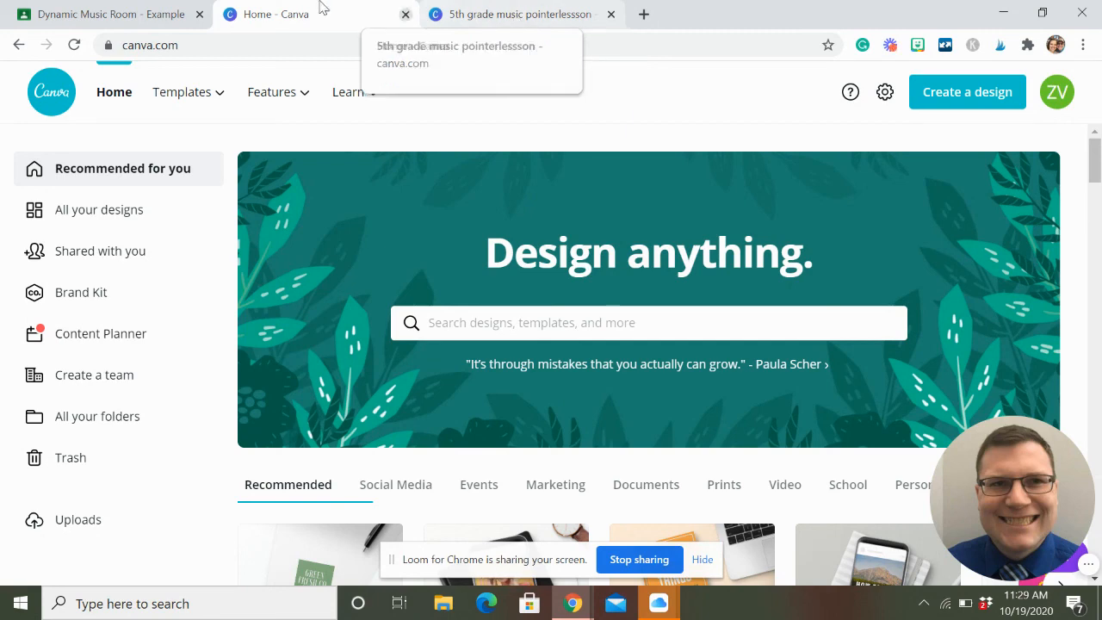
mouse_move(478, 13)
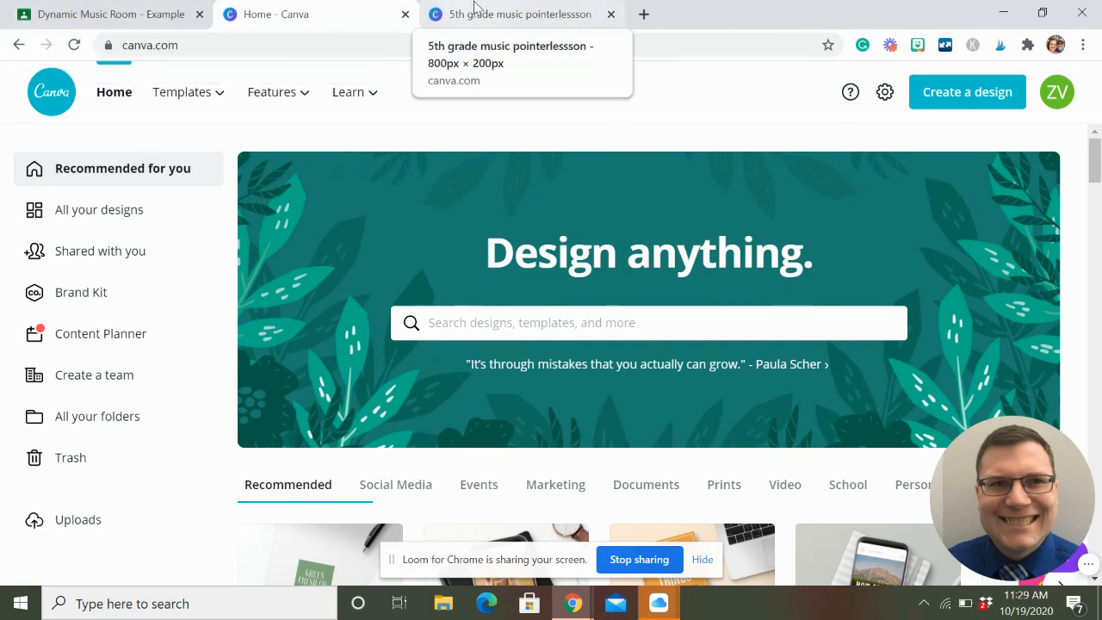
mouse_move(251, 14)
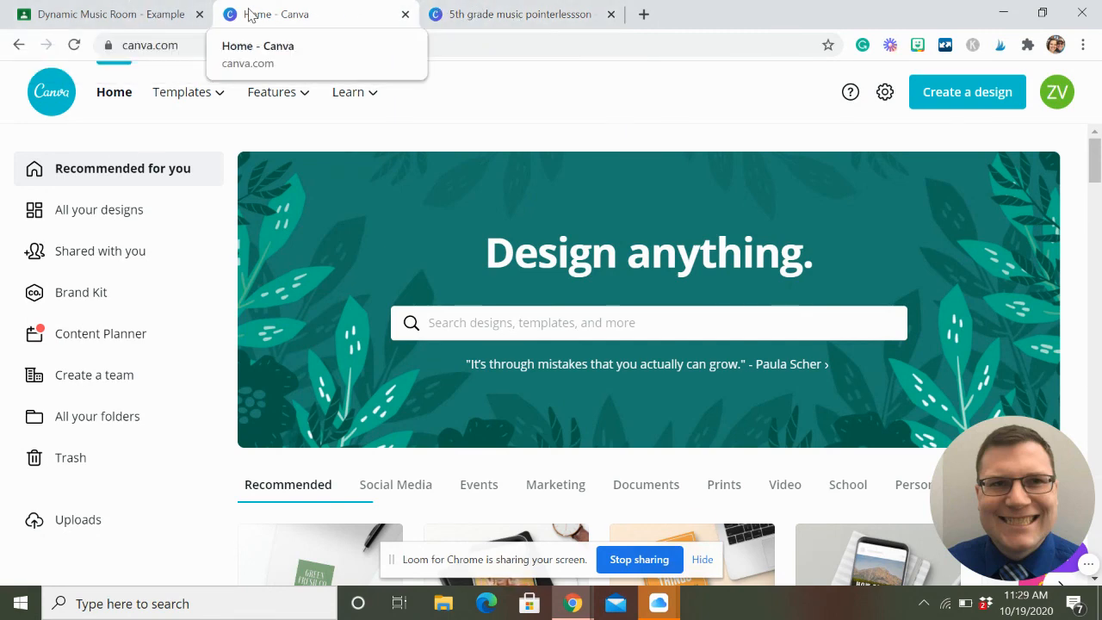
Step: Switch to the Dynamic Music Room - Example class stream in Google Classroom
left_click(103, 13)
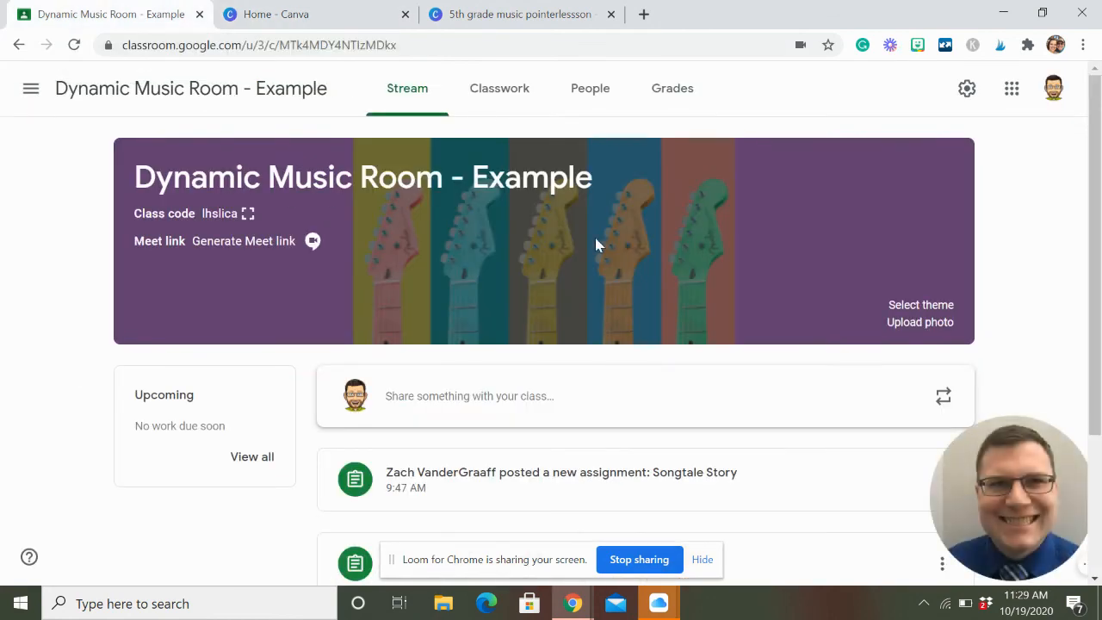
mouse_move(527, 269)
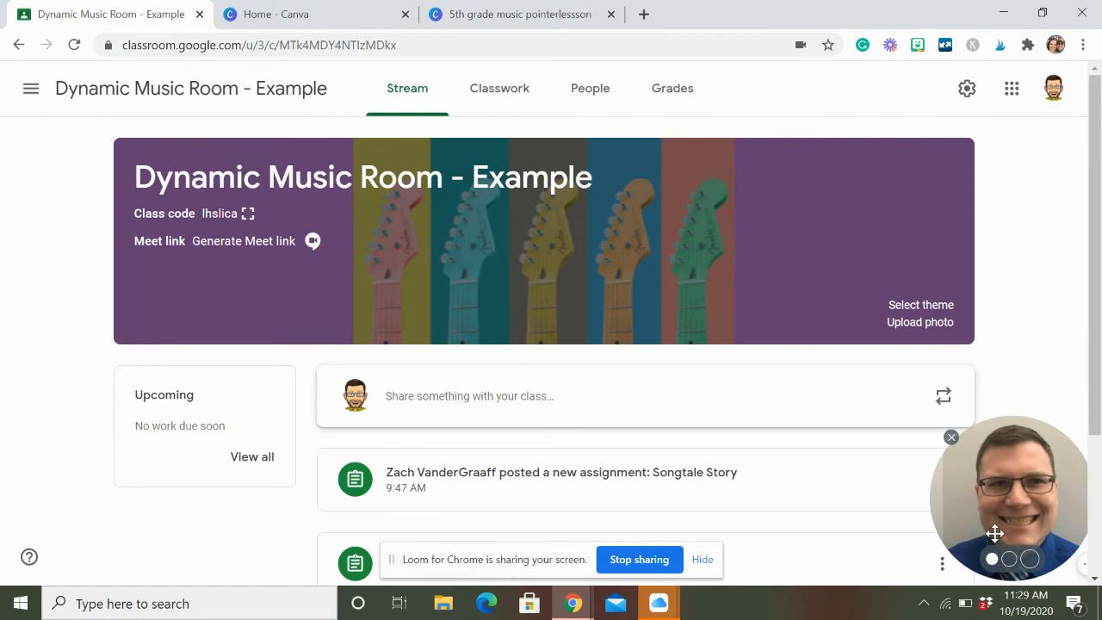
left_click_drag(1006, 496, 878, 496)
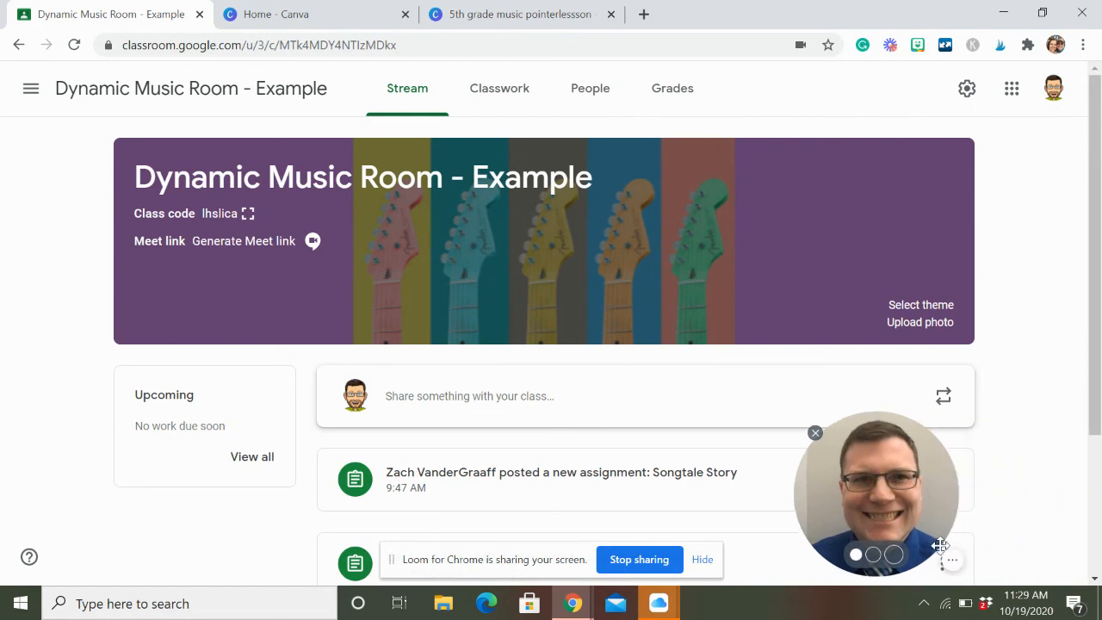